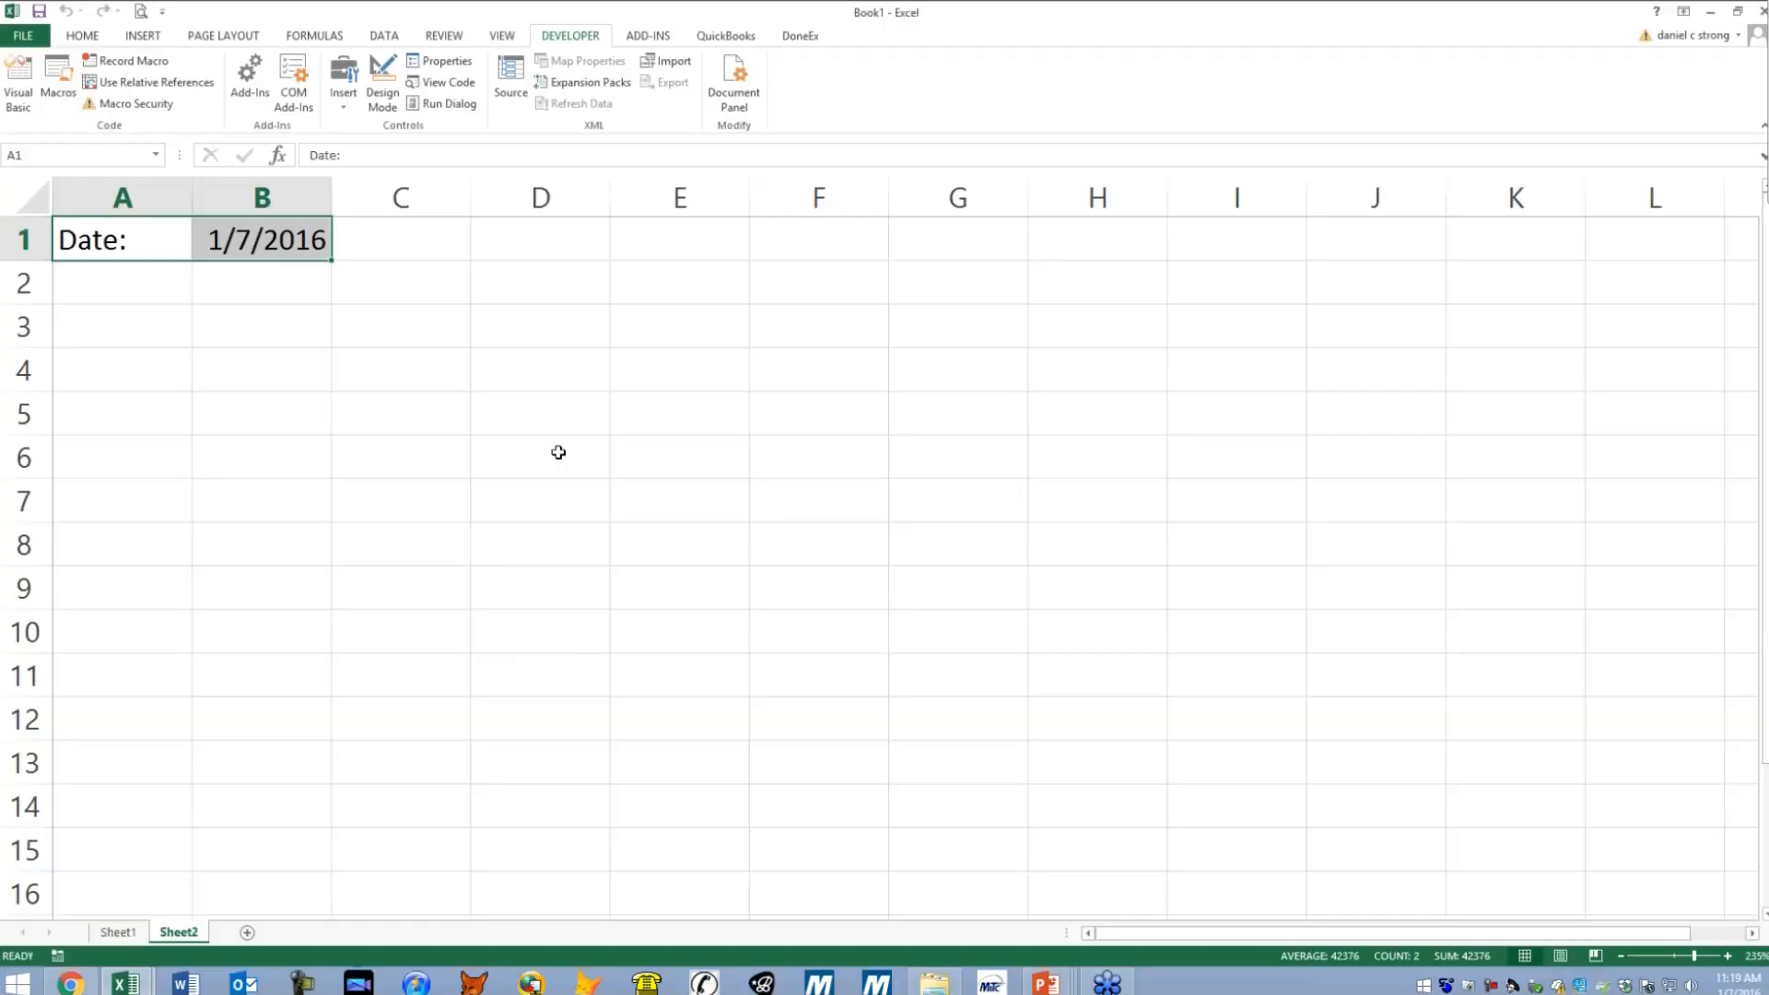
# - Add a new blank Sheet3 after Sheet2, which holds Date: and 1/7/2016
pyautogui.click(400, 369)
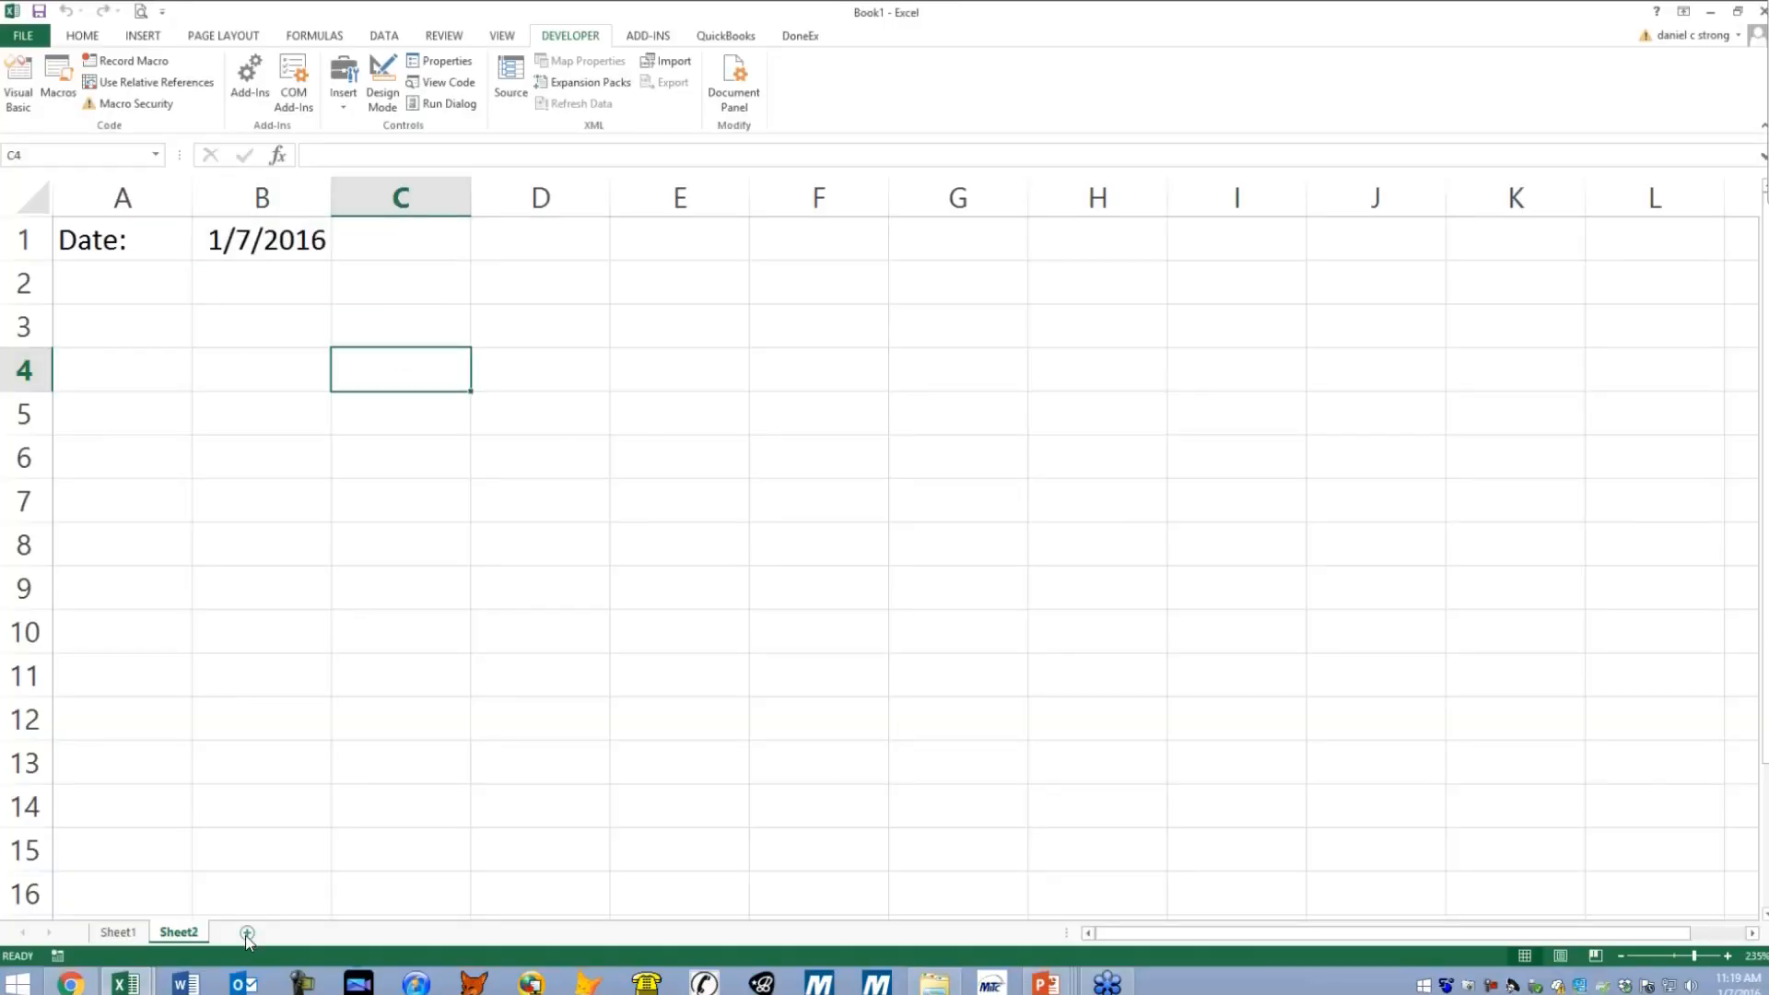
pyautogui.click(245, 933)
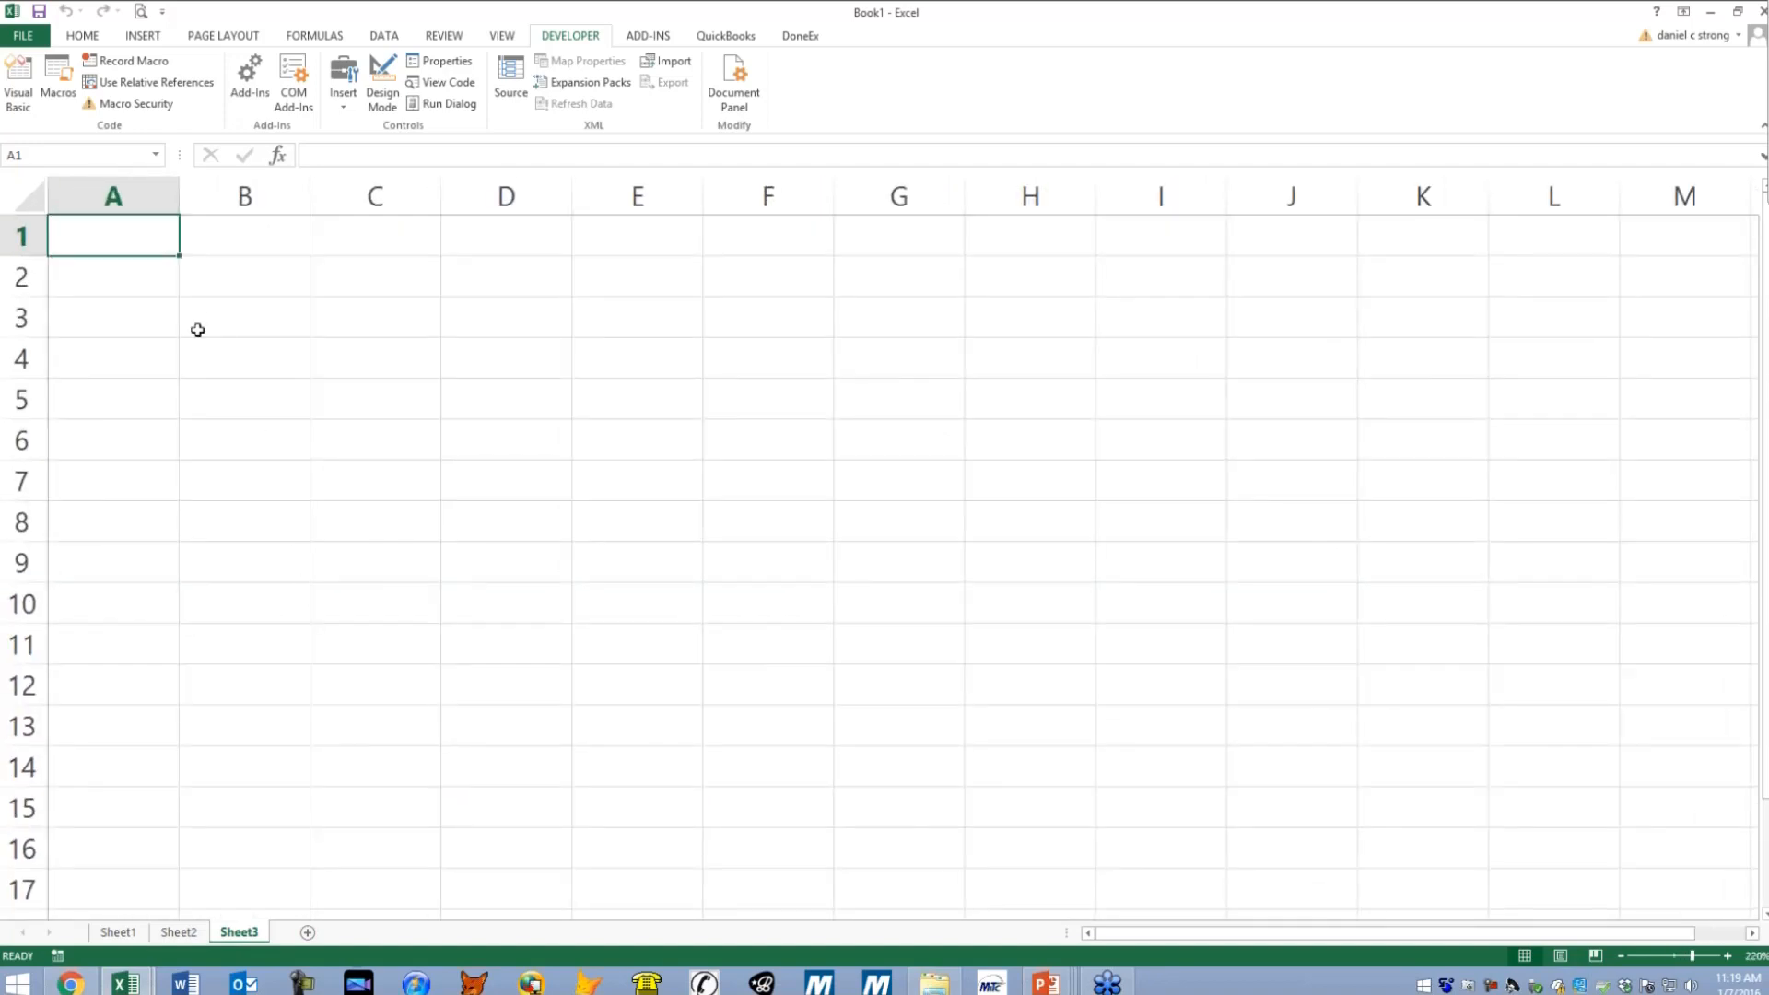
pyautogui.moveTo(575, 50)
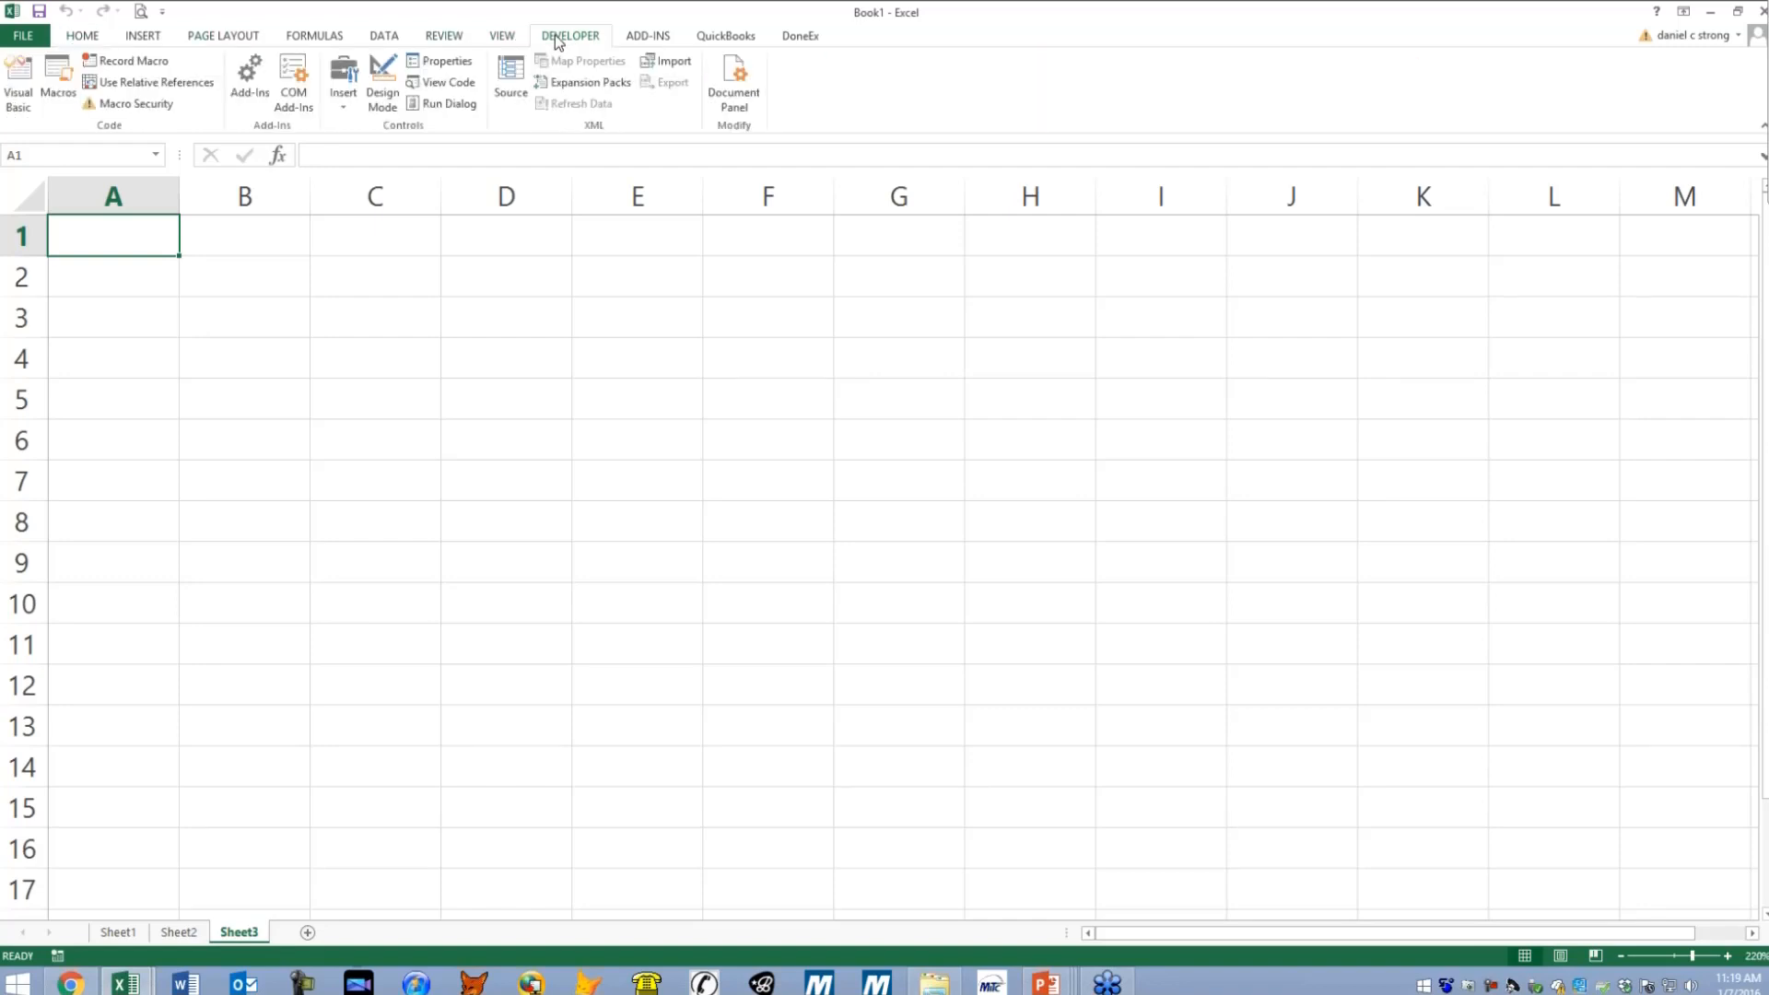
pyautogui.moveTo(343, 81)
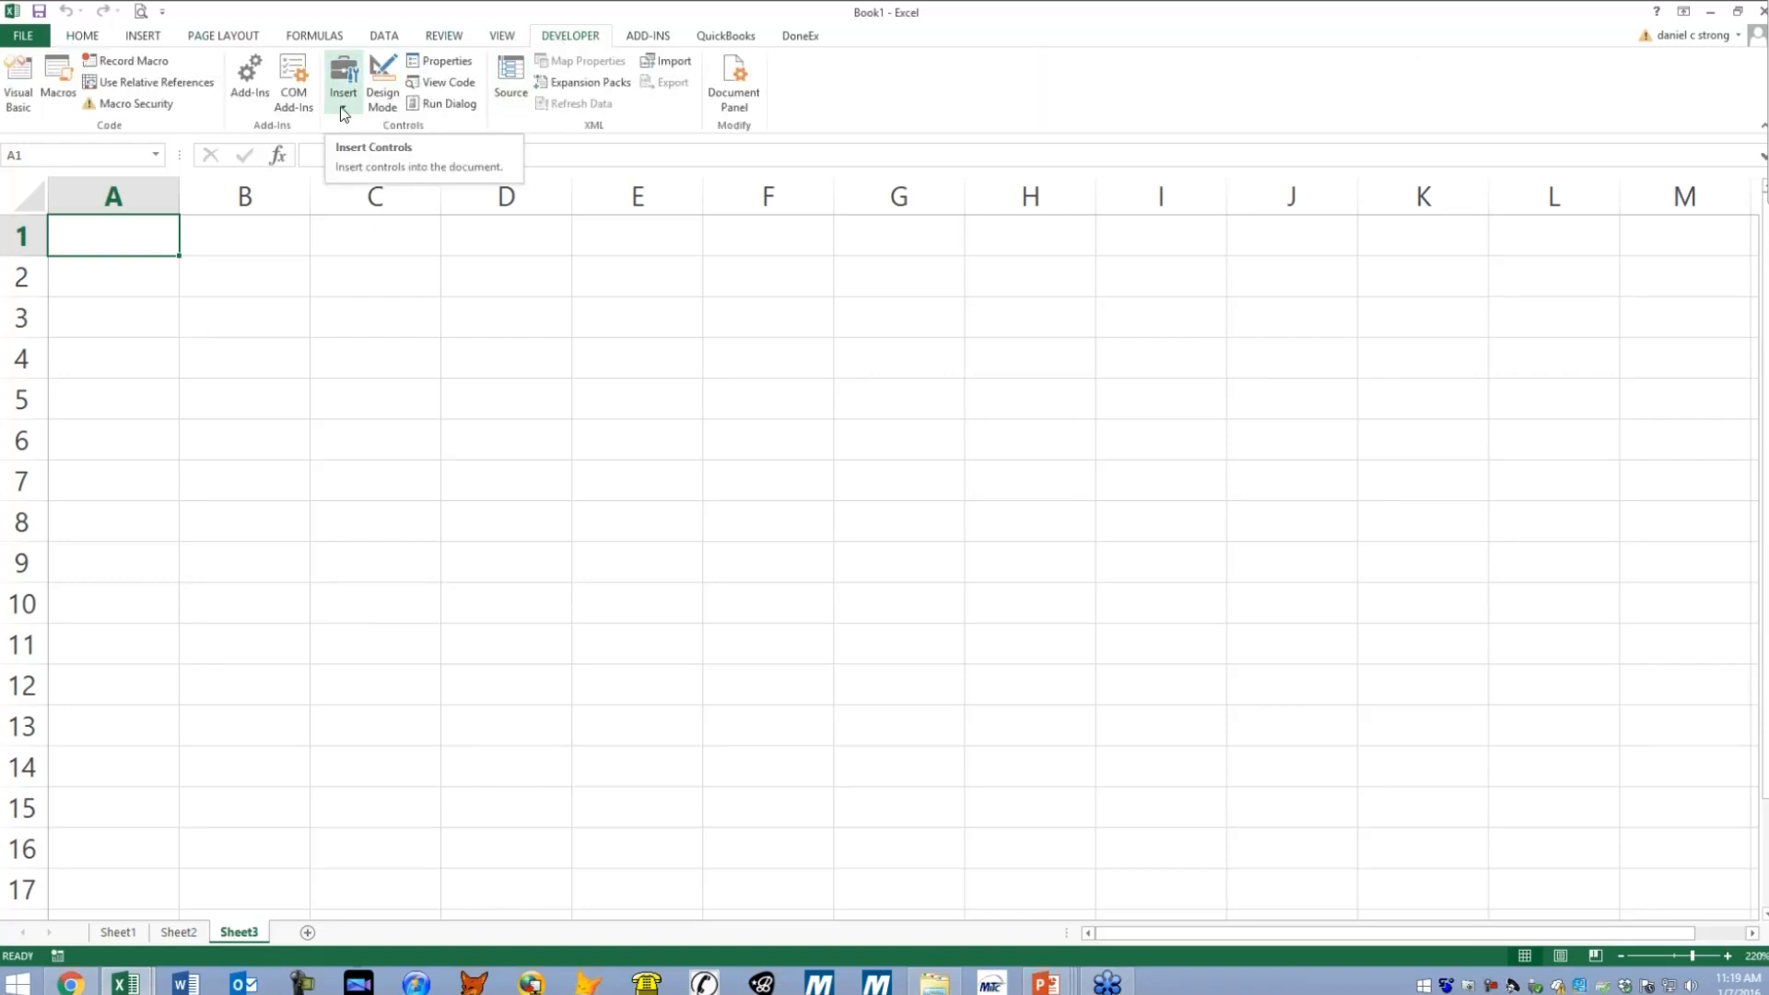
# - Bring up the Developer Insert gallery of form and ActiveX controls over Sheet3
pyautogui.click(343, 83)
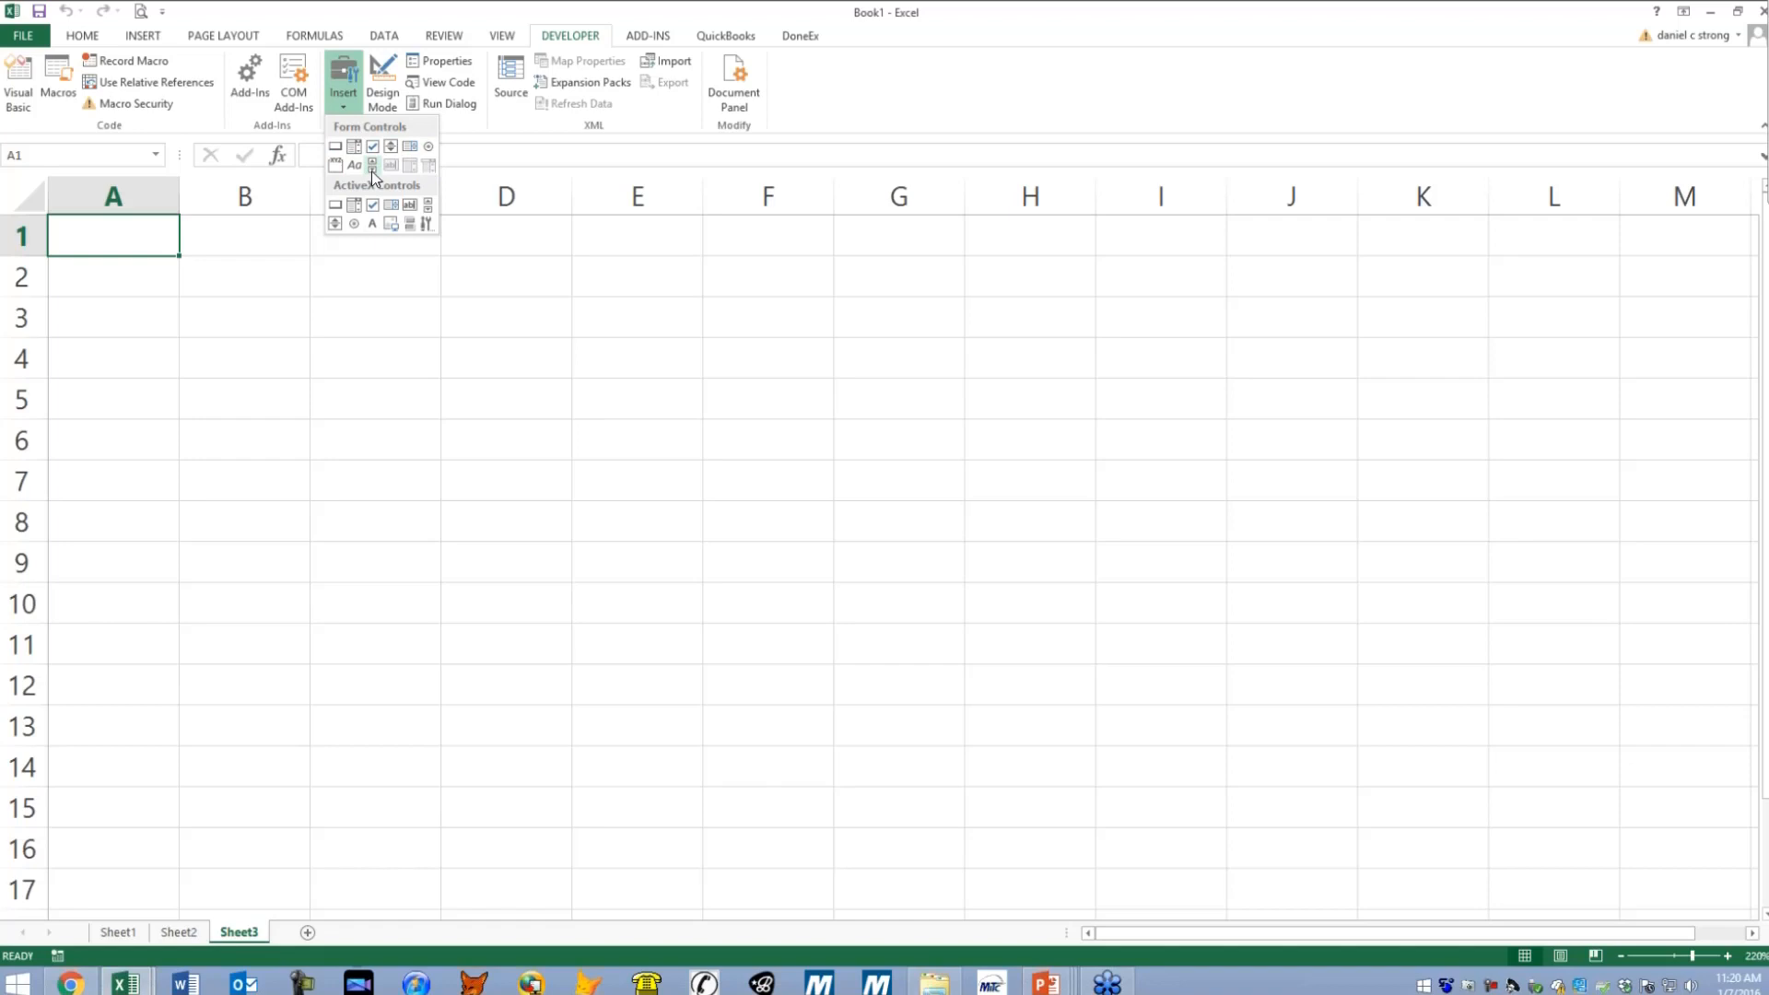
pyautogui.moveTo(372, 180)
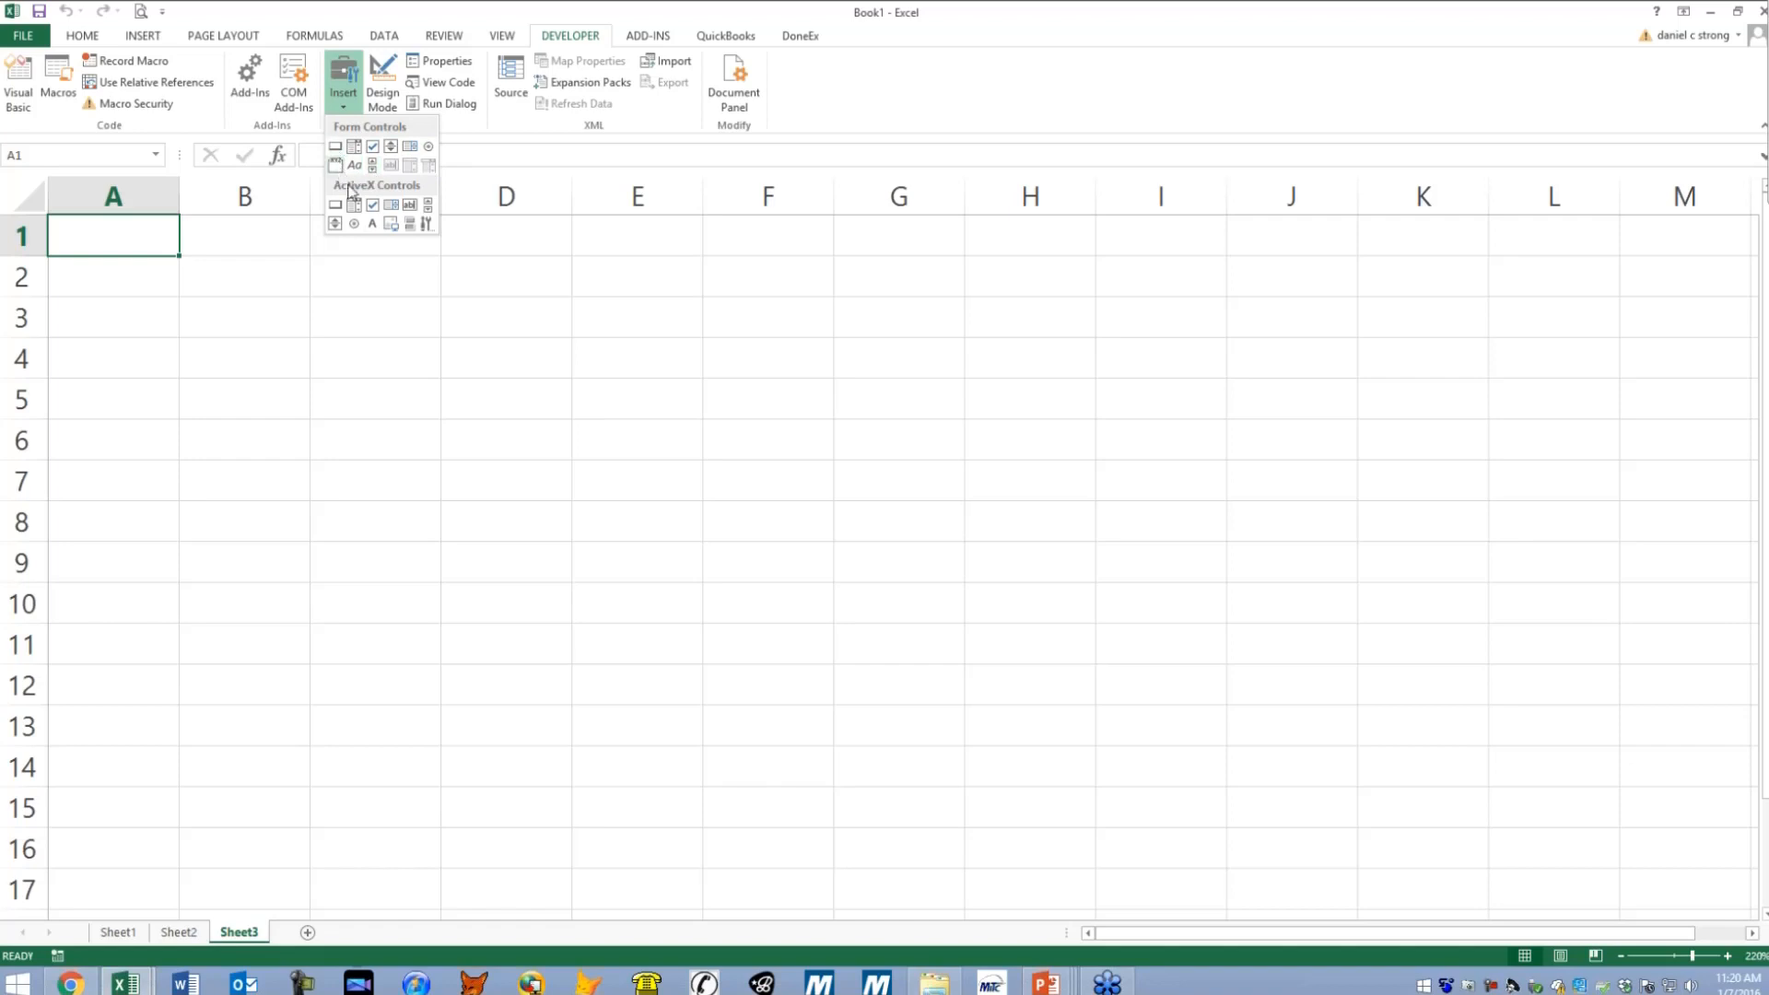
pyautogui.moveTo(363, 213)
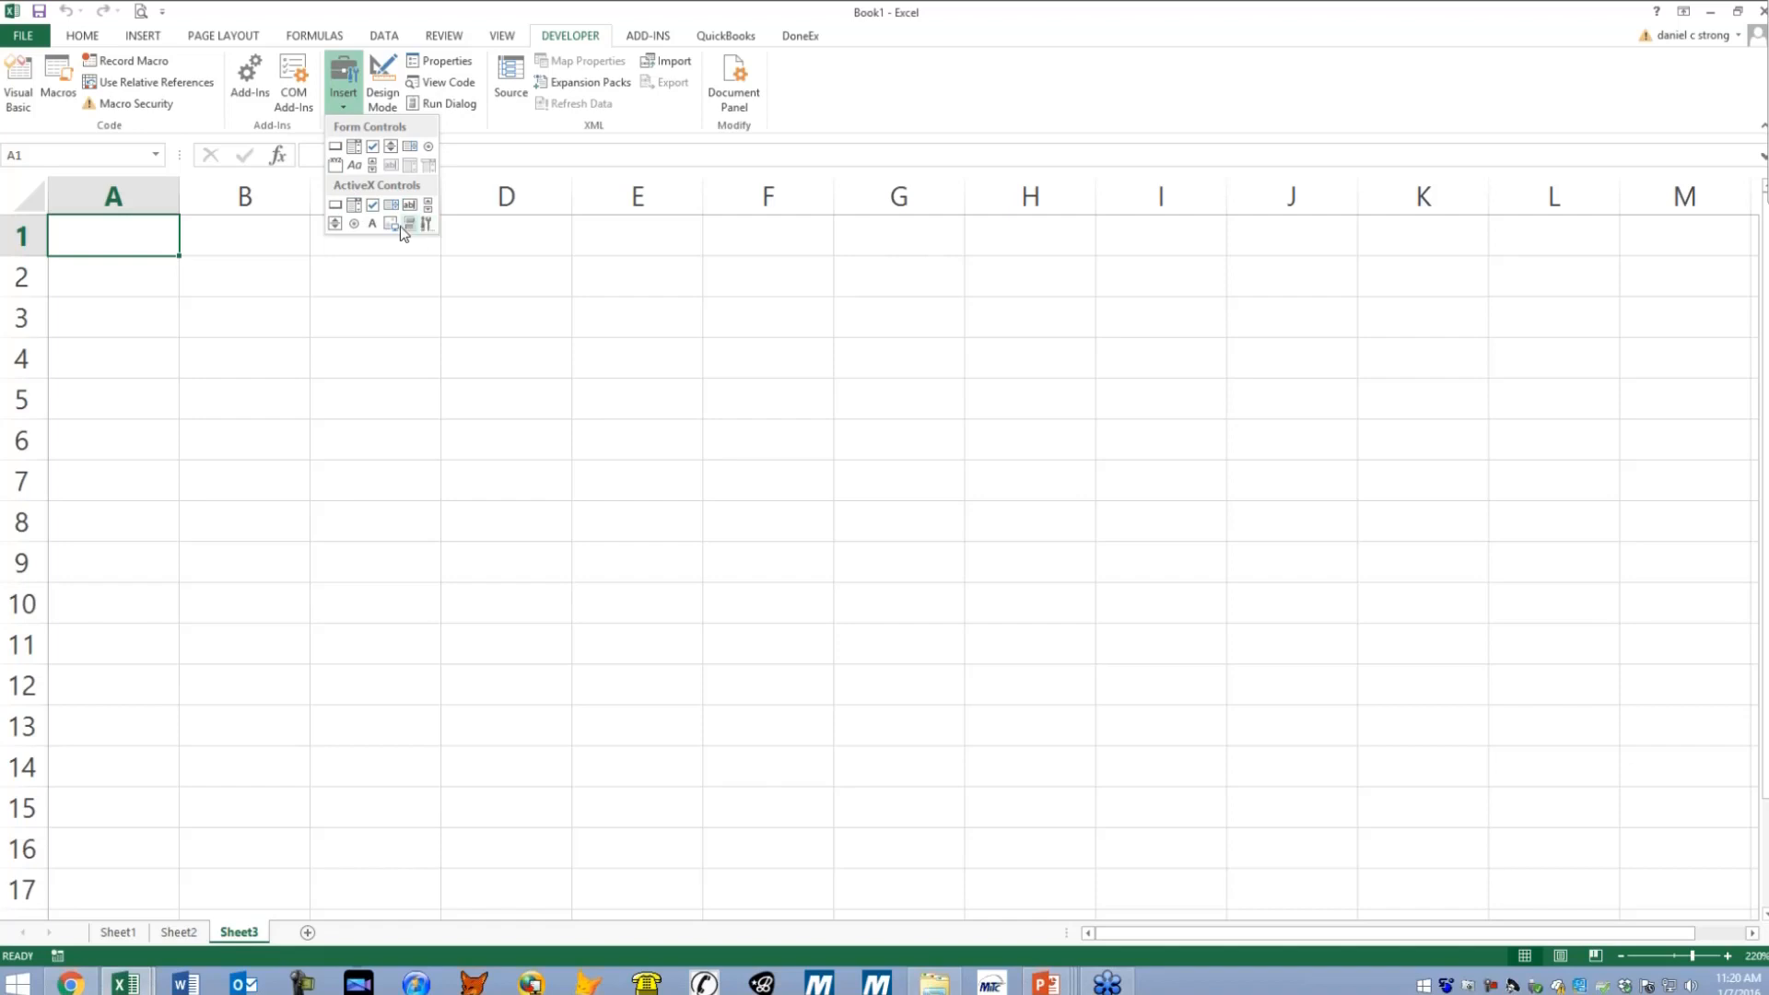
pyautogui.moveTo(335, 223)
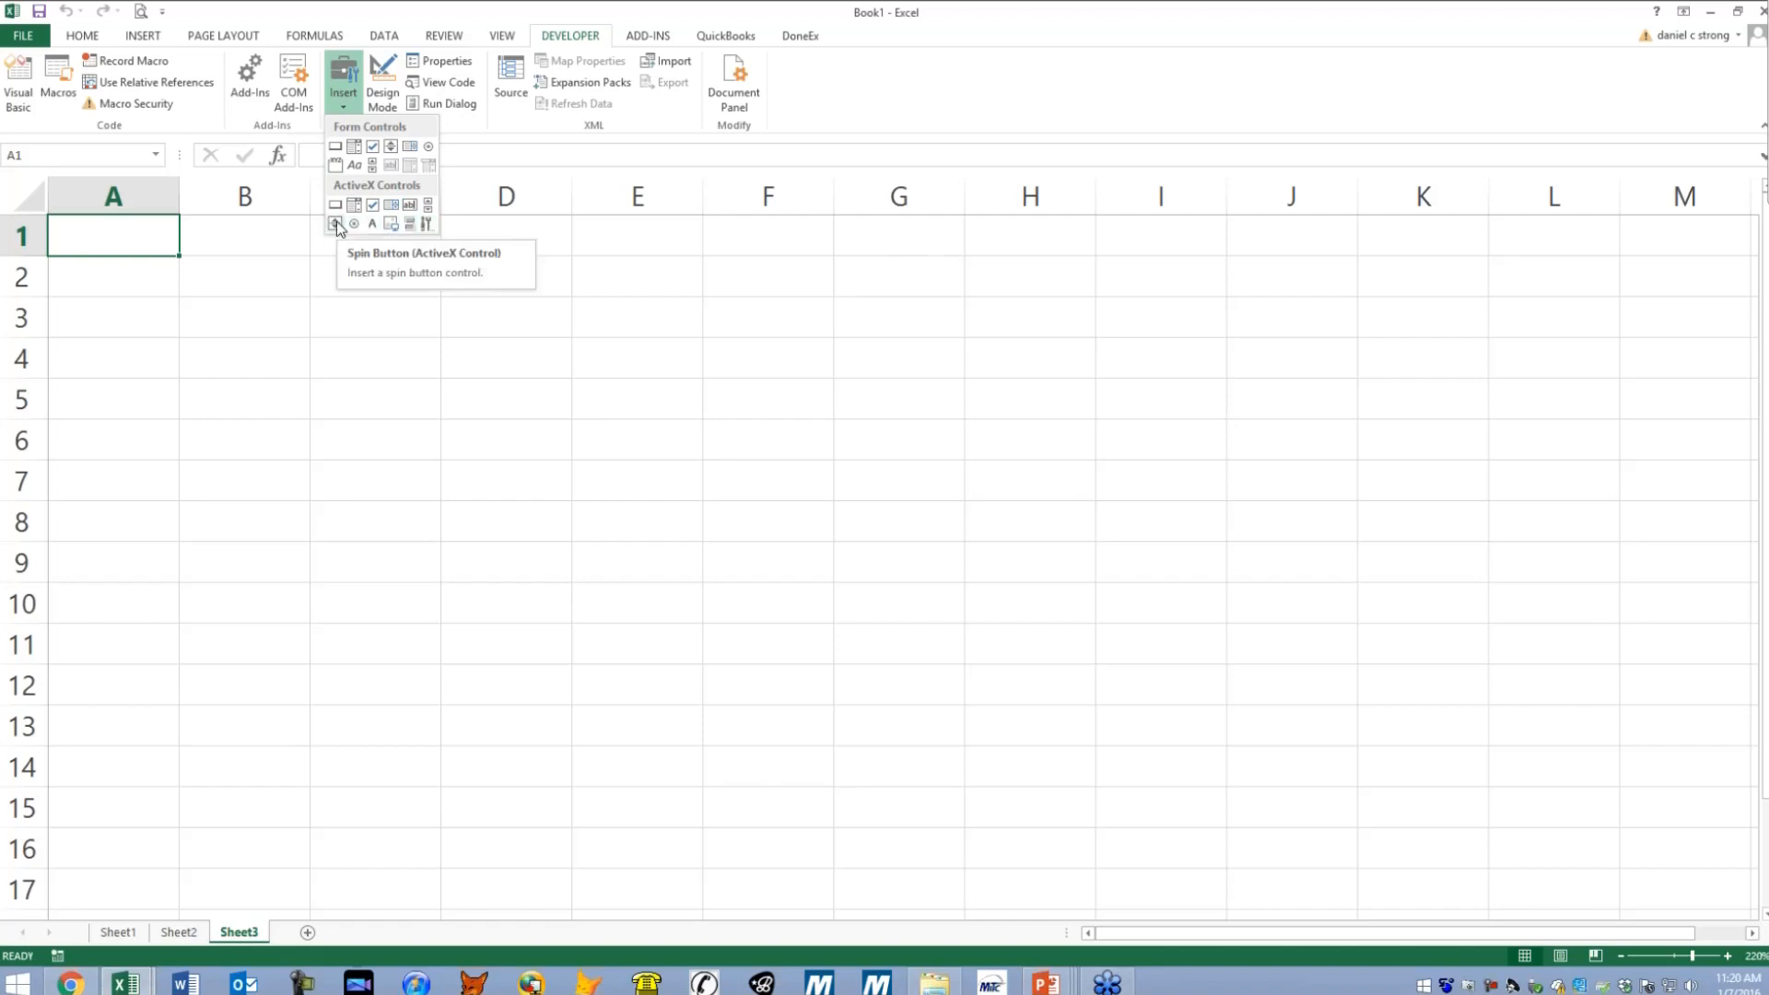
pyautogui.moveTo(335, 204)
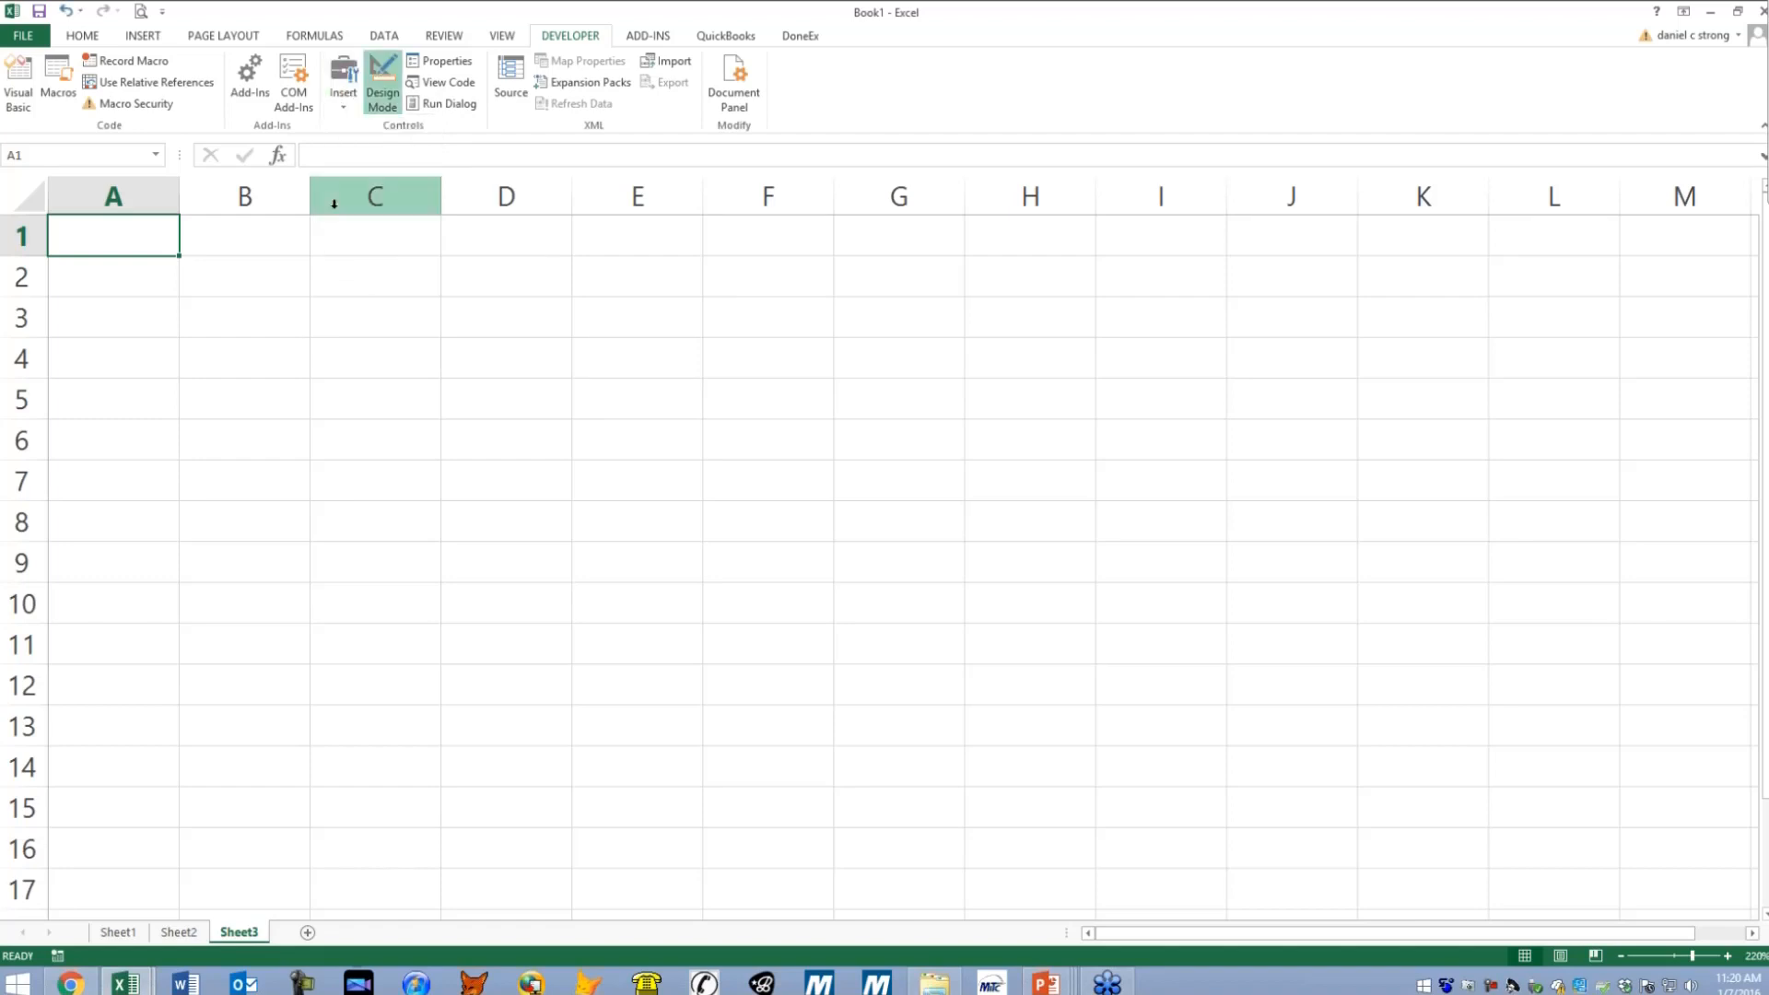
pyautogui.moveTo(374, 135)
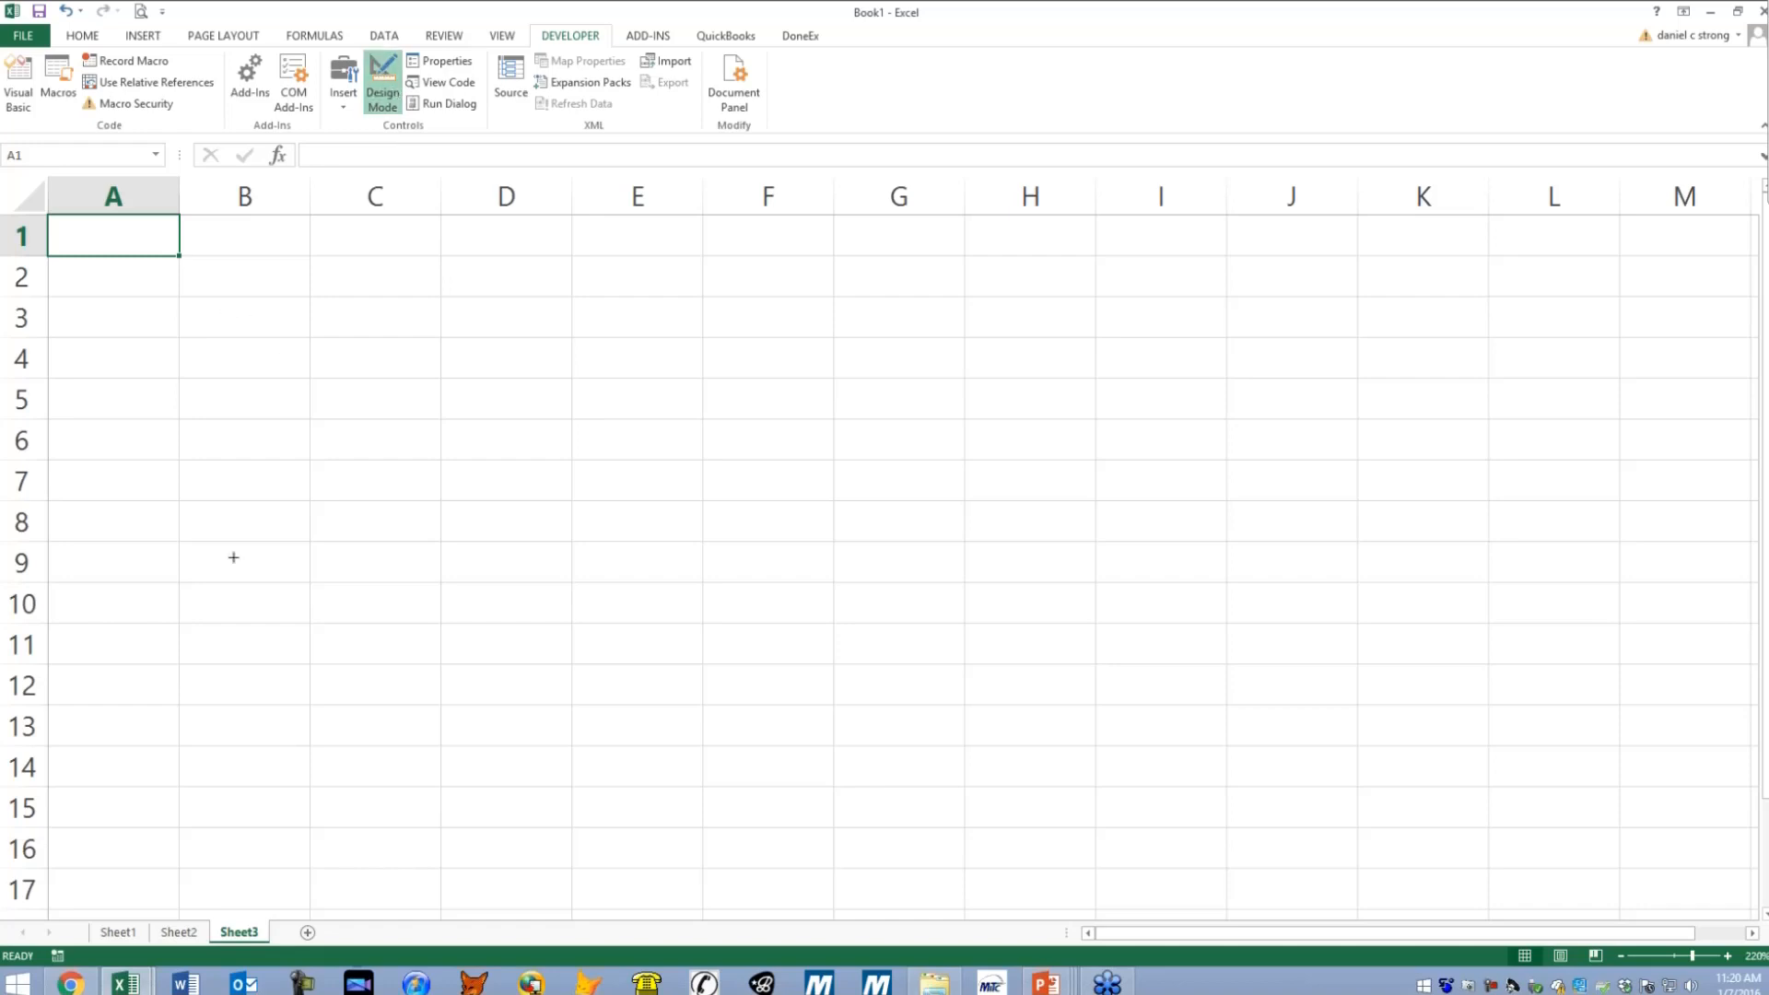
pyautogui.moveTo(258, 329)
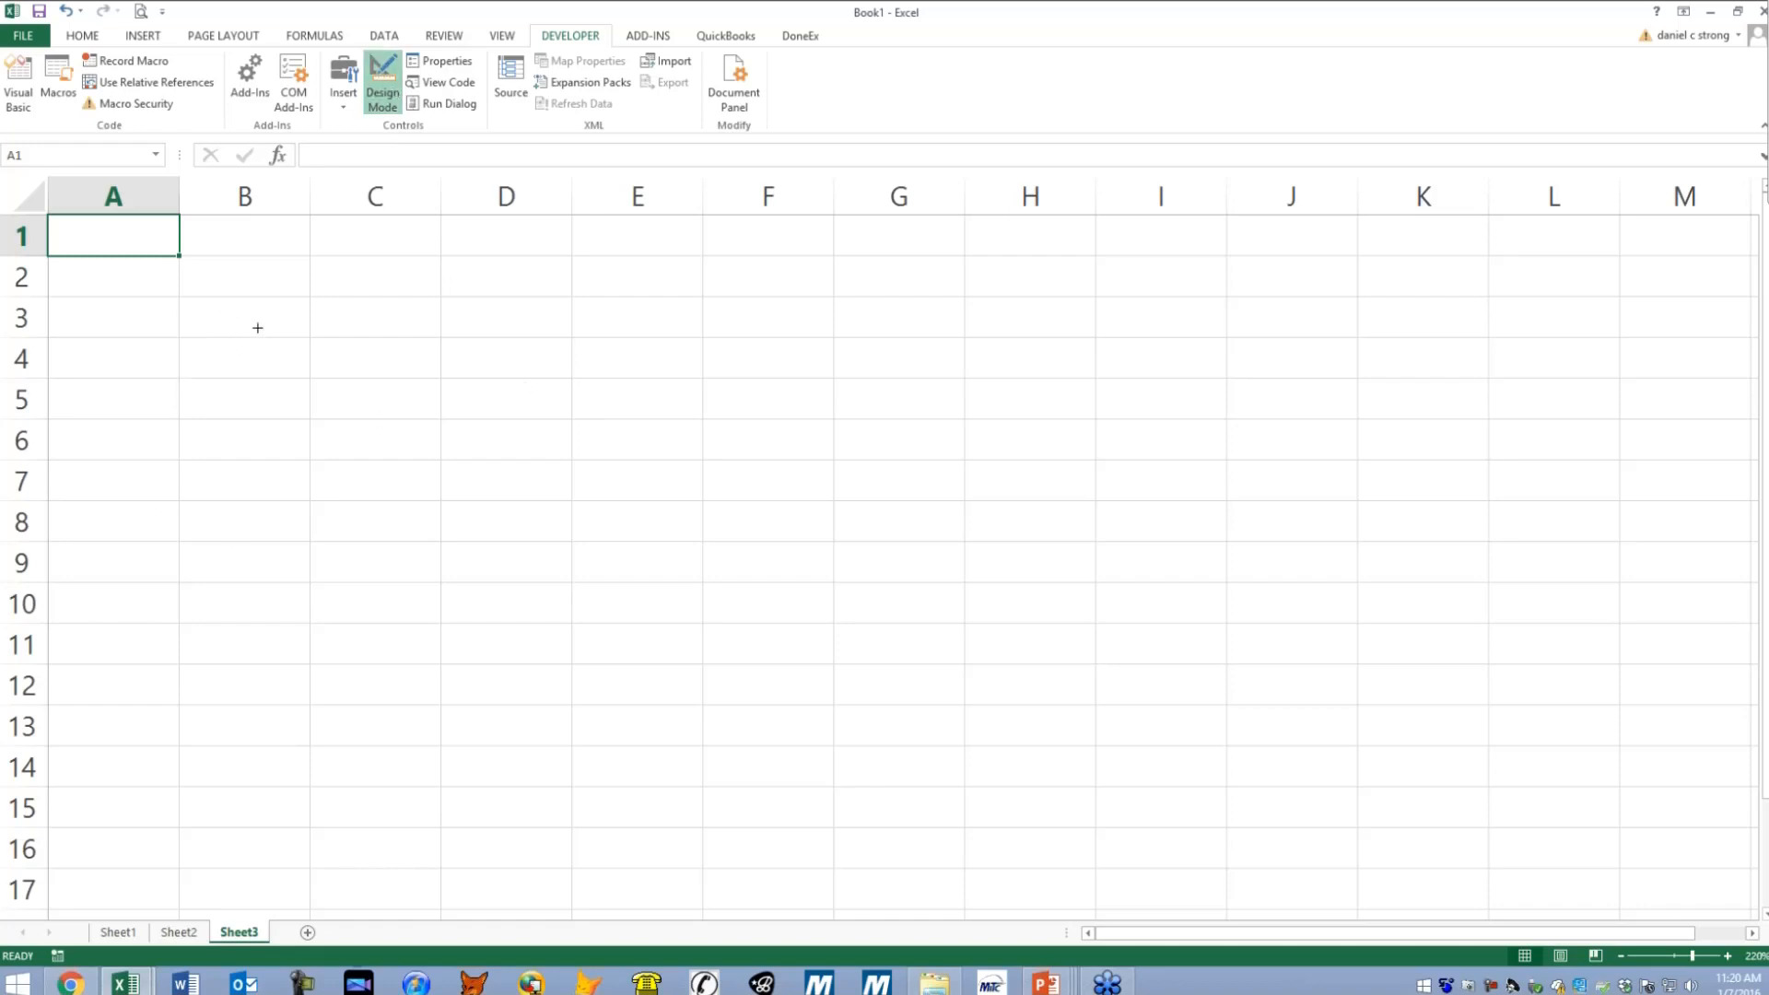
# - Draw an ActiveX command button over B3:C4 and caption it Click Me! in Properties
pyautogui.moveTo(211, 317); pyautogui.dragTo(409, 380)
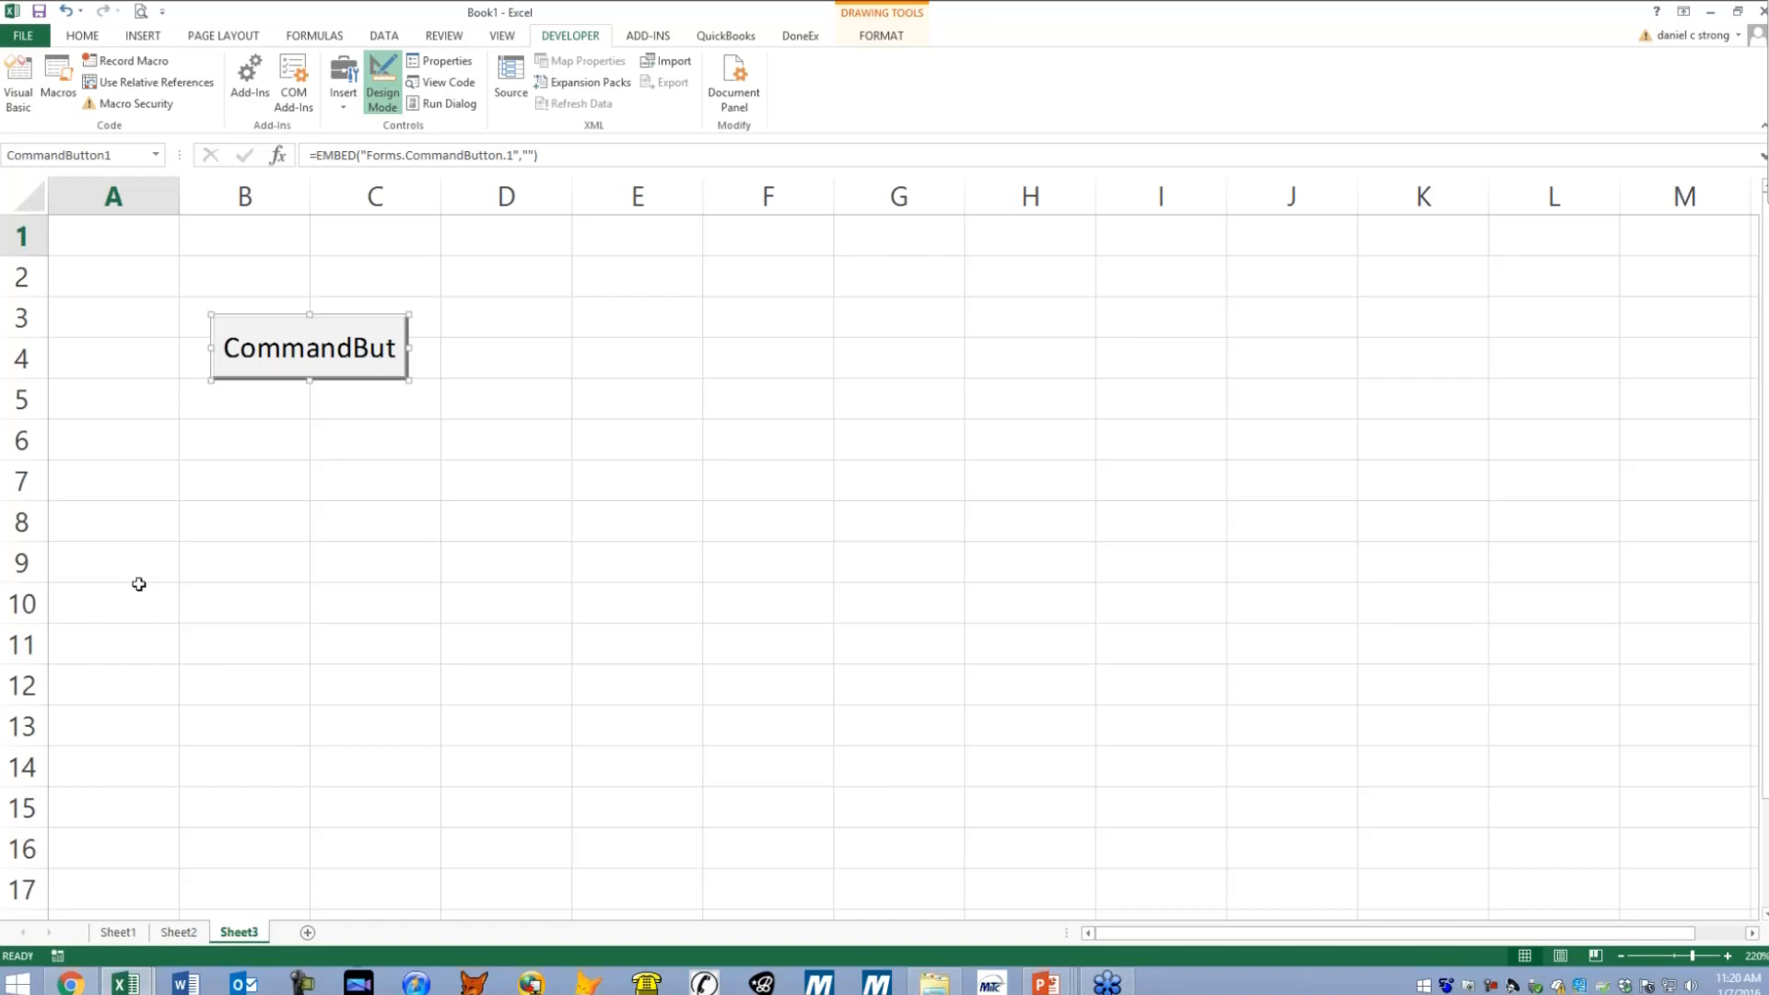
pyautogui.moveTo(301, 354)
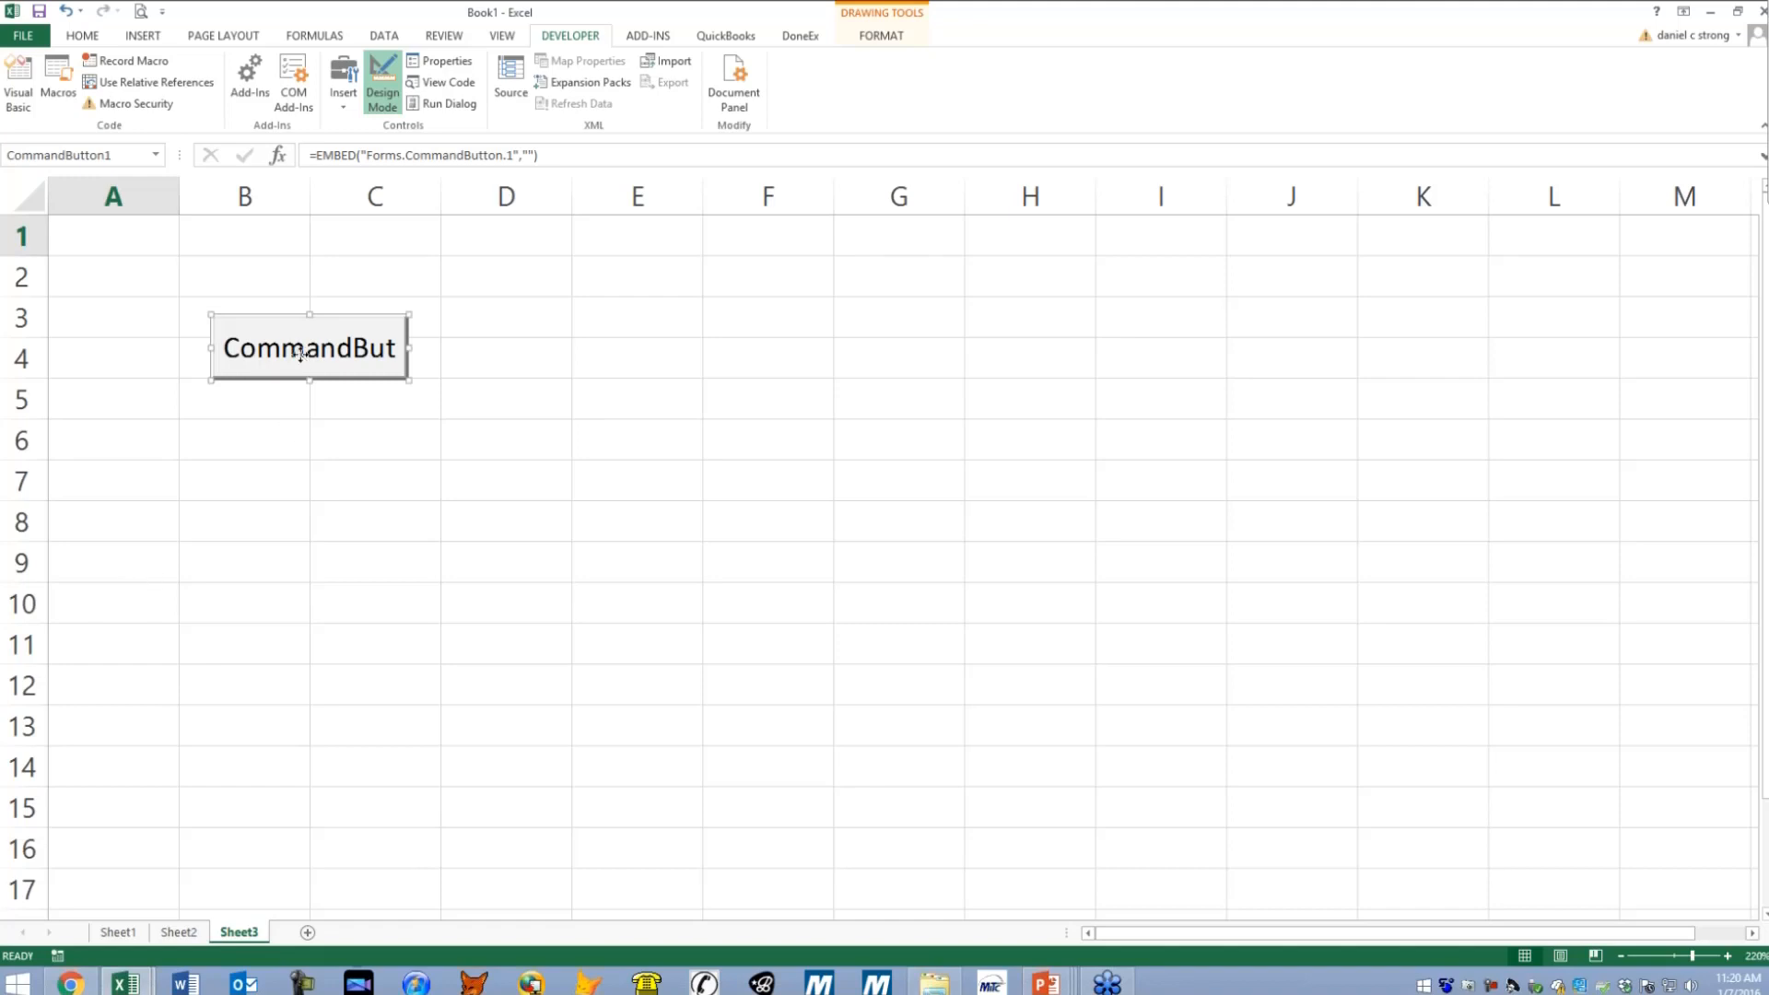
pyautogui.rightClick(308, 349)
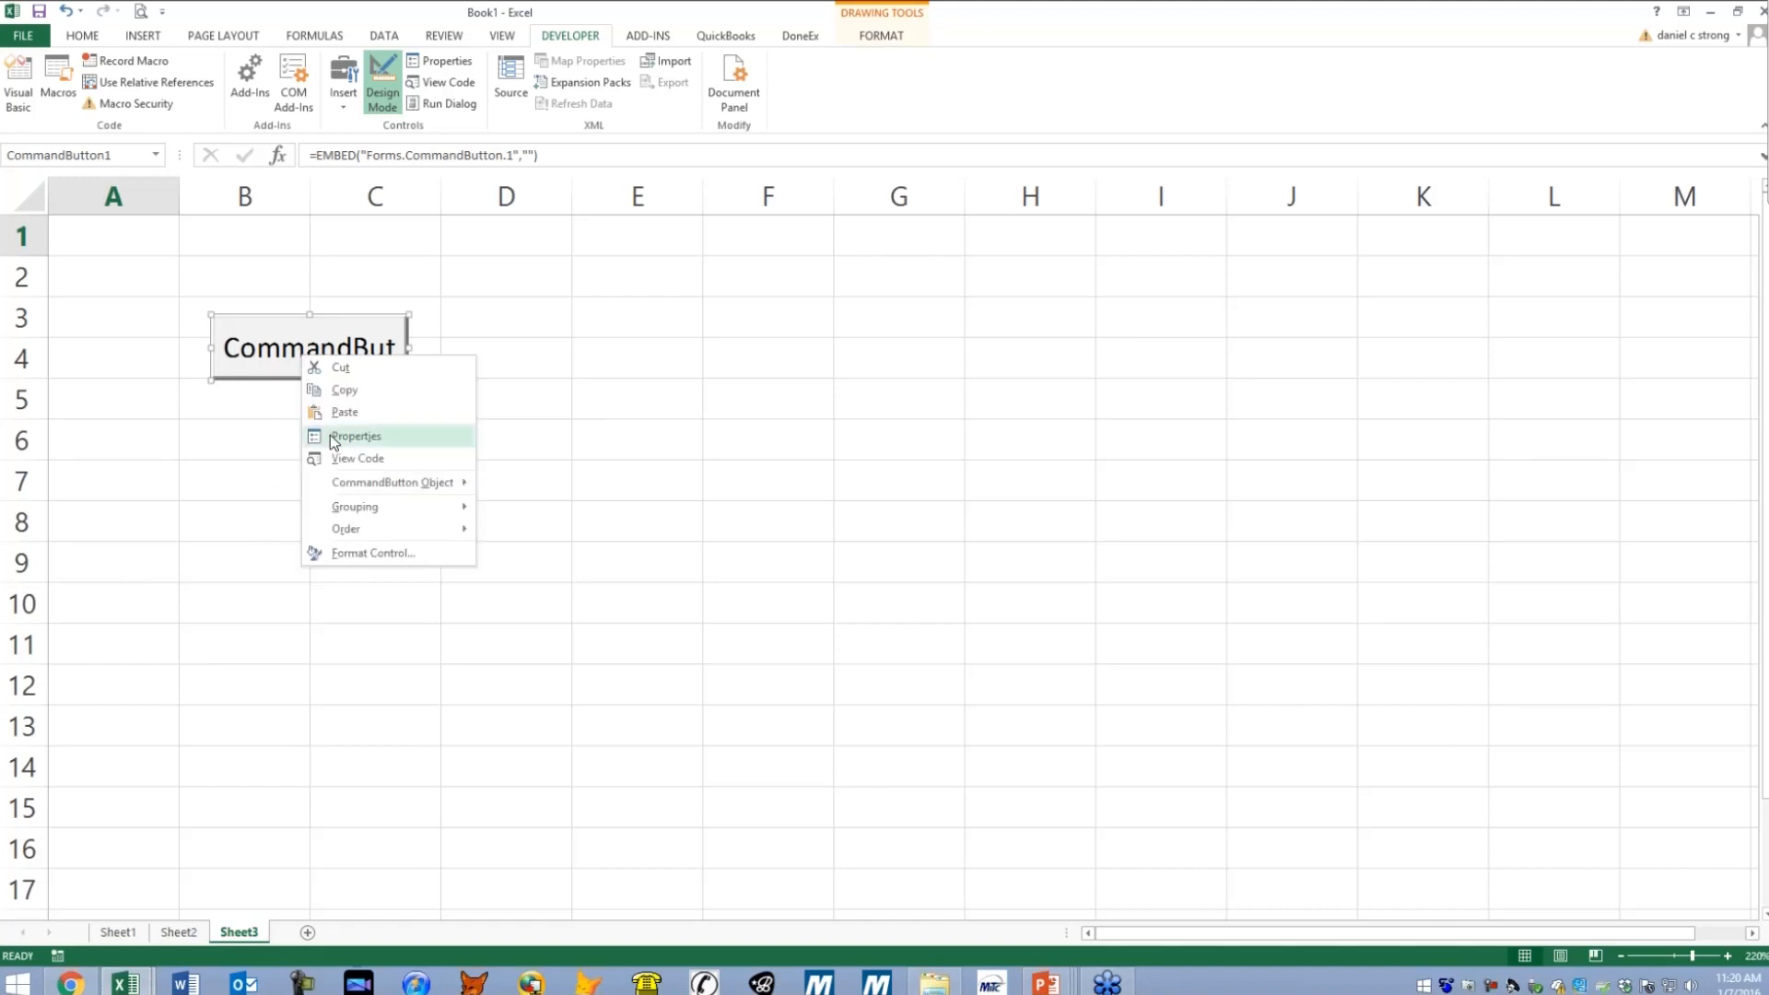
pyautogui.click(356, 437)
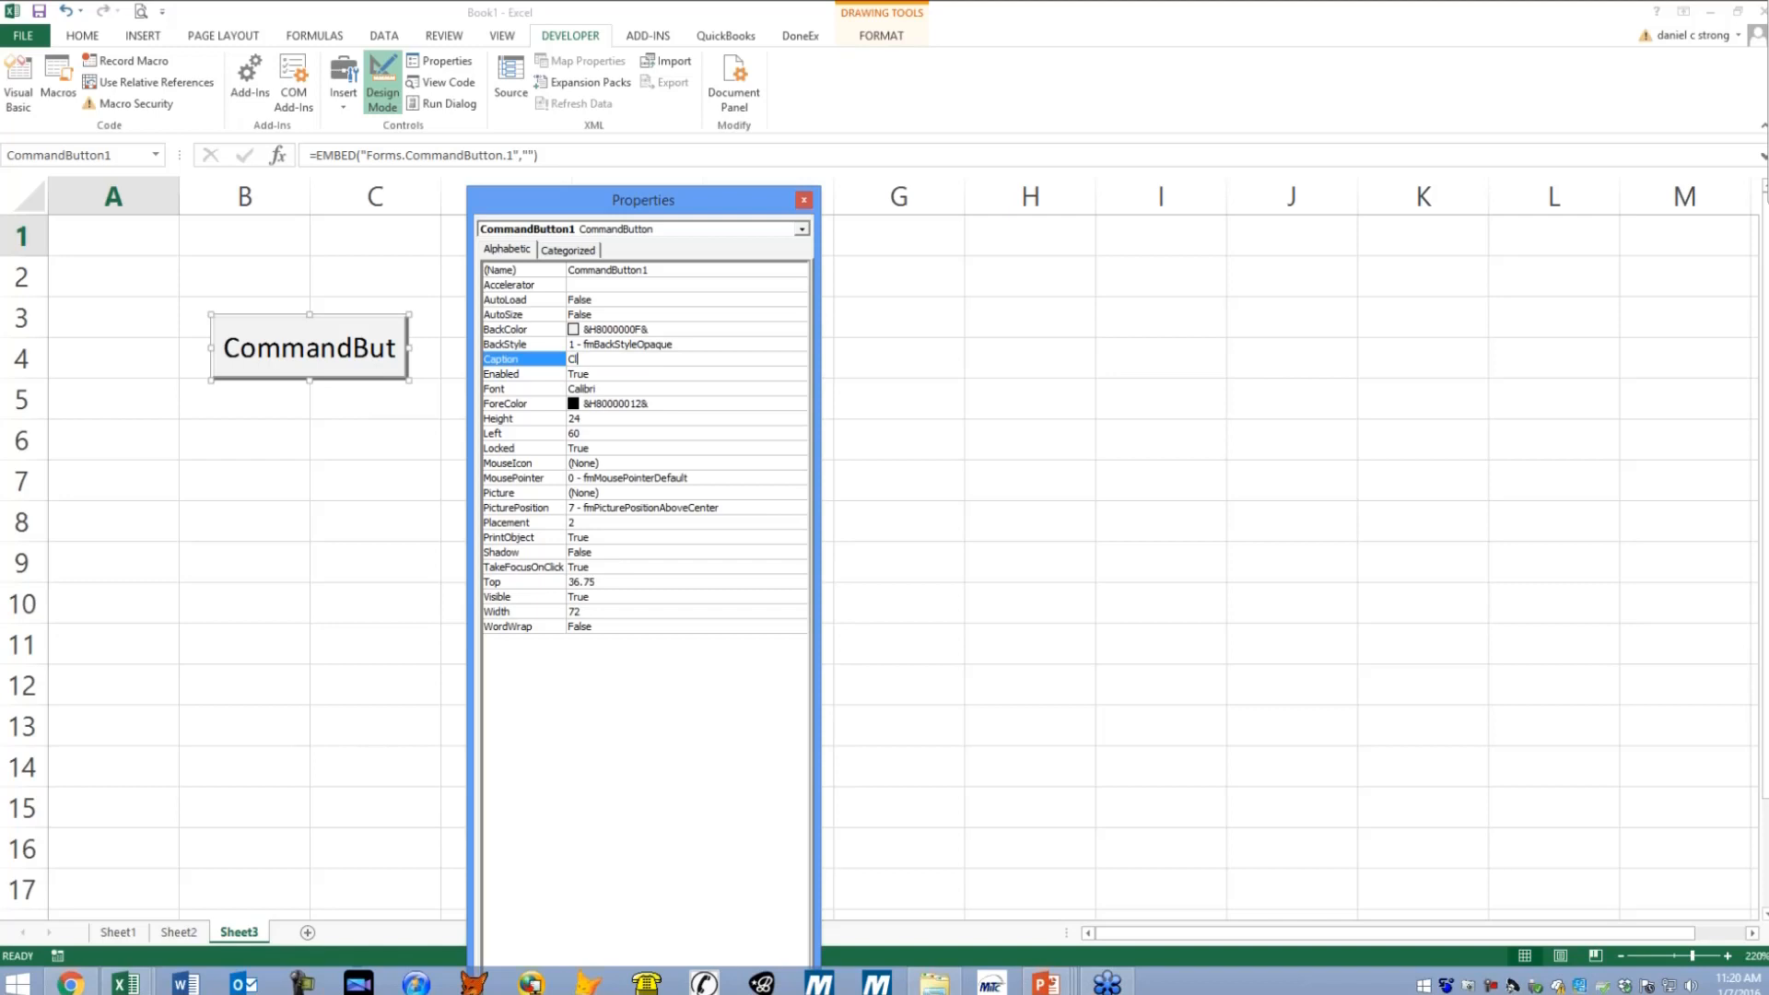
pyautogui.write('Click Me!')
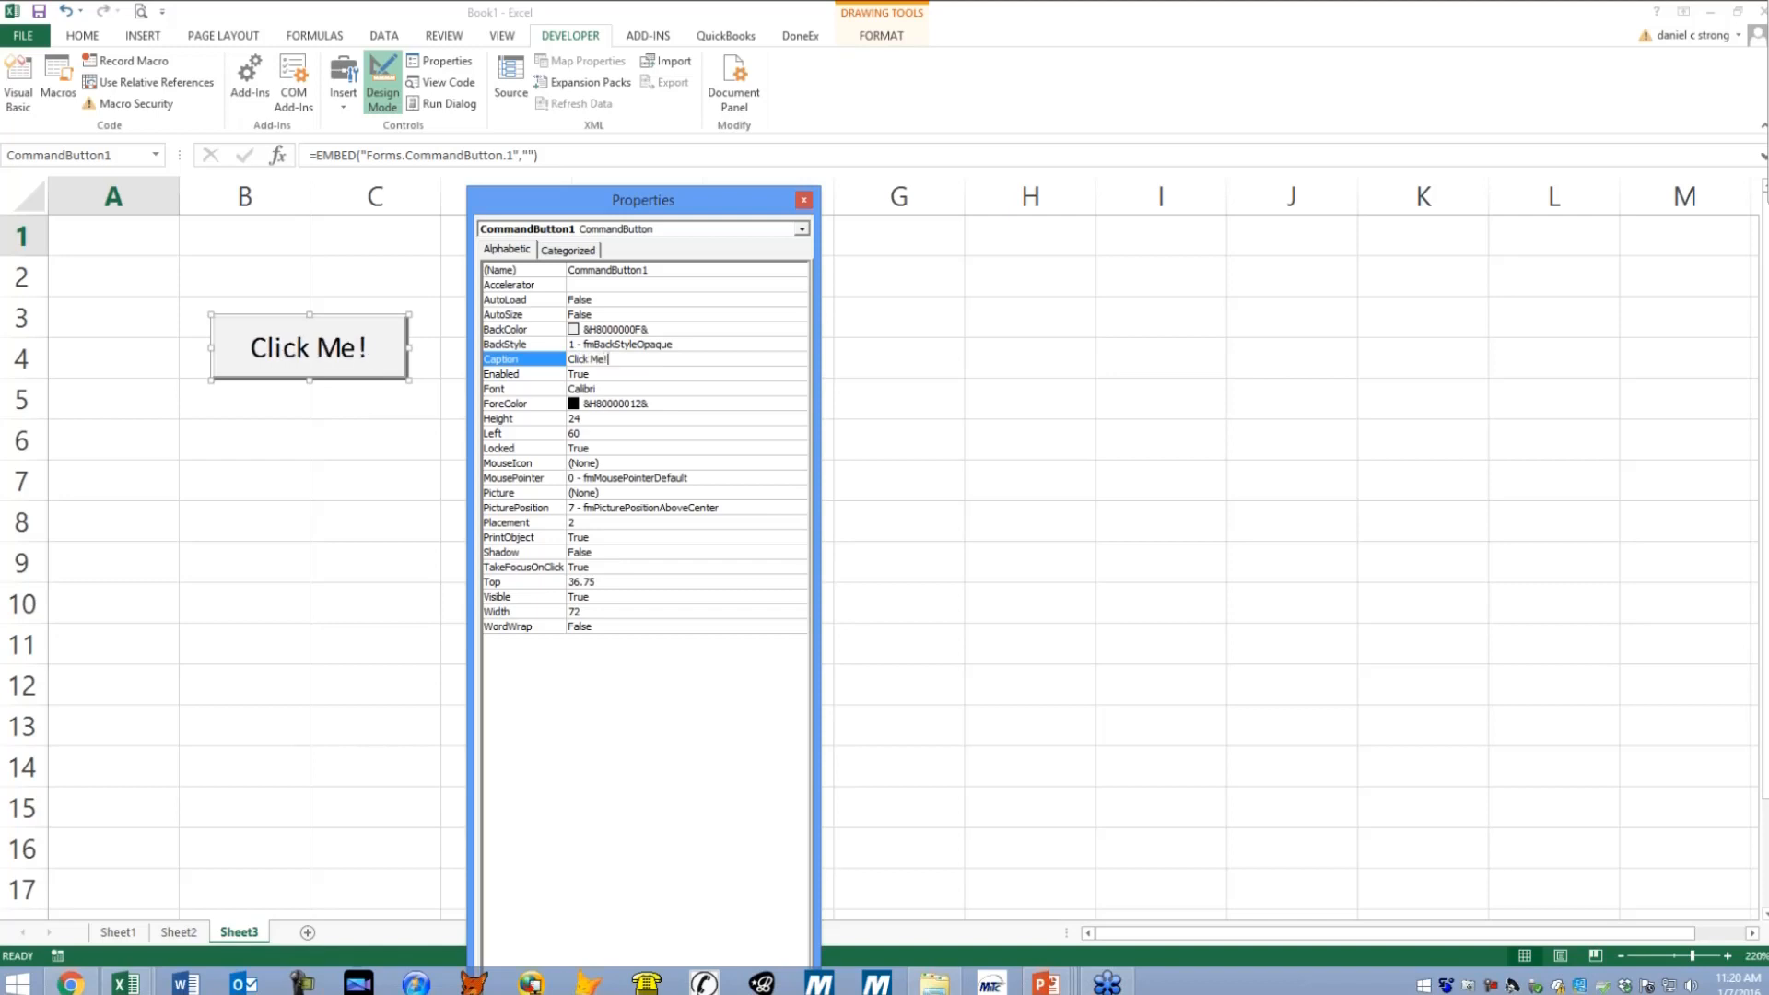
pyautogui.moveTo(350, 417)
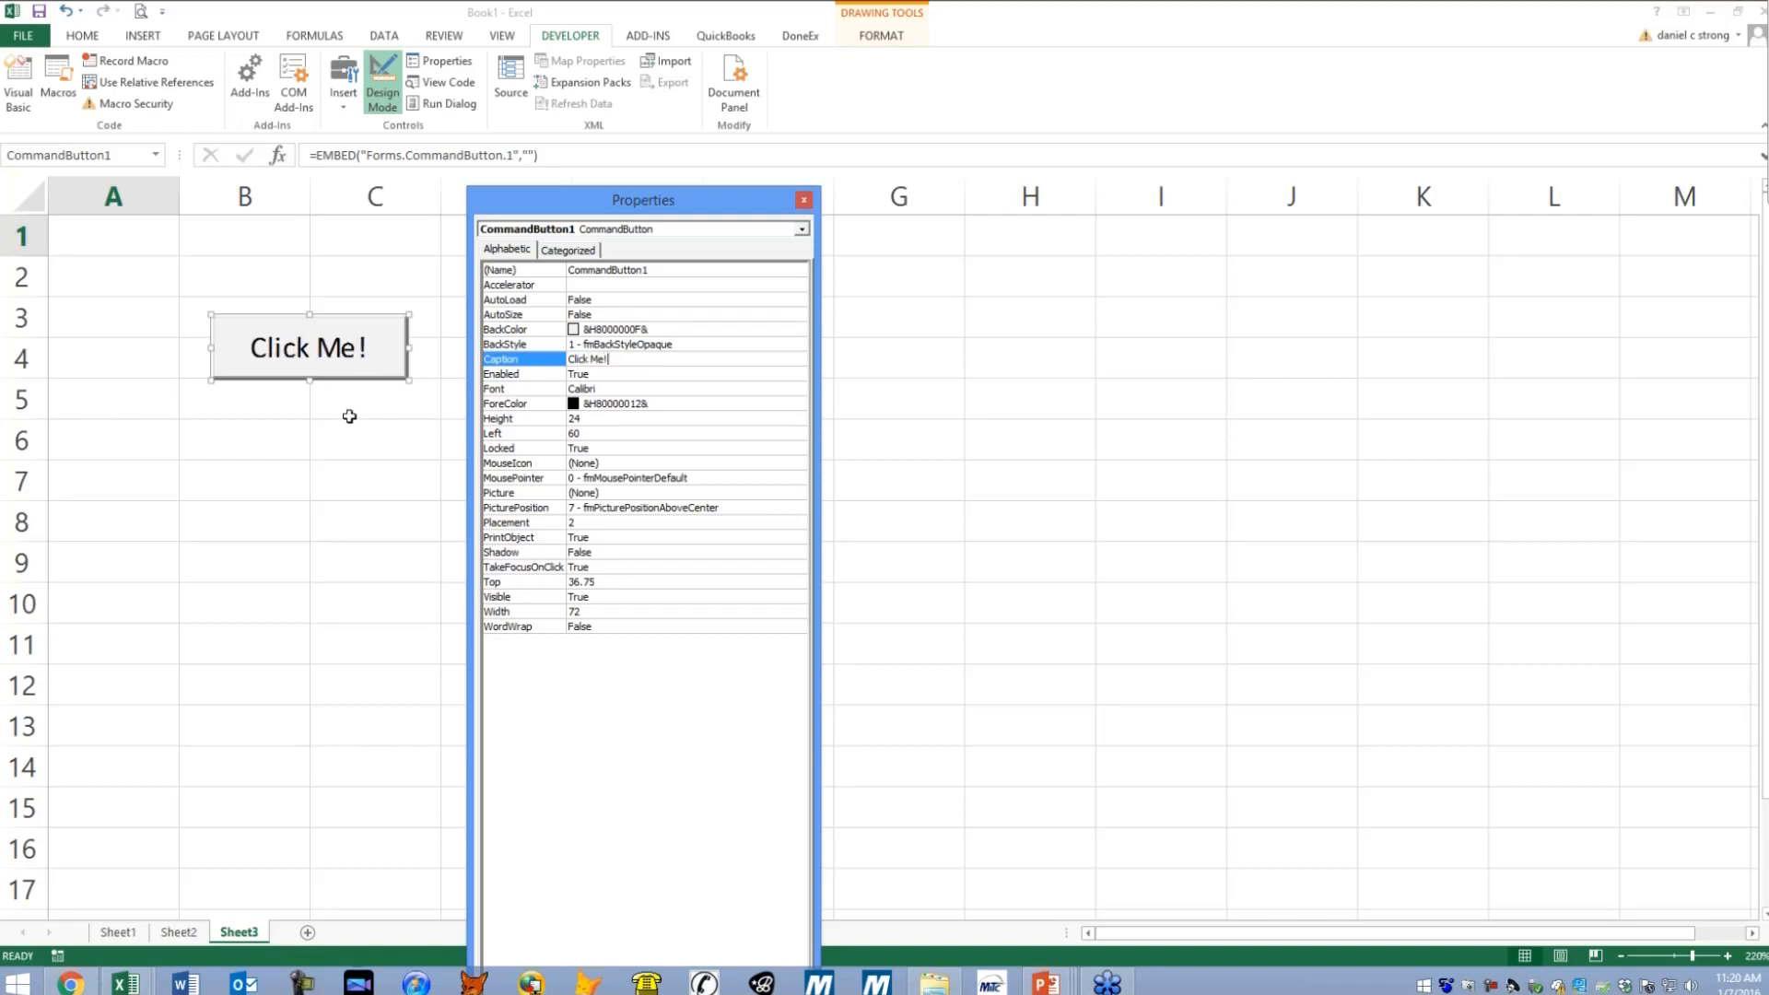
pyautogui.click(804, 199)
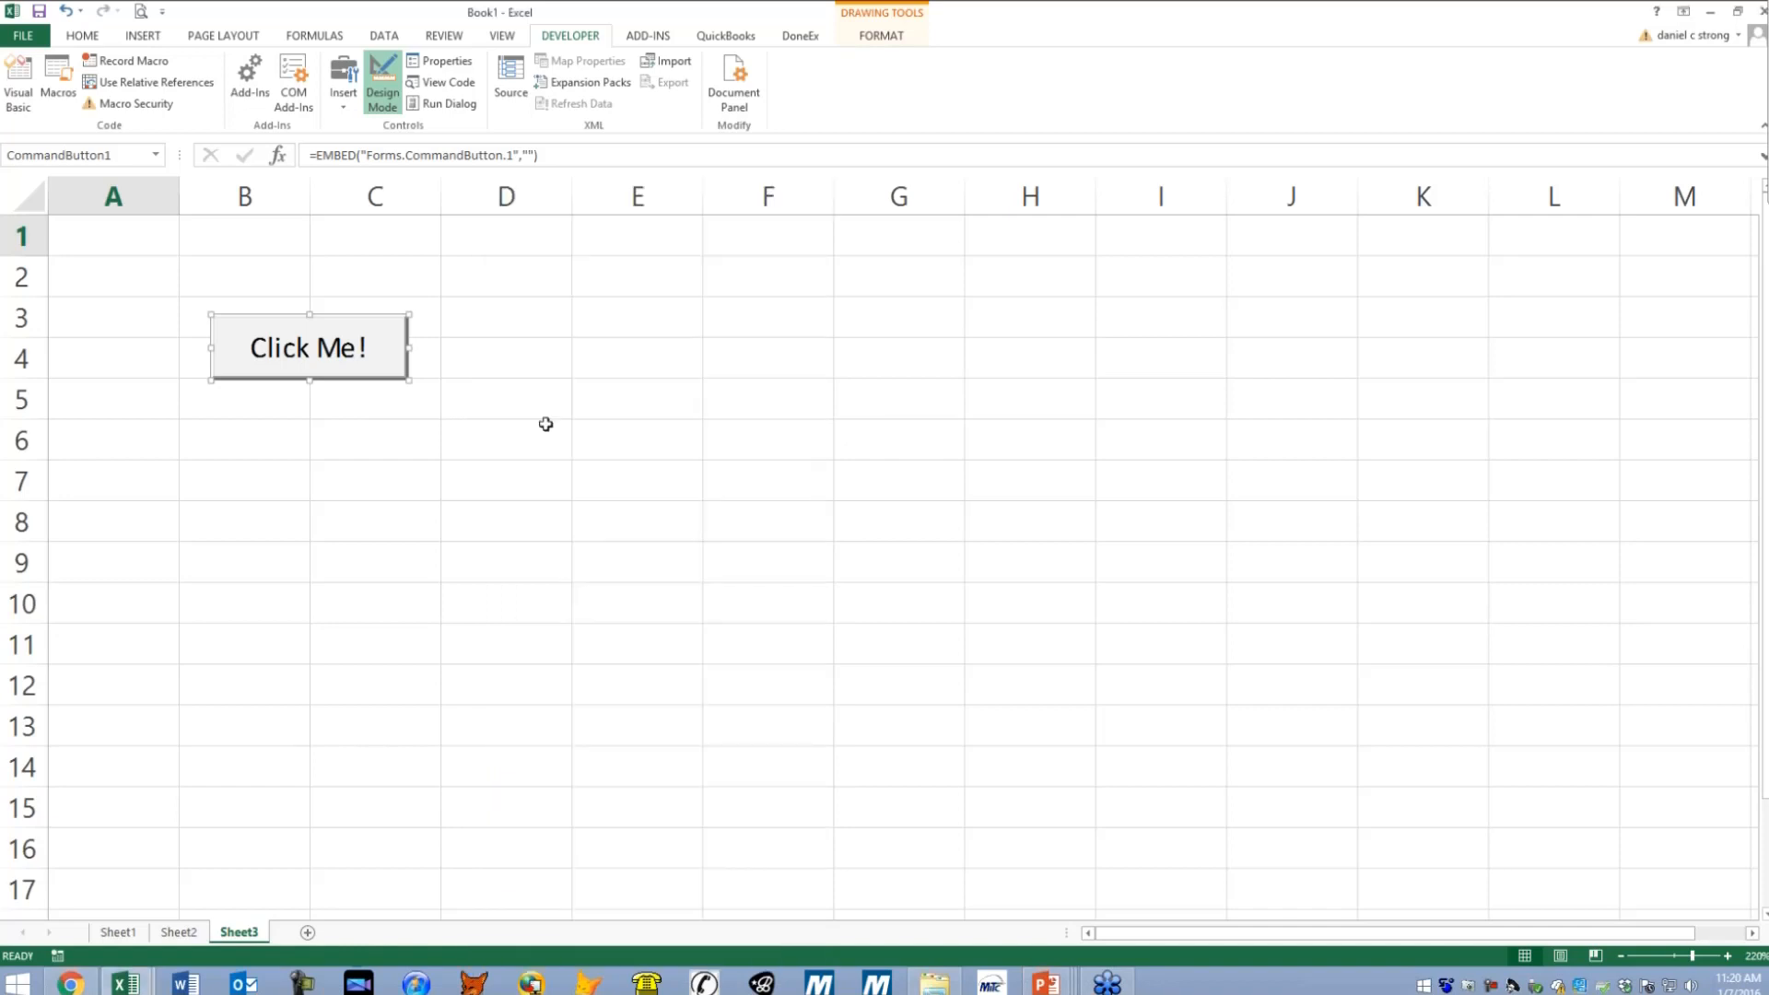
pyautogui.moveTo(426, 343)
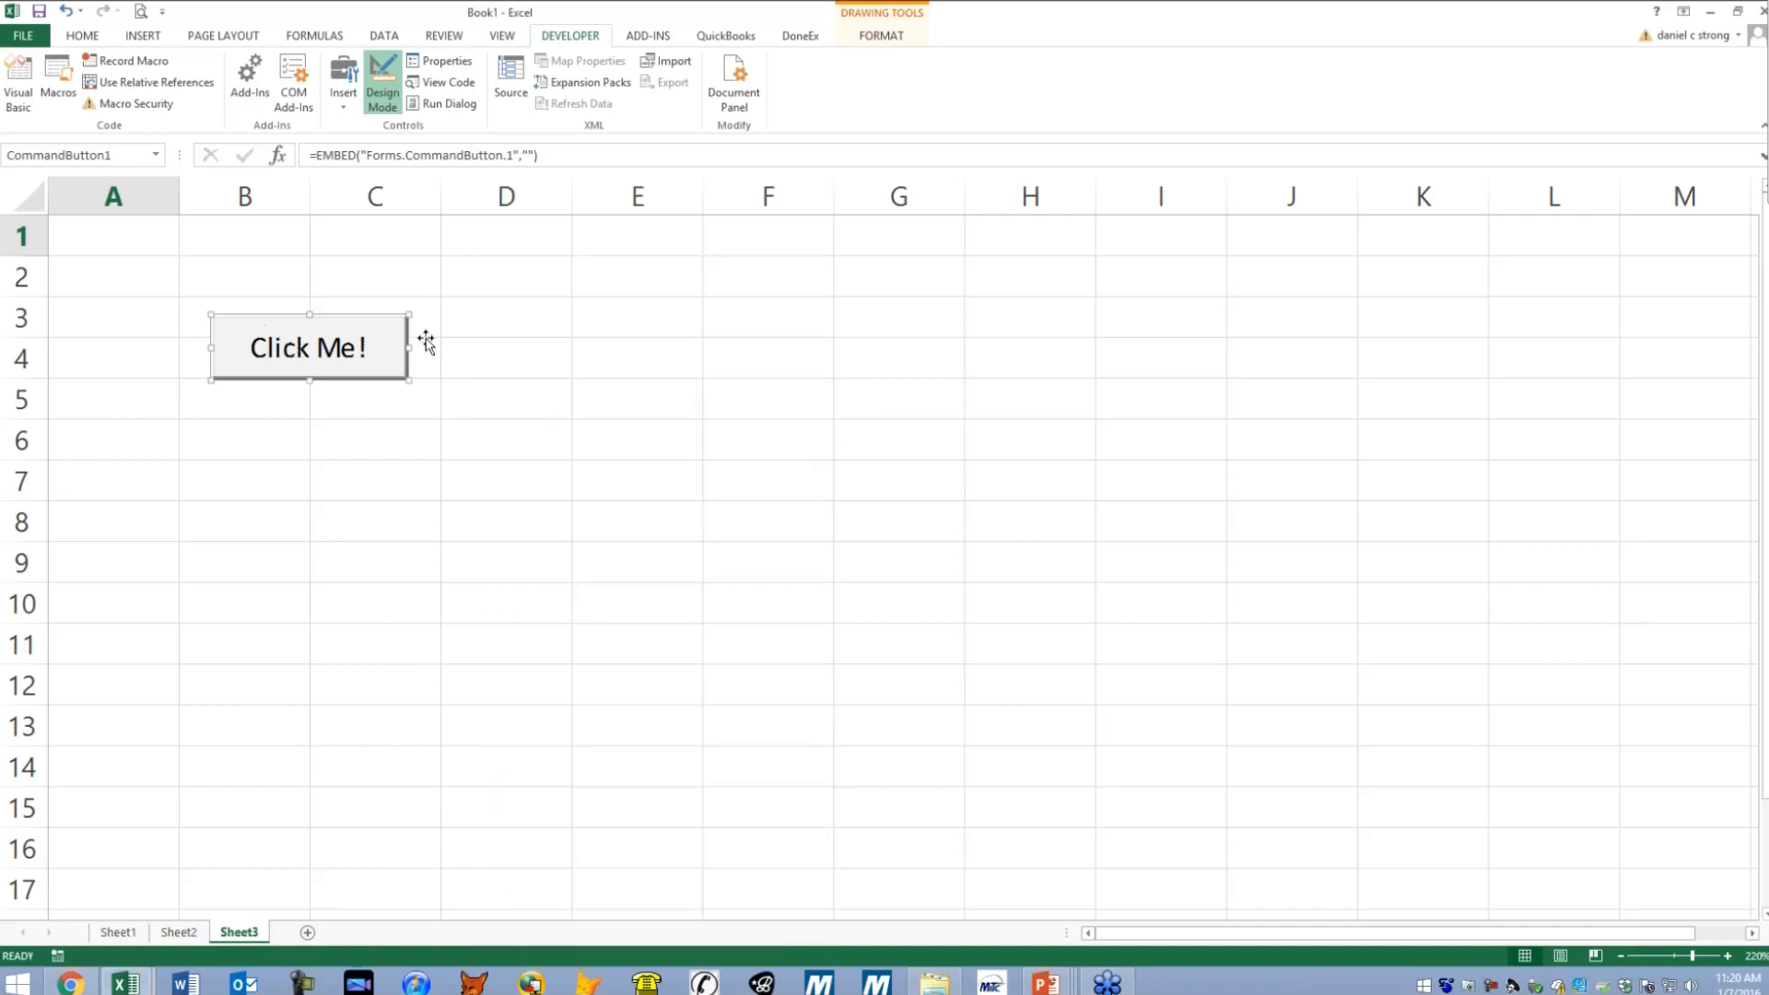
pyautogui.moveTo(395, 354)
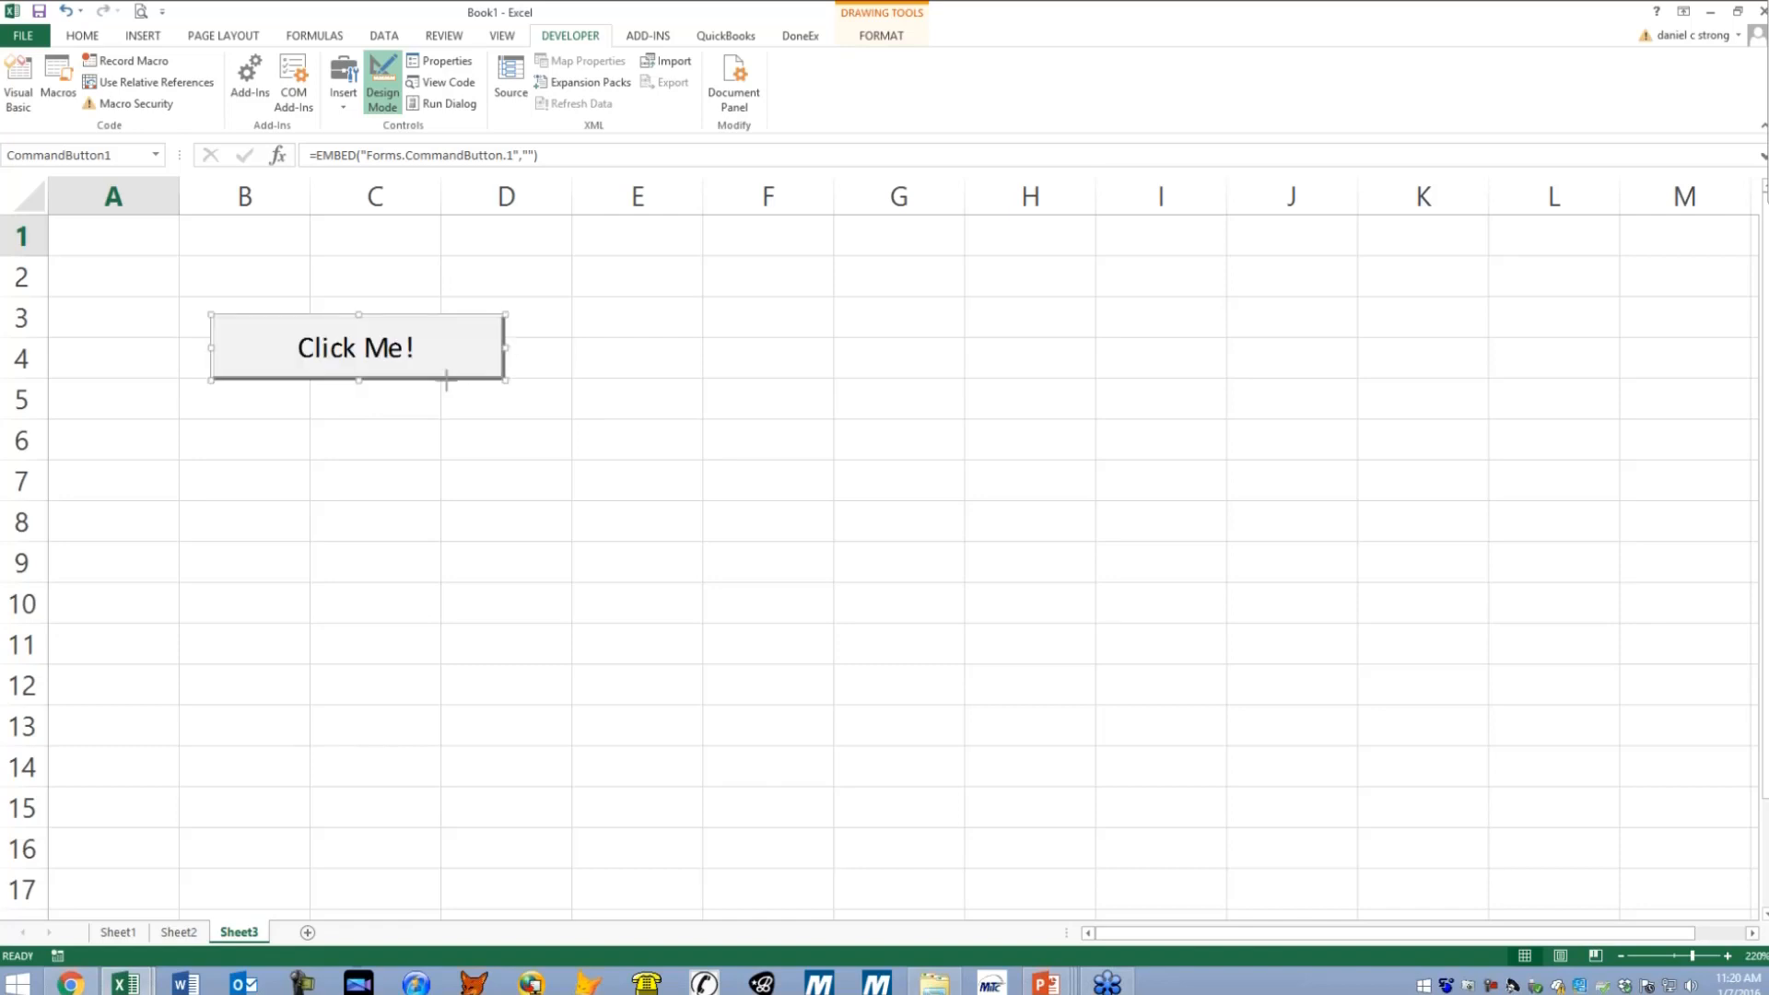
# - Resize the button to fit its caption, test-click it, and return to design mode
pyautogui.moveTo(505, 348); pyautogui.dragTo(429, 349)
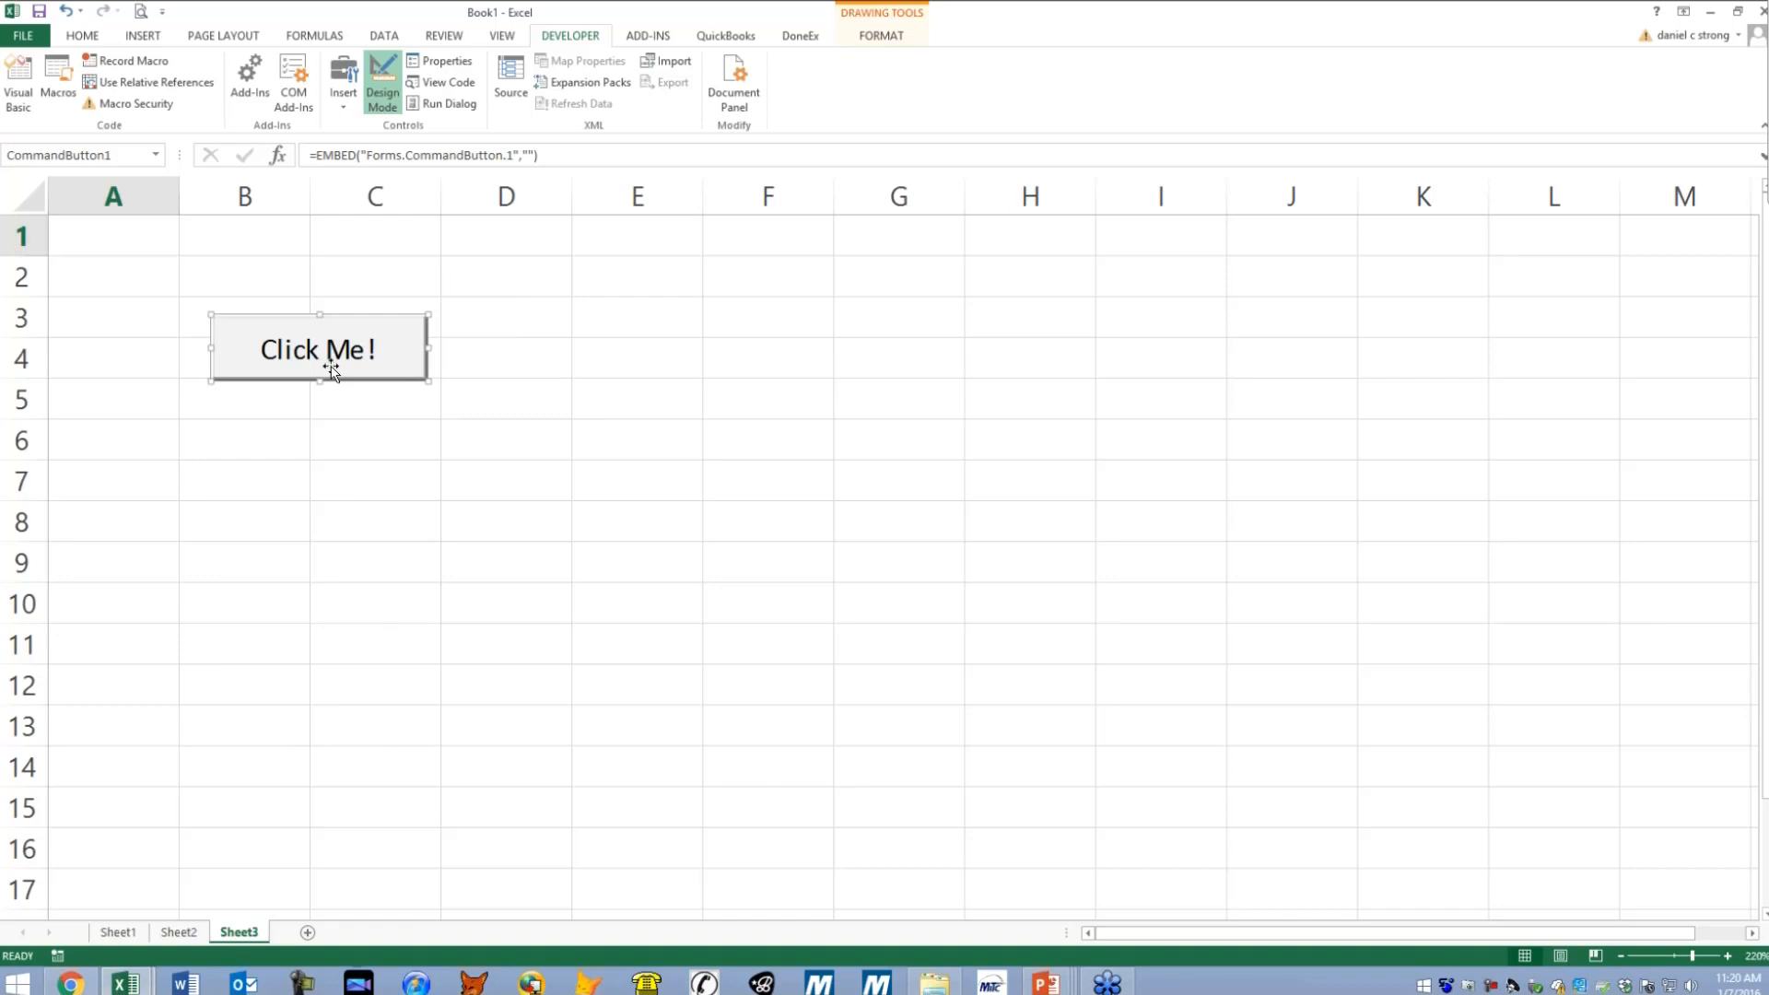
pyautogui.click(382, 85)
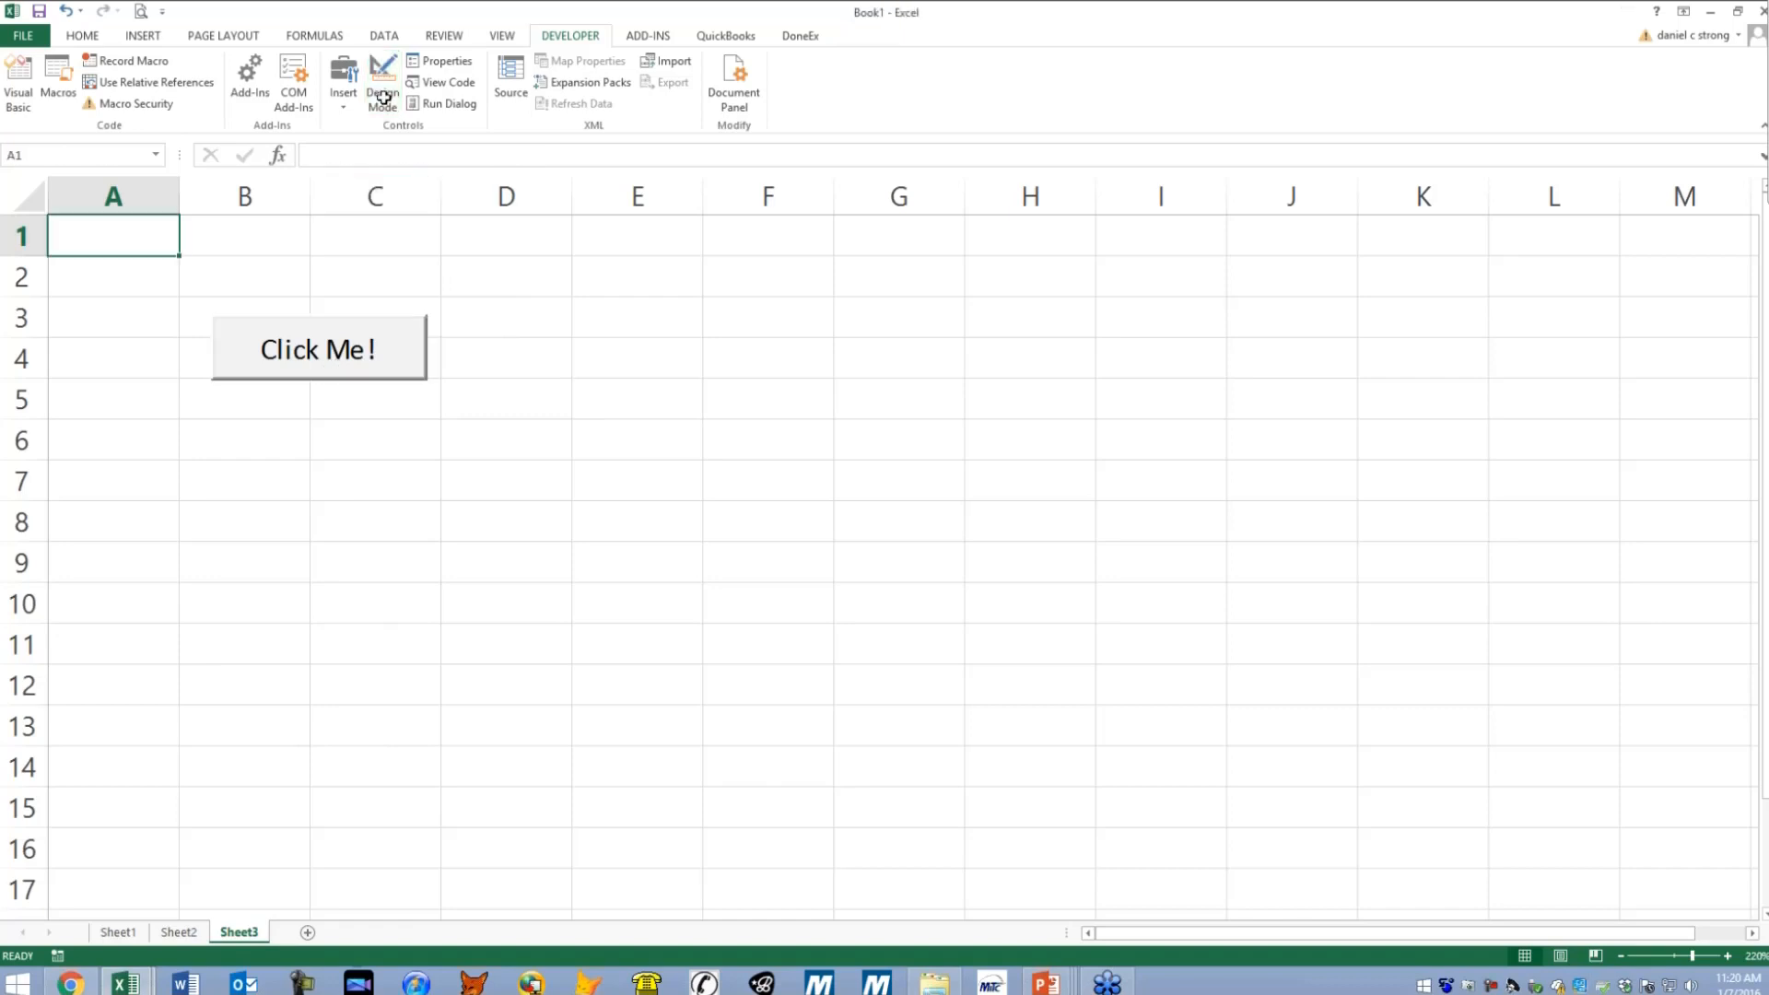
pyautogui.click(381, 81)
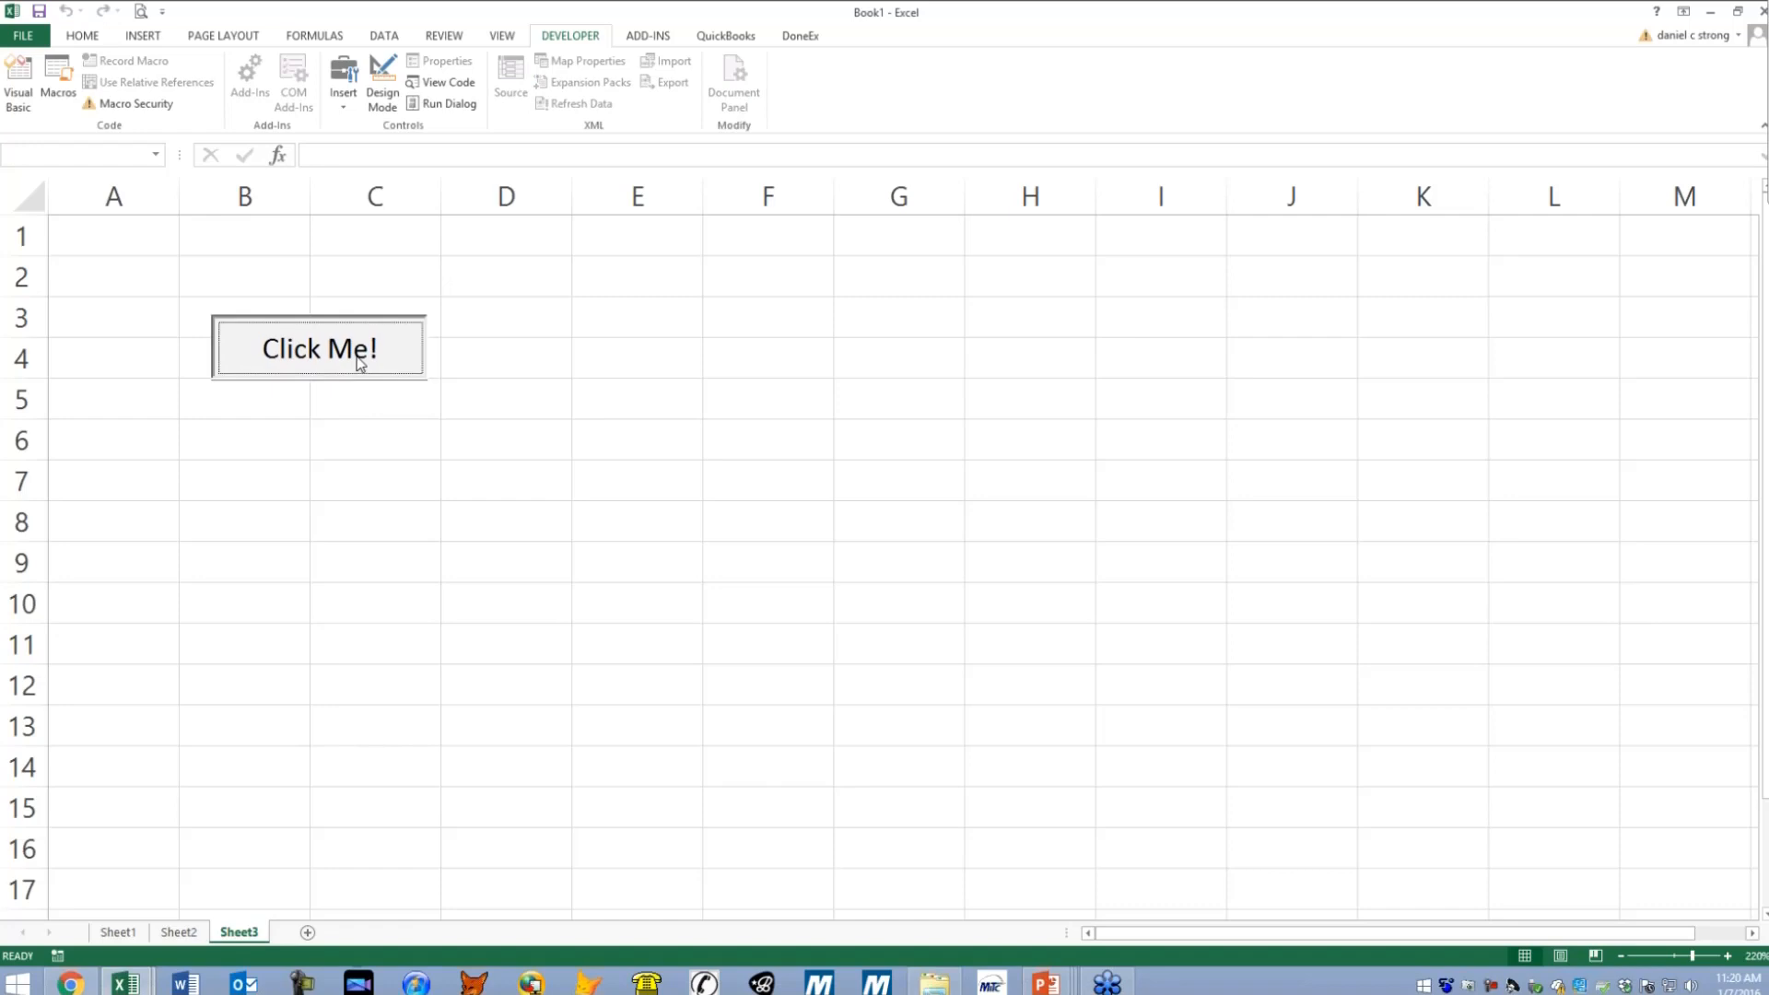
pyautogui.click(381, 81)
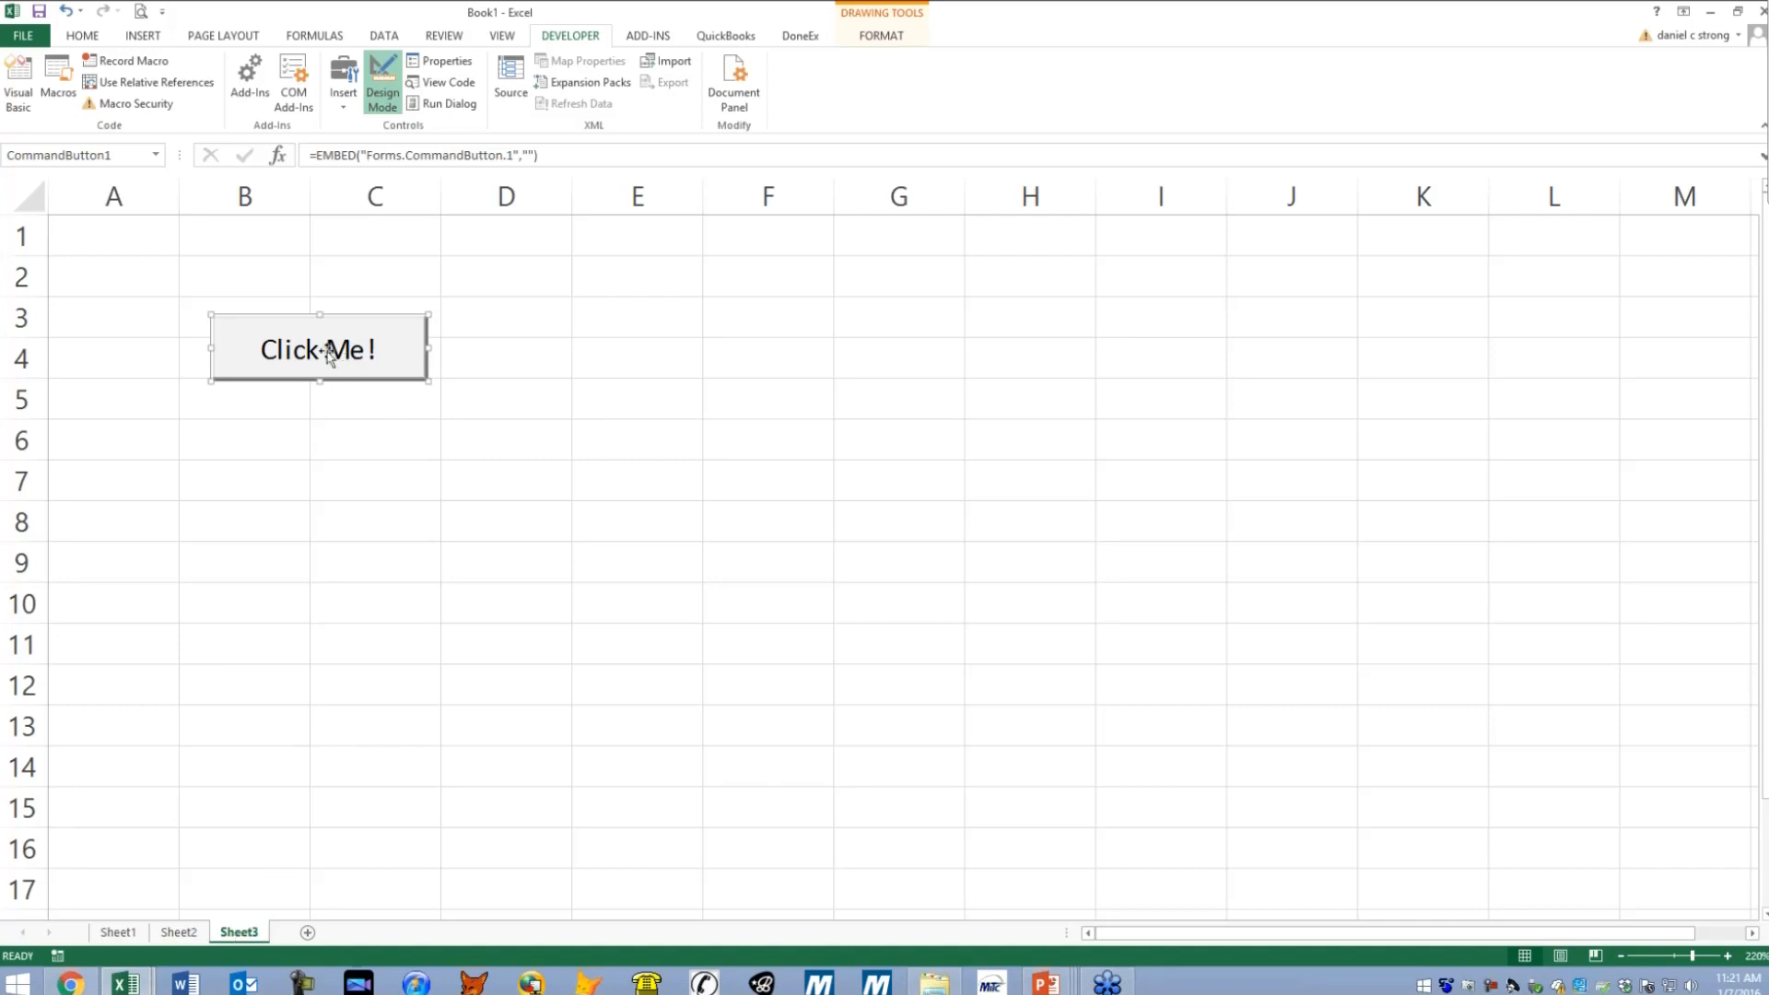
# - Add the line Call ShowDate inside CommandButton1_Click in the VBA editor
pyautogui.doubleClick(317, 349)
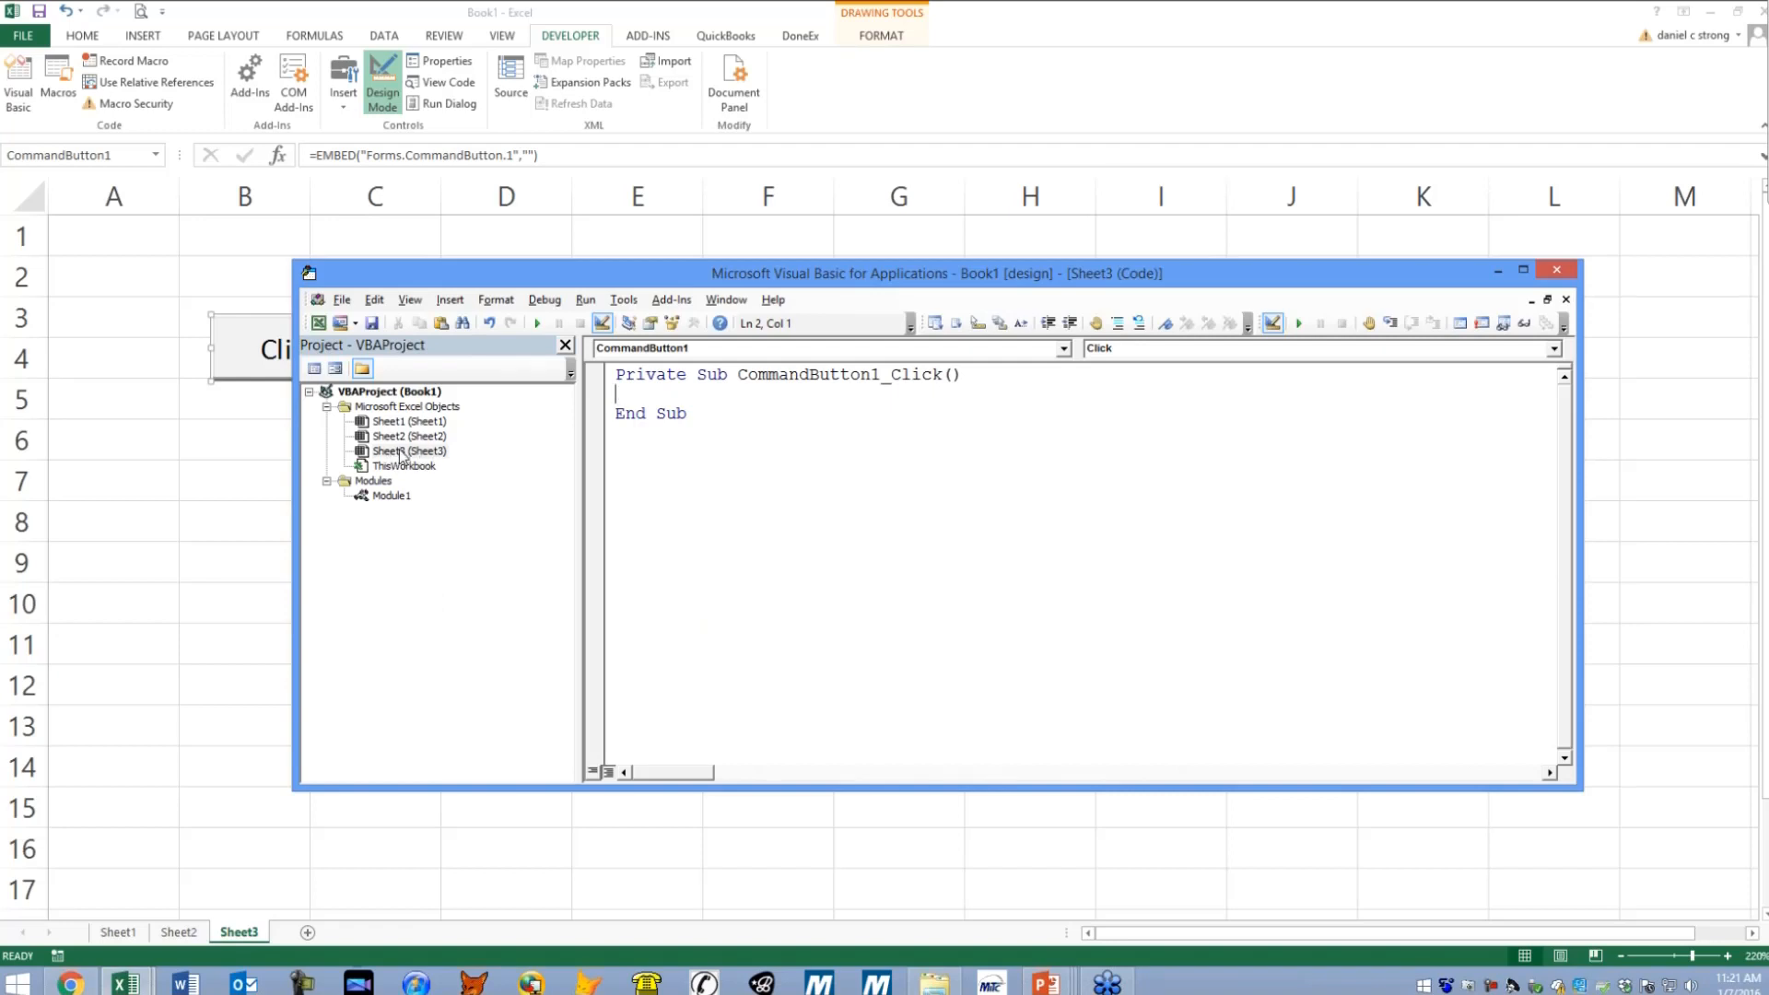
pyautogui.click(736, 375)
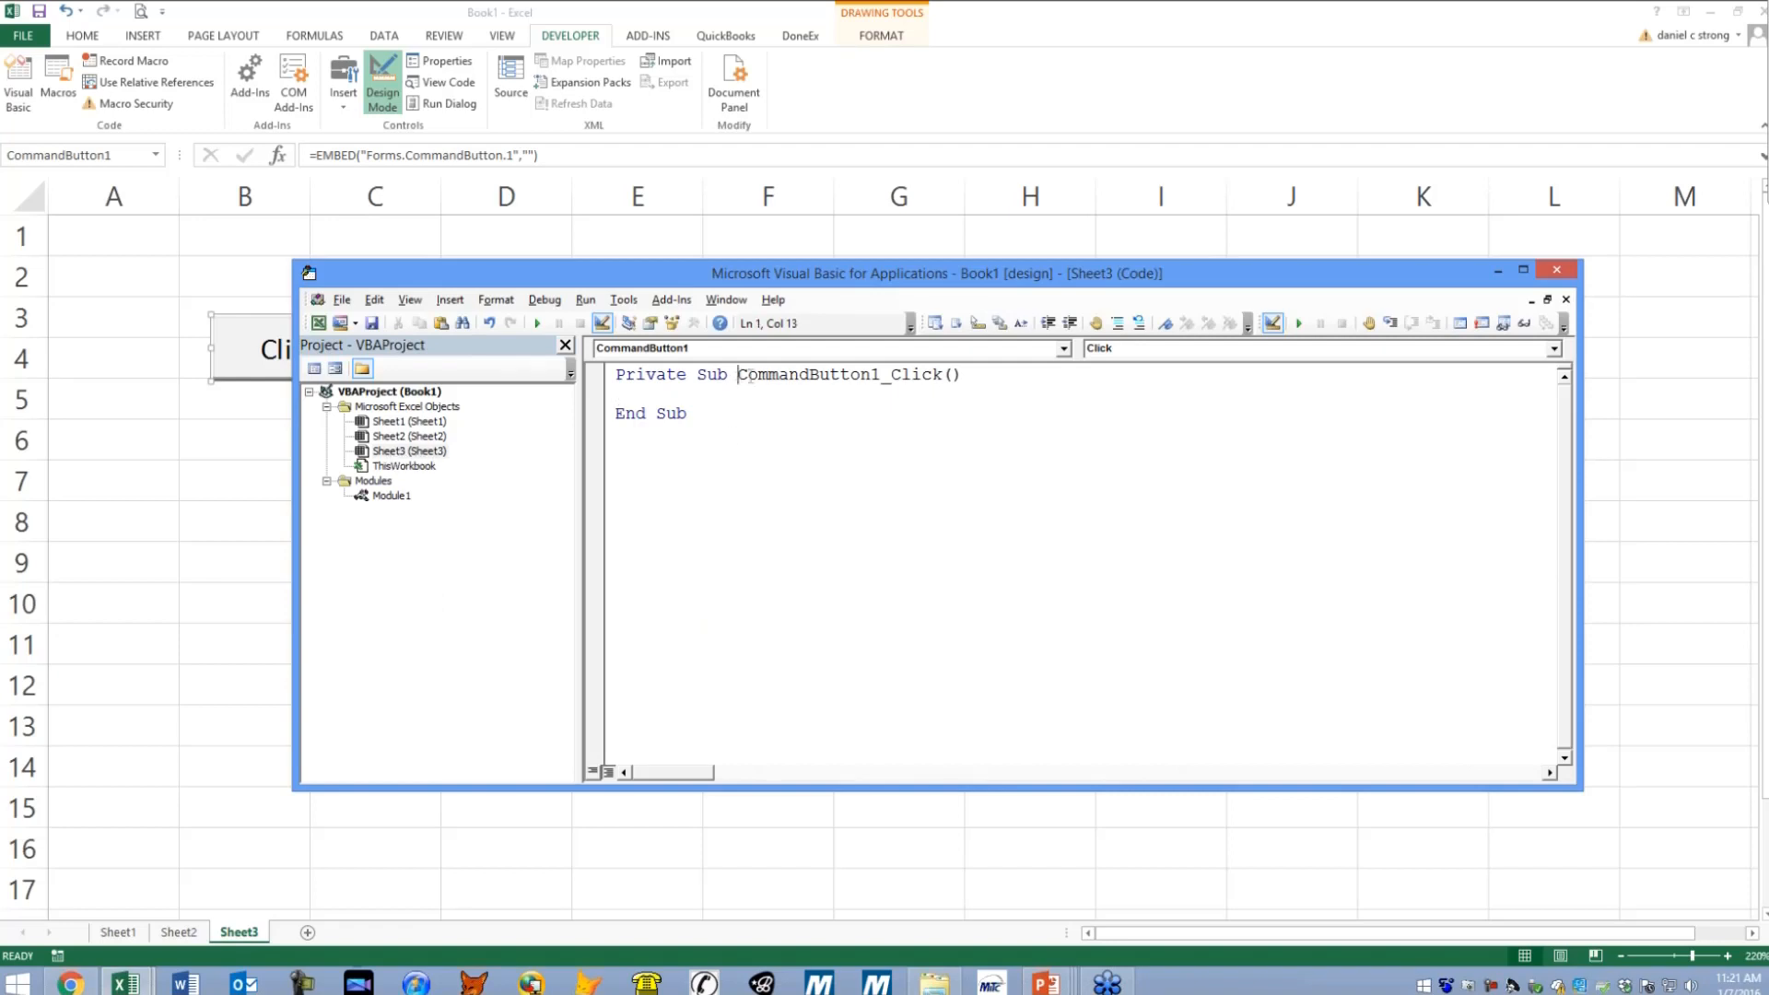
pyautogui.doubleClick(805, 375)
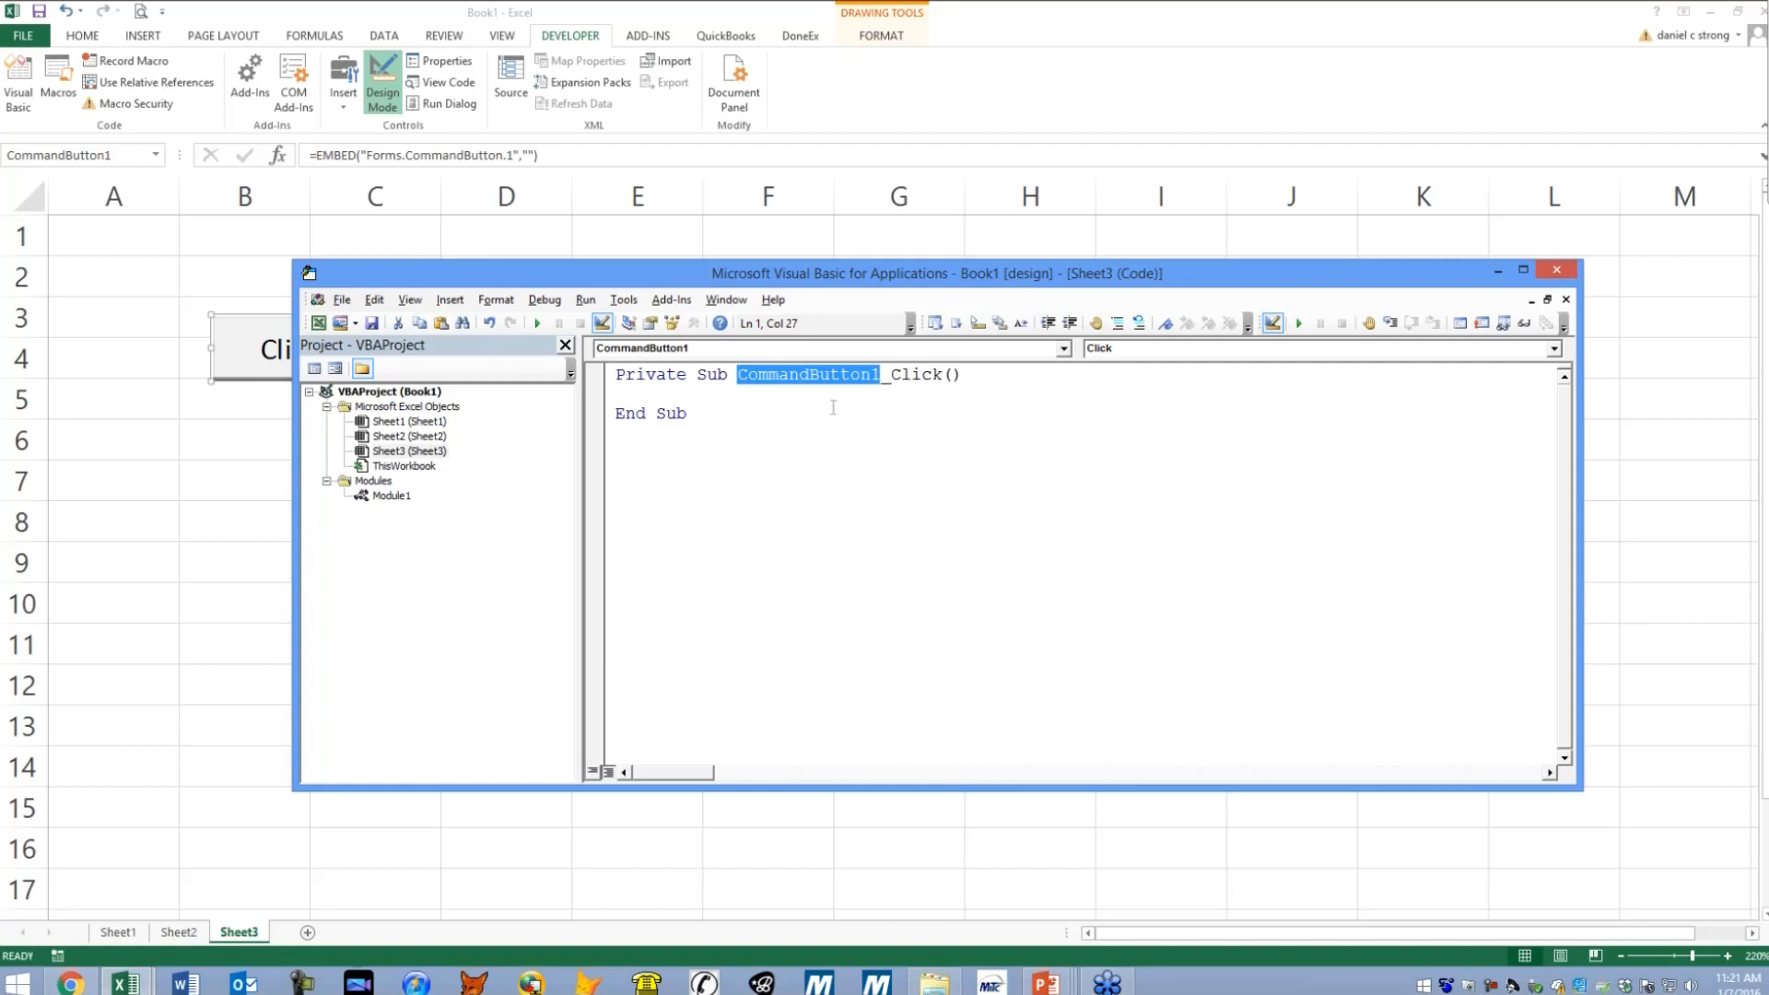
pyautogui.click(892, 375)
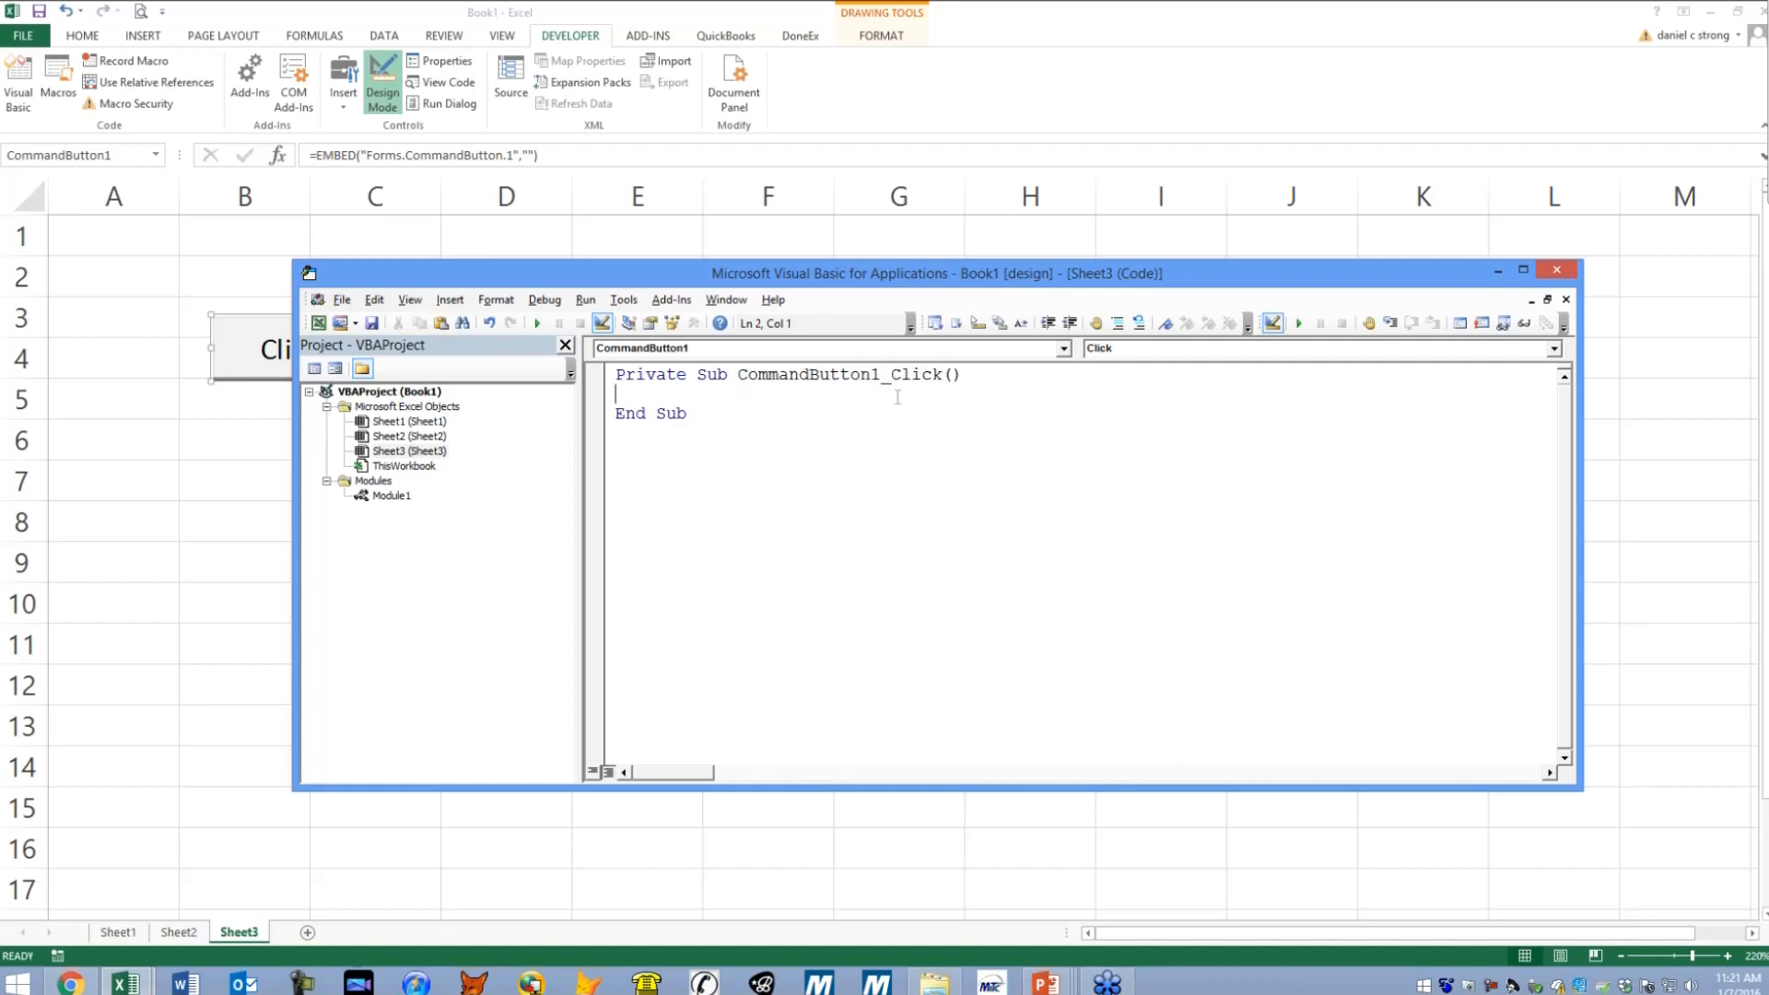
pyautogui.moveTo(780, 390)
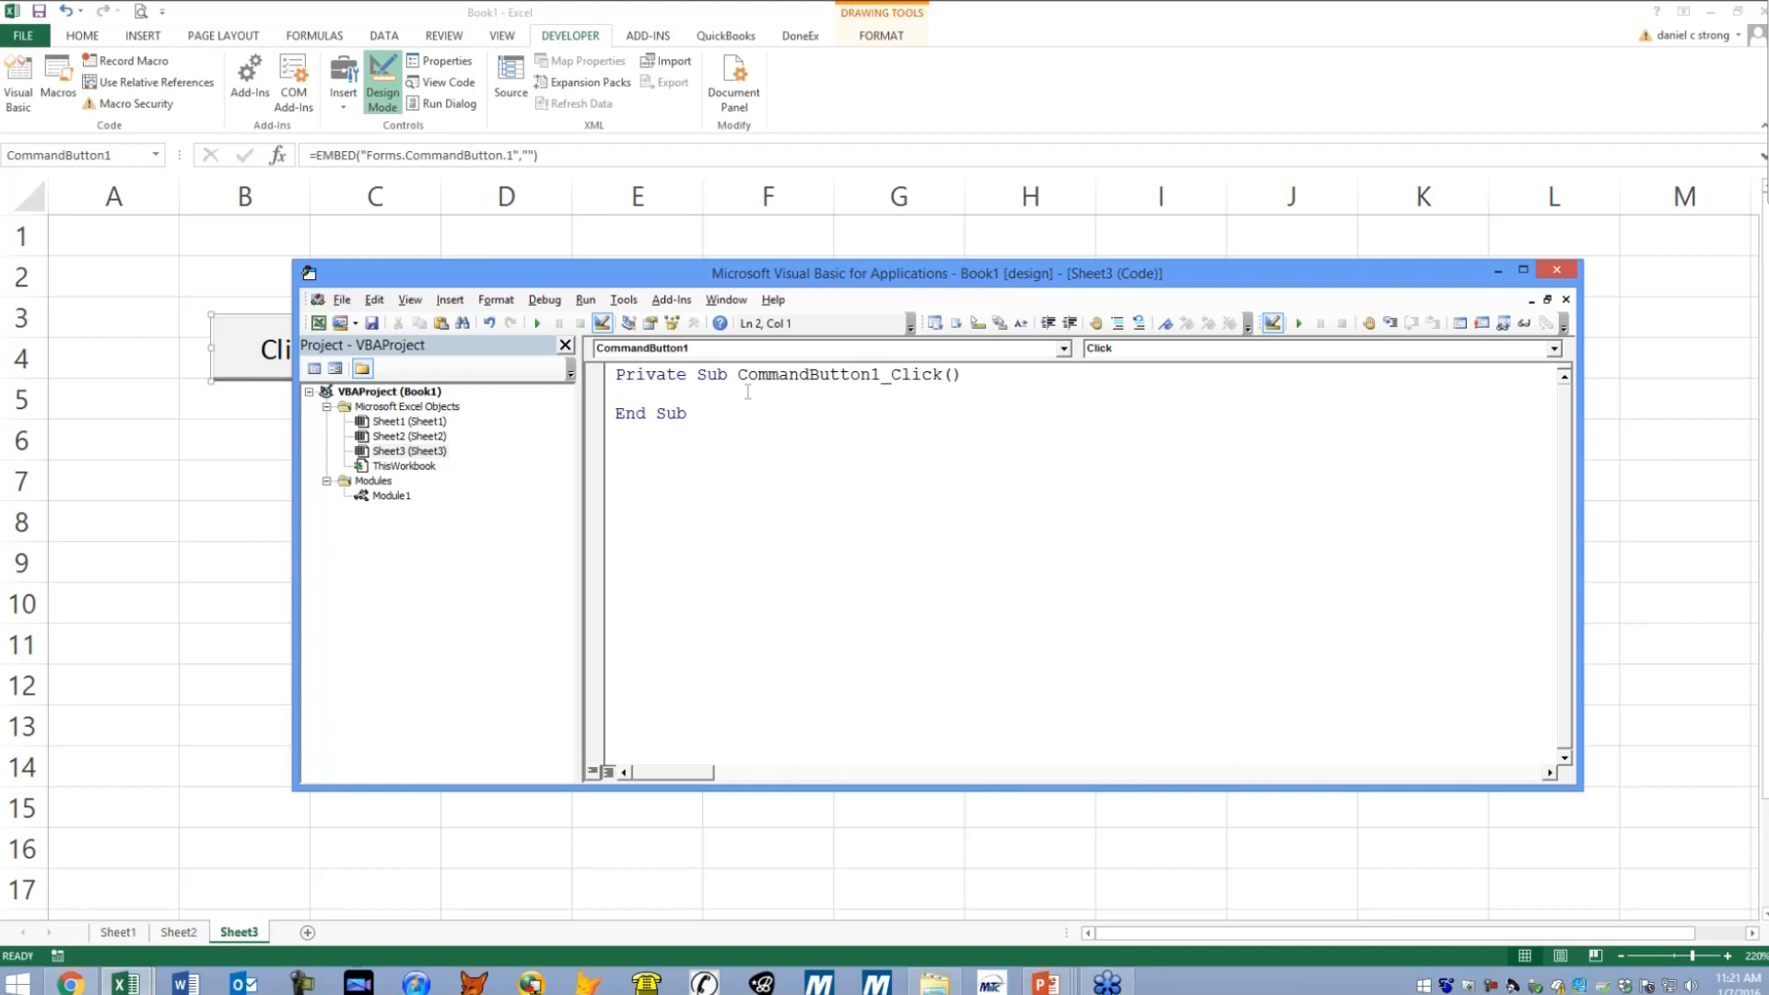
pyautogui.write('call')
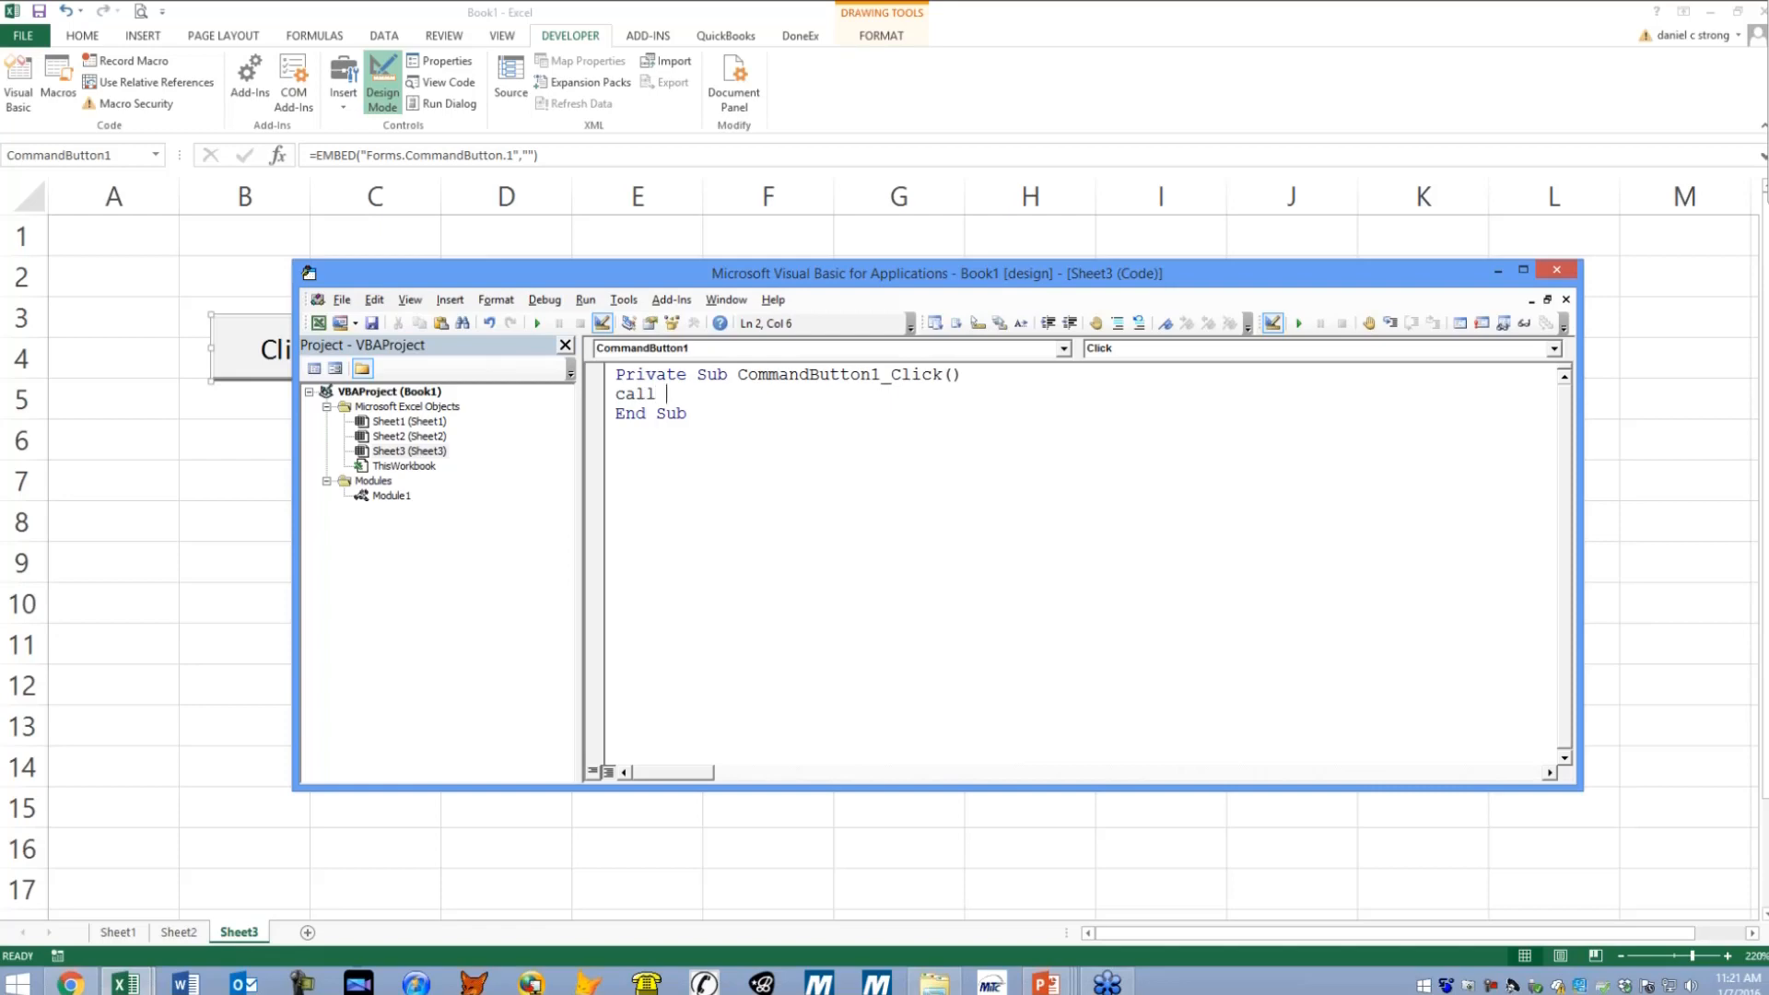
pyautogui.write('showda')
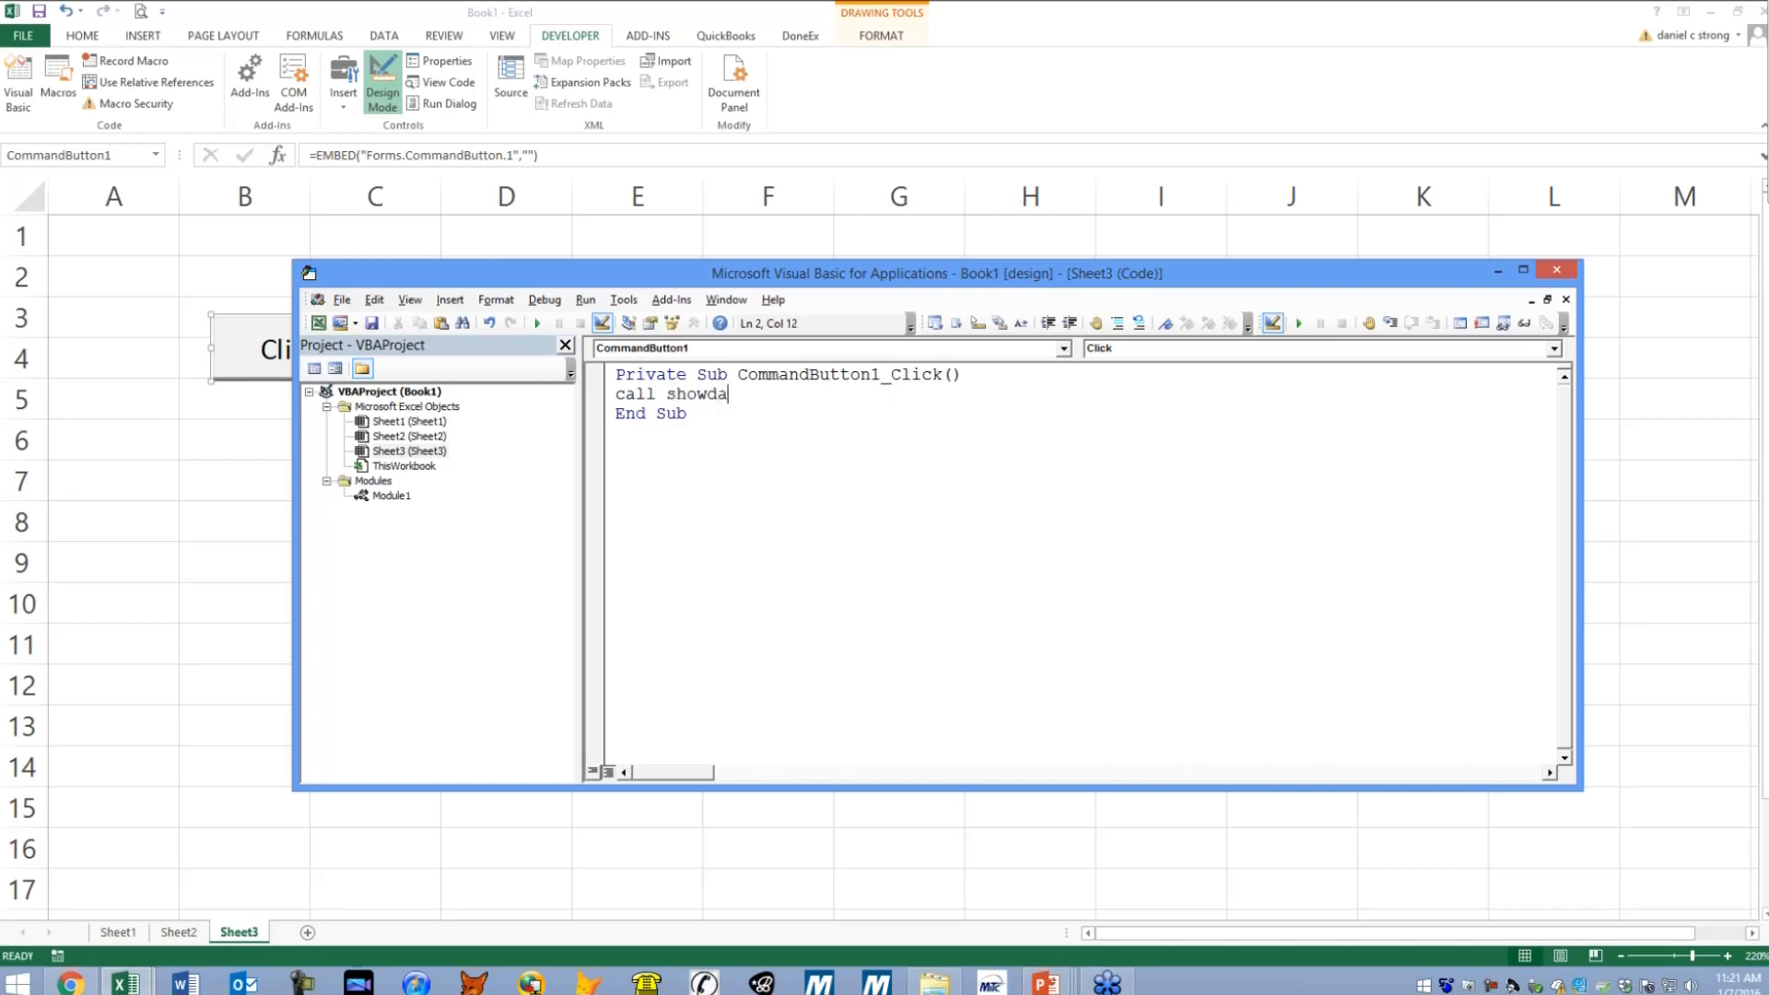
pyautogui.write('te')
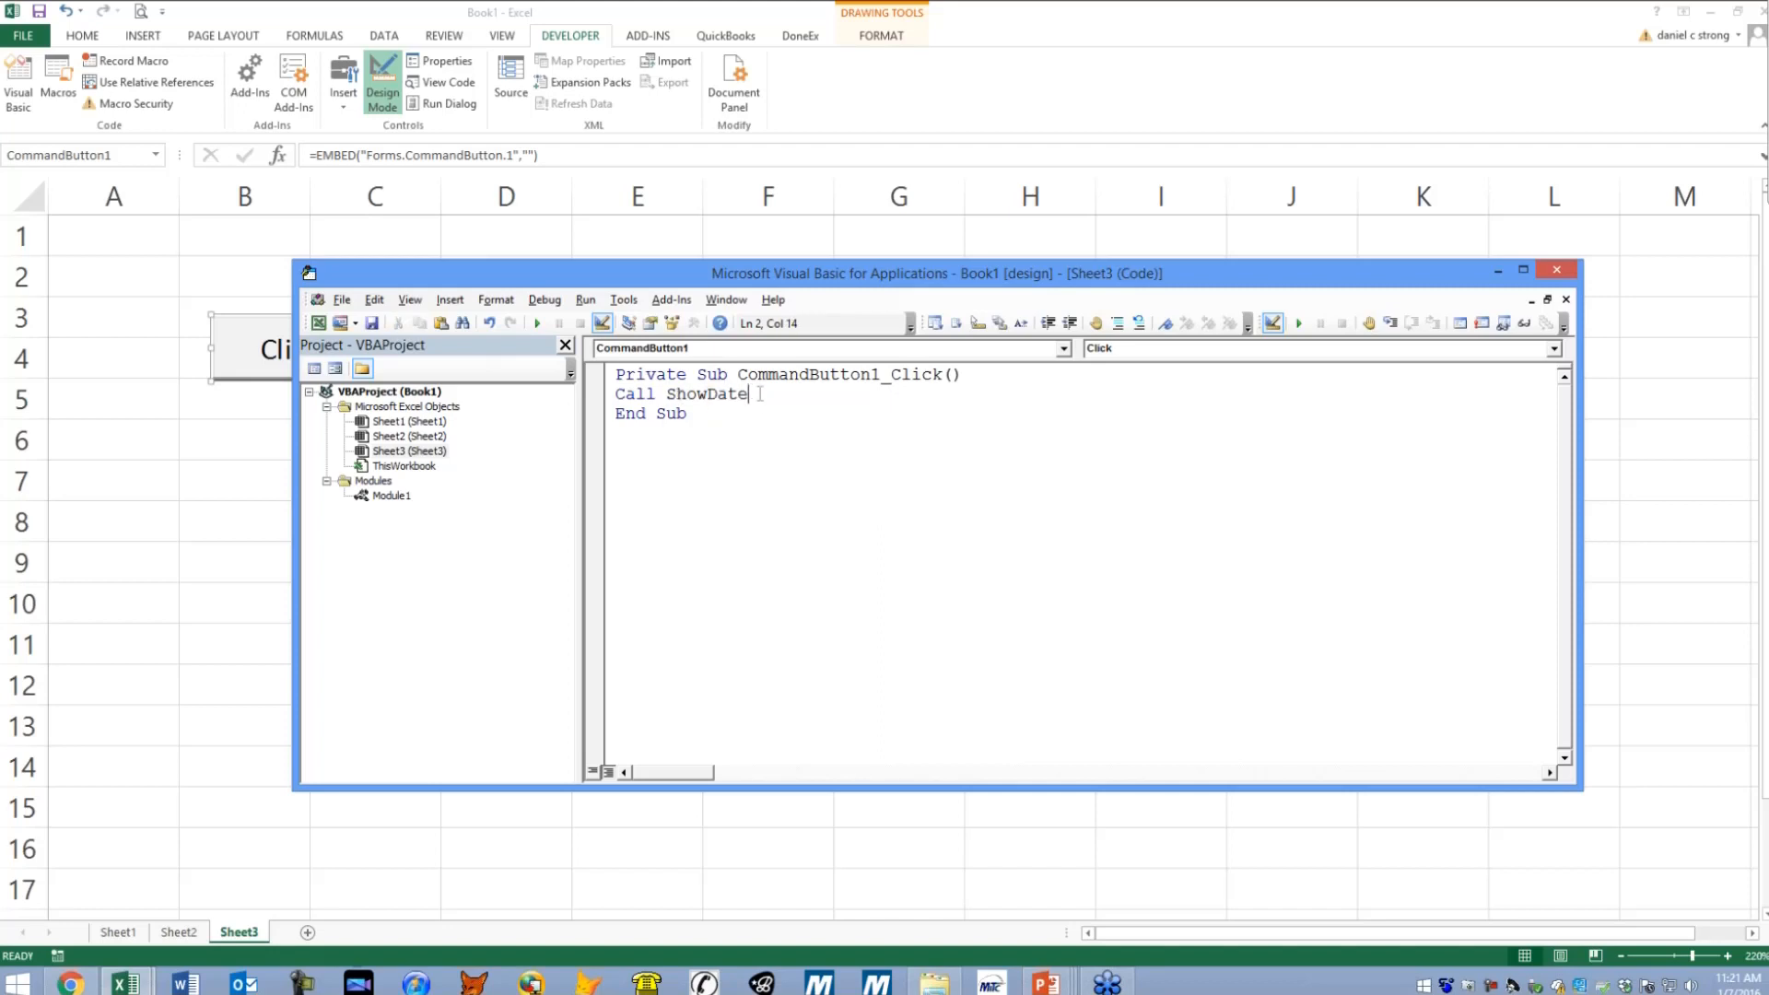
# - Check the ShowDate macro in Module1, then return to the button's click procedure
pyautogui.click(391, 496)
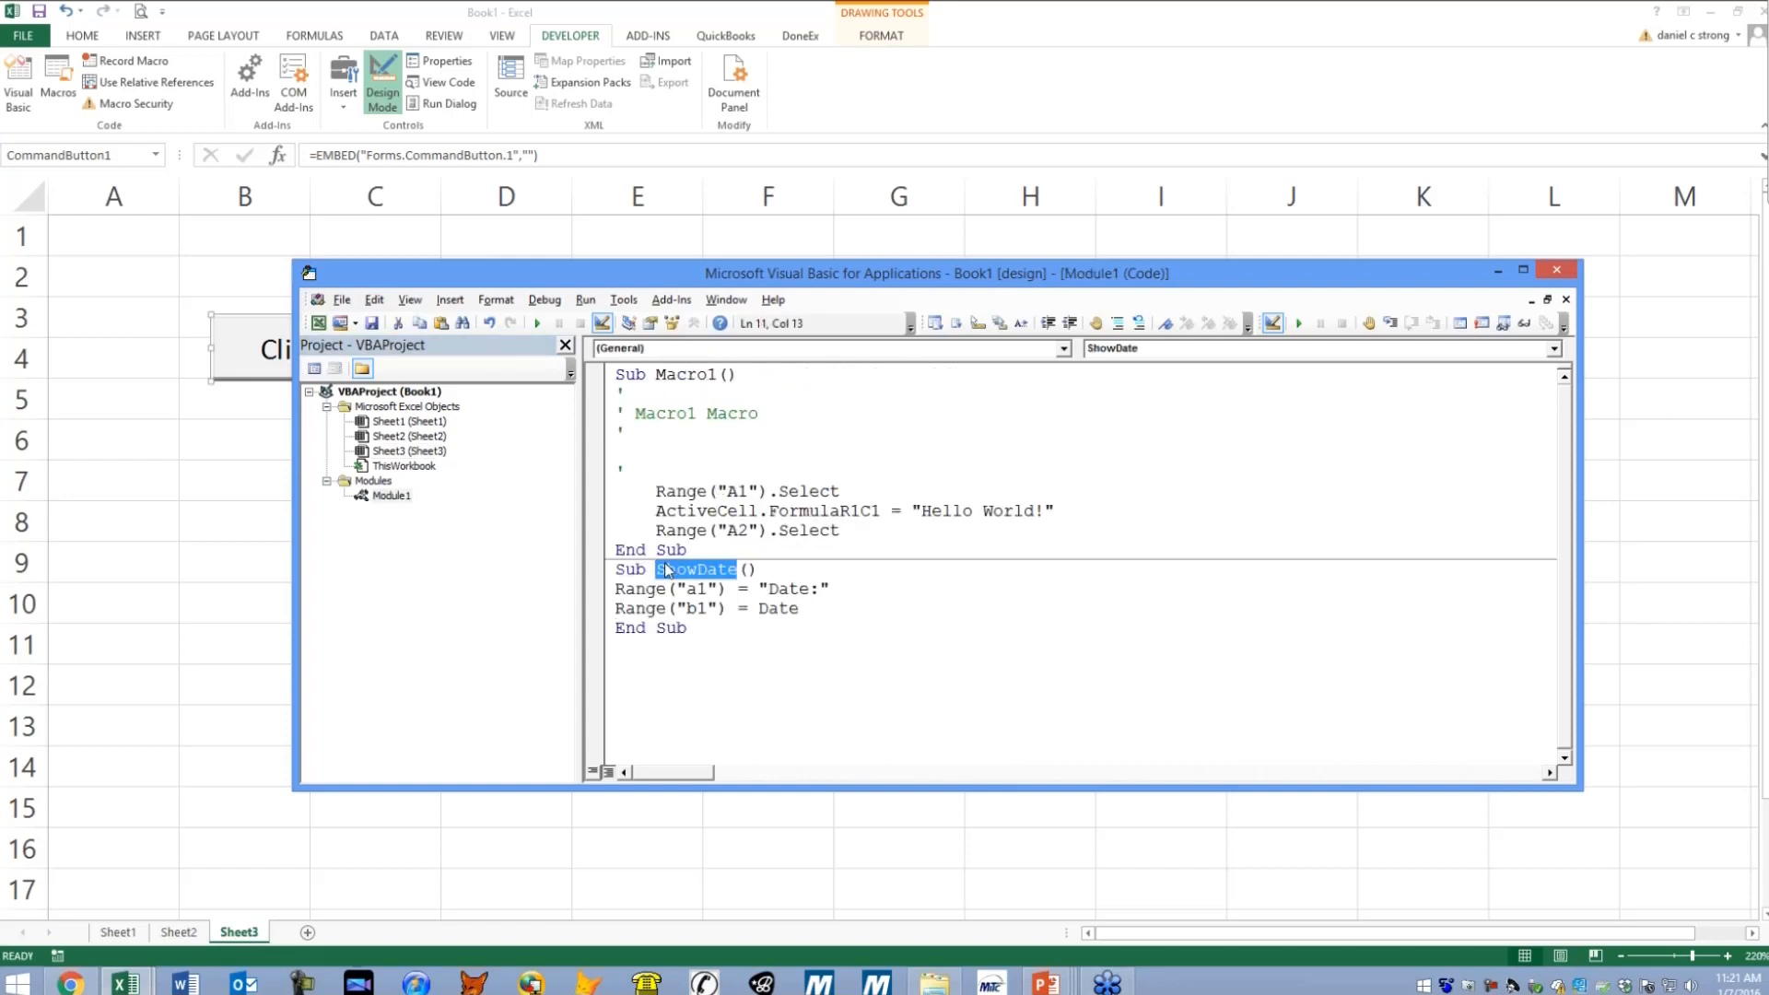
pyautogui.moveTo(394, 464)
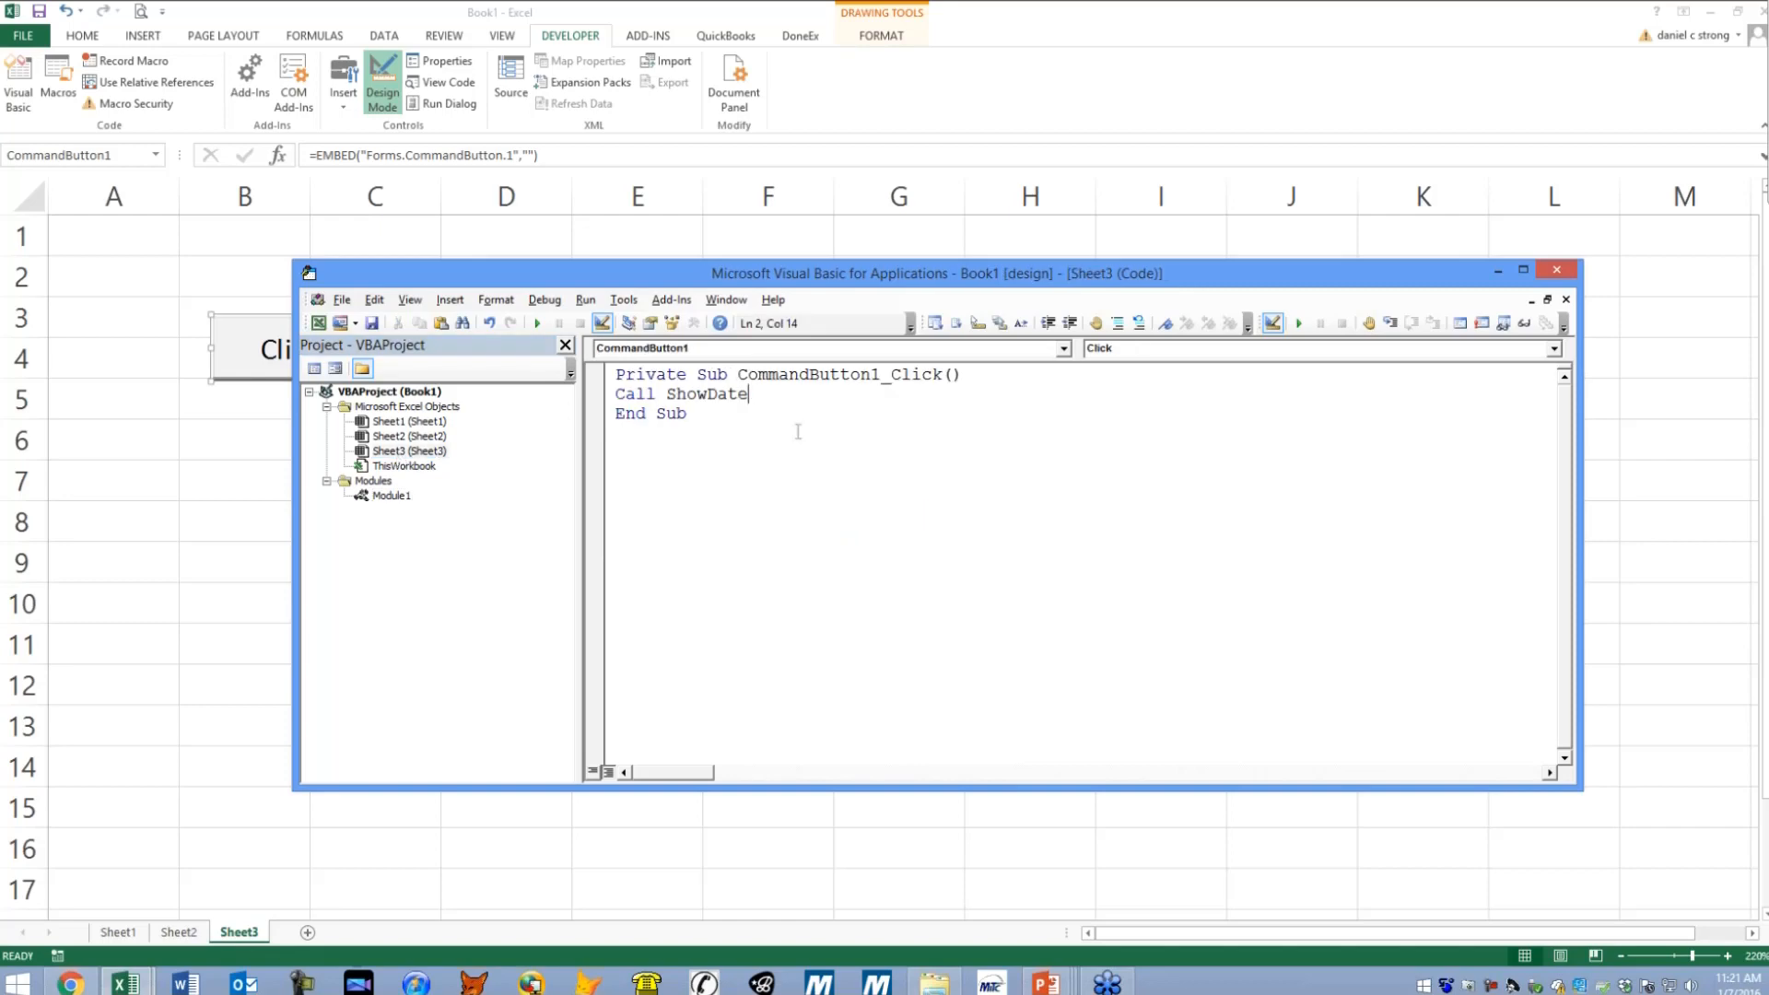
pyautogui.doubleClick(702, 394)
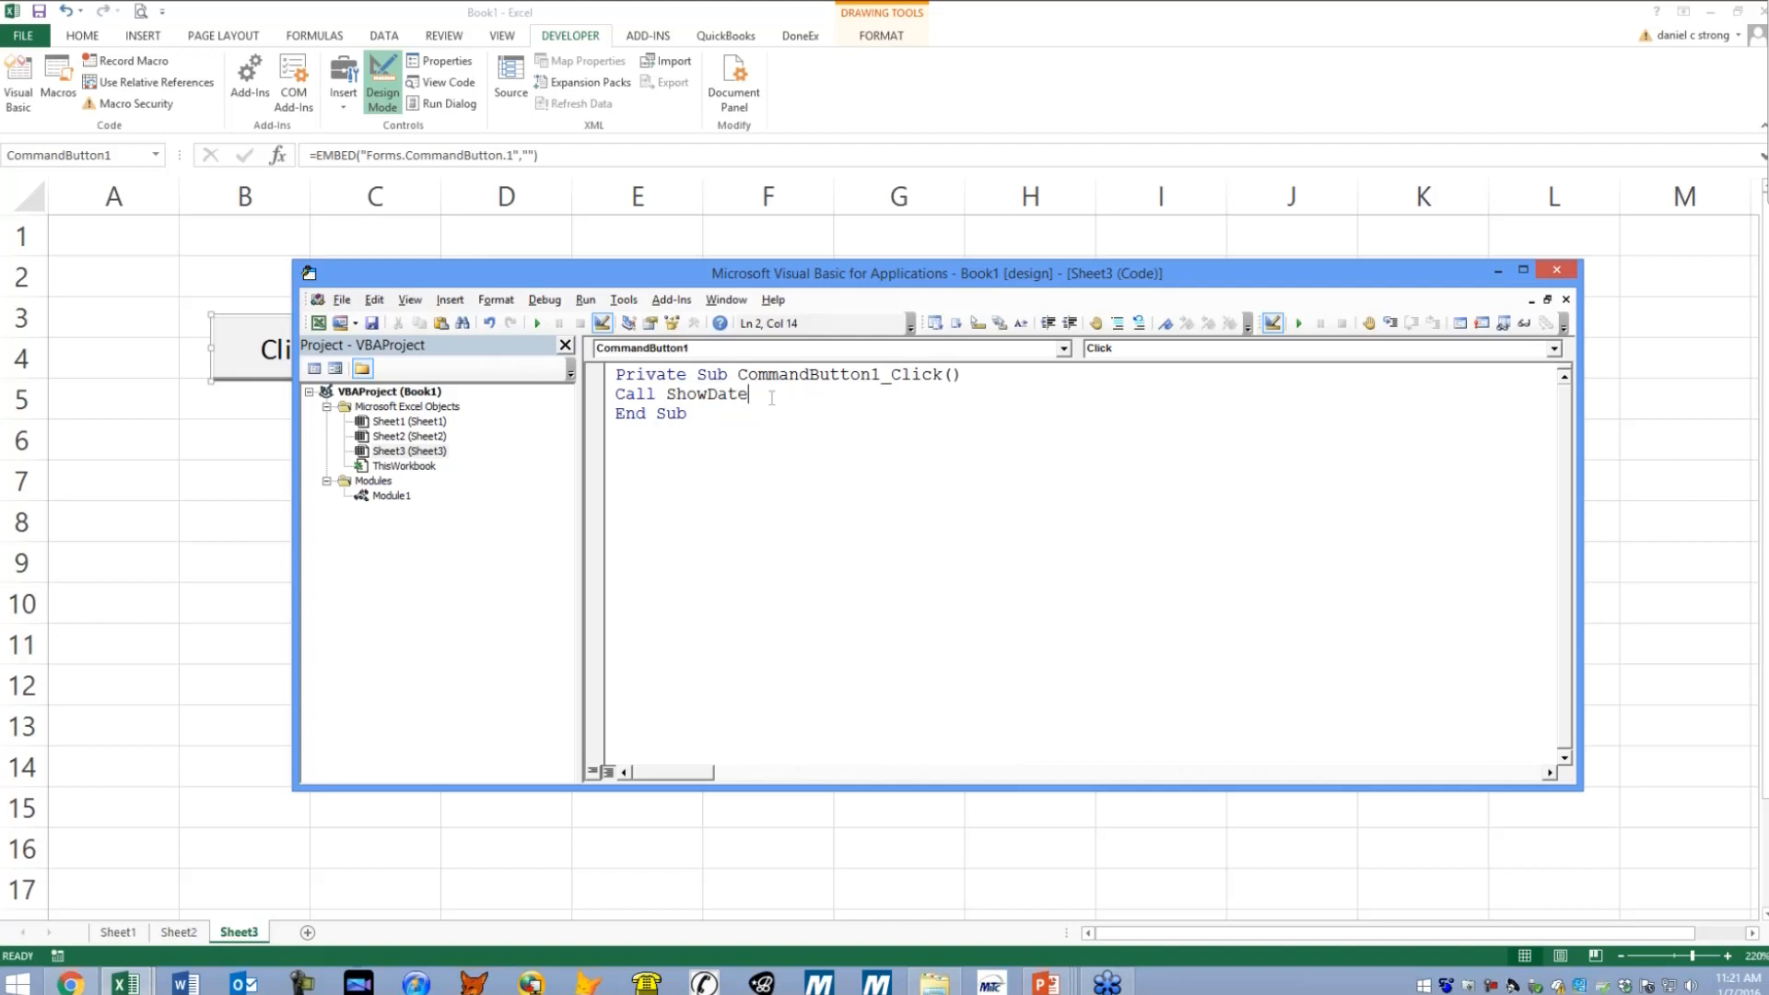
pyautogui.moveTo(682, 528)
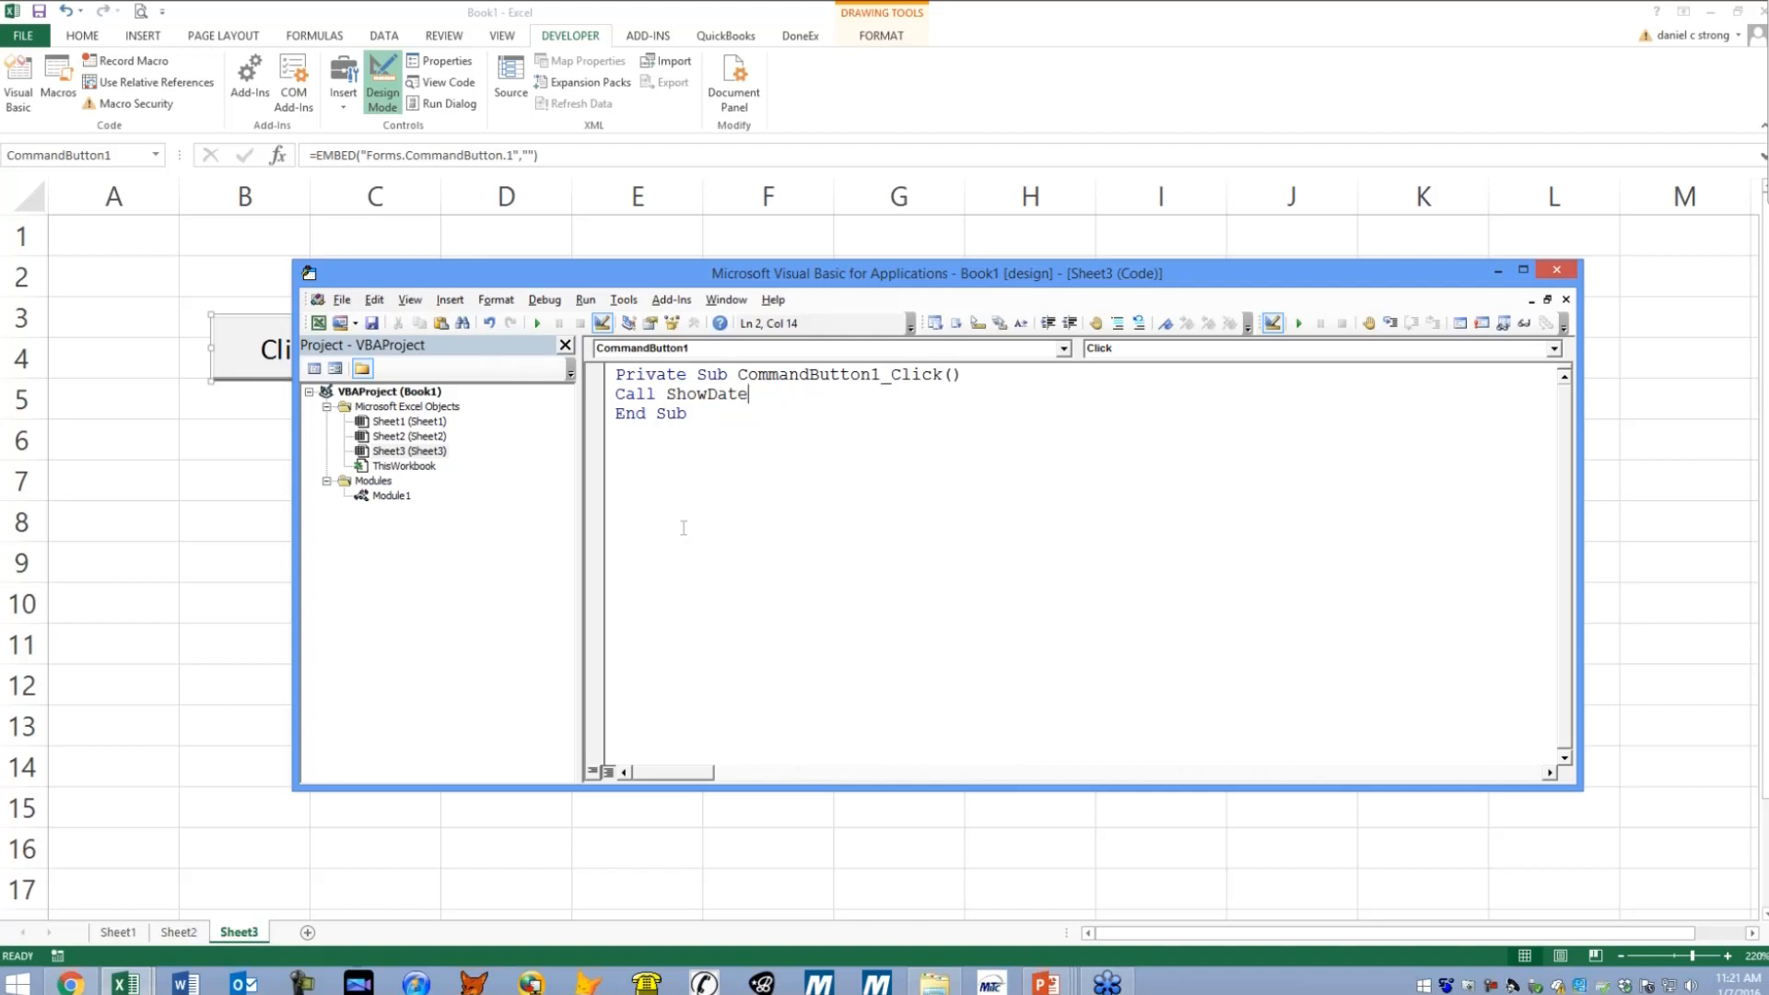
pyautogui.moveTo(242, 498)
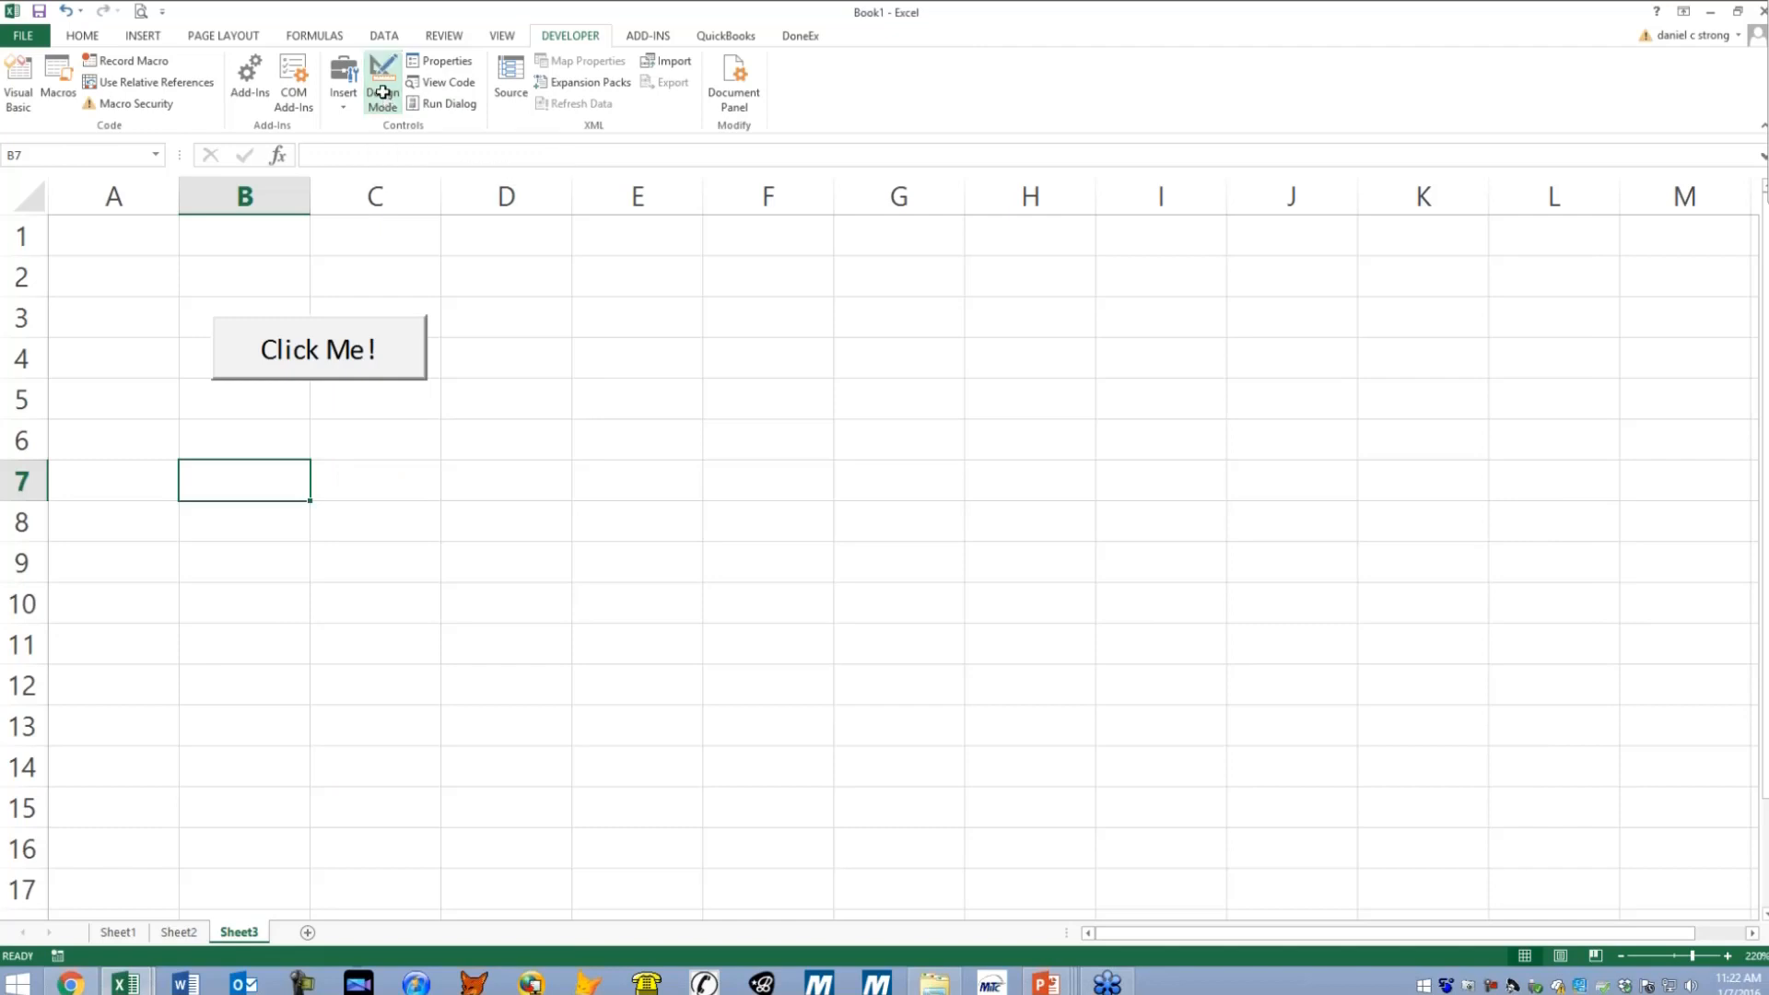
# - Turn off design mode and click Click Me! so A1:B1 show Date: and 1/7/2016, twice
pyautogui.click(374, 479)
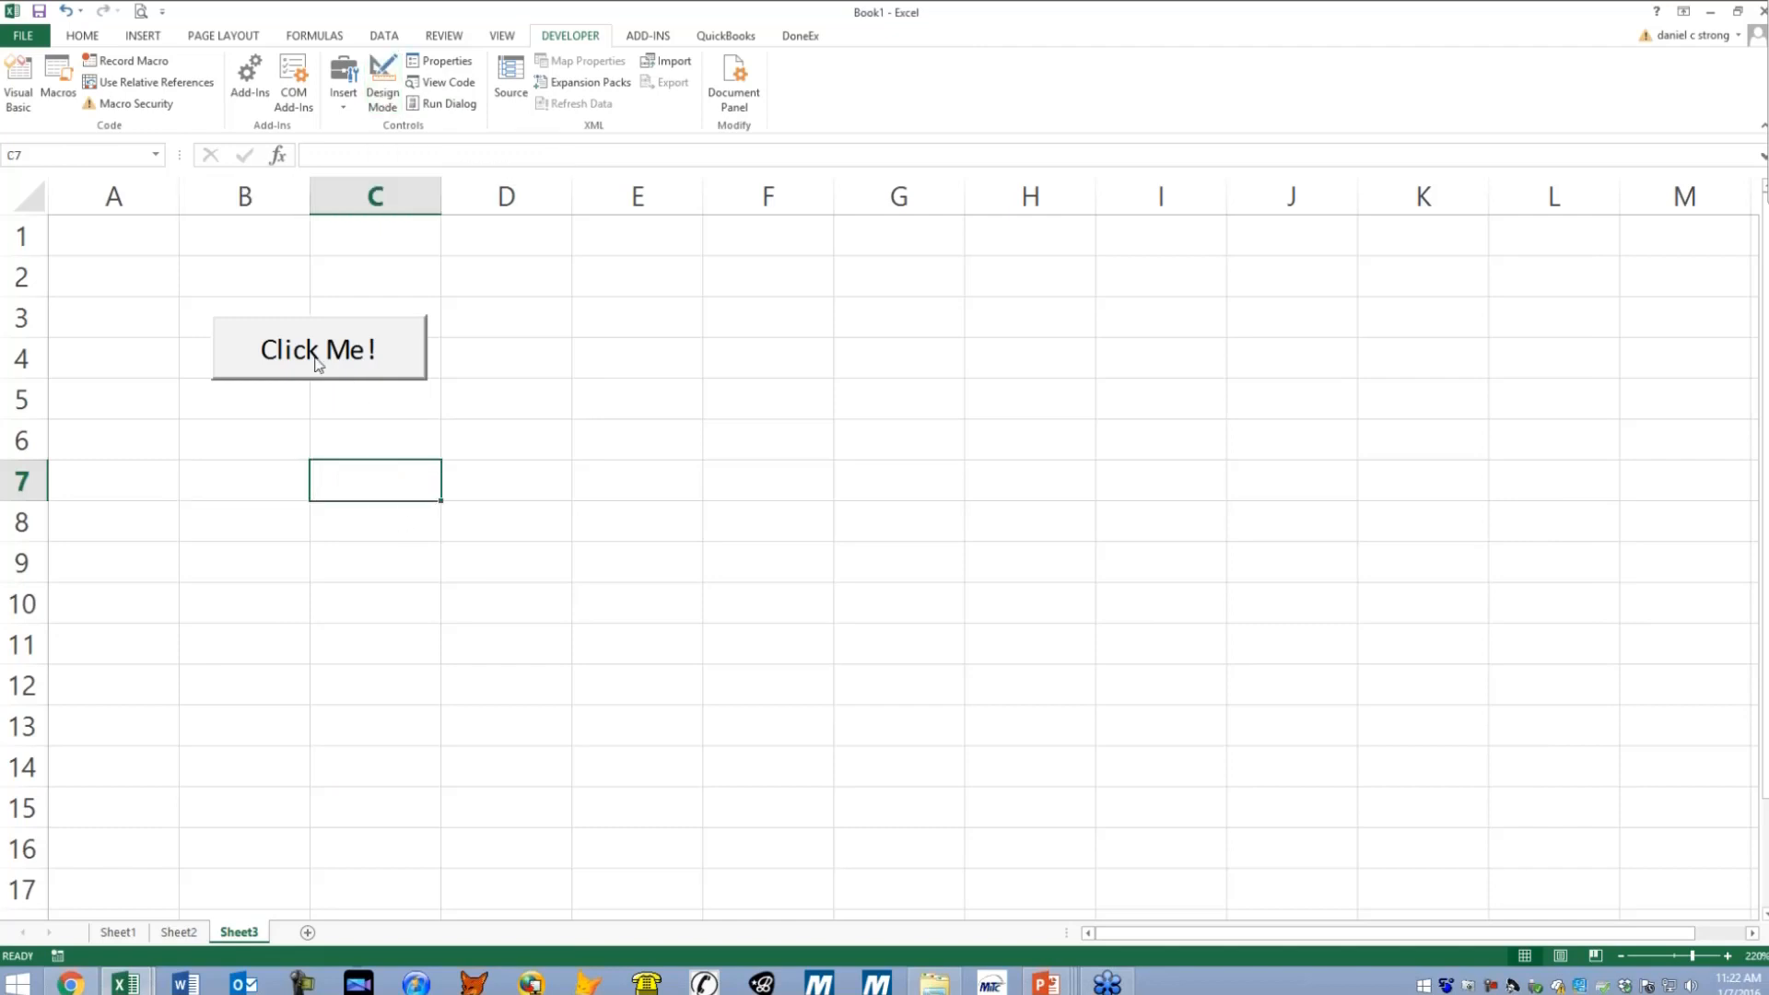
pyautogui.moveTo(140, 236)
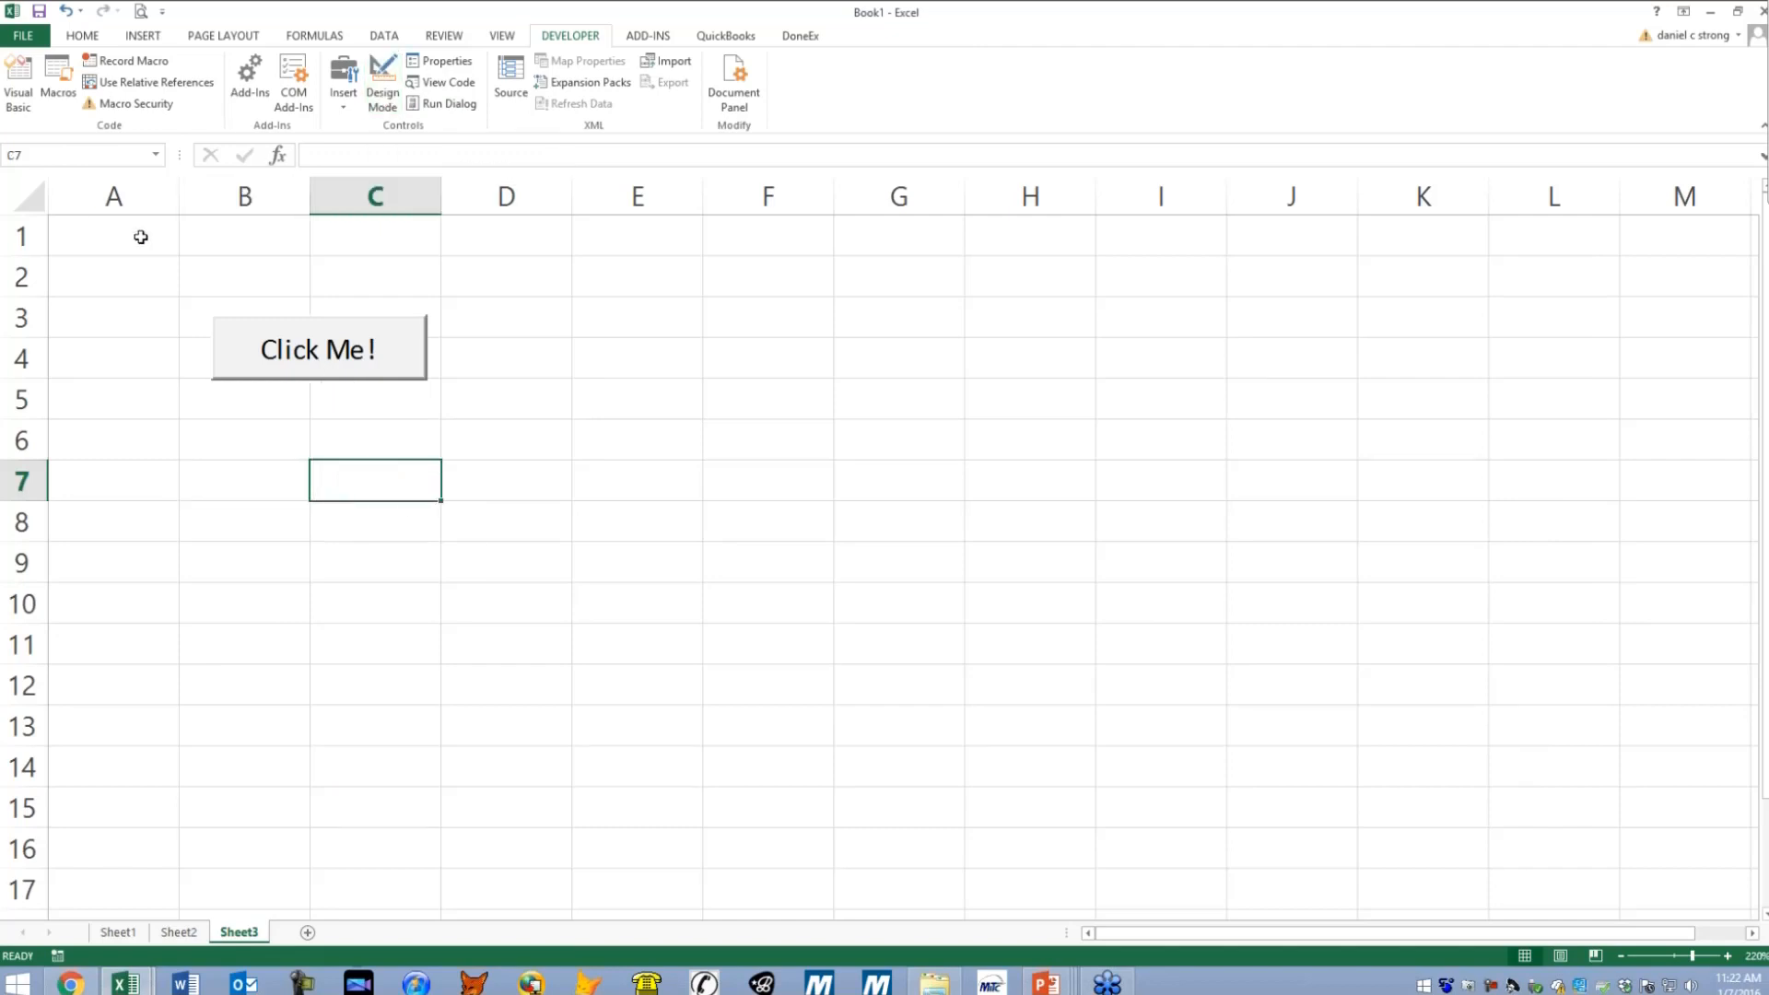
pyautogui.moveTo(173, 474)
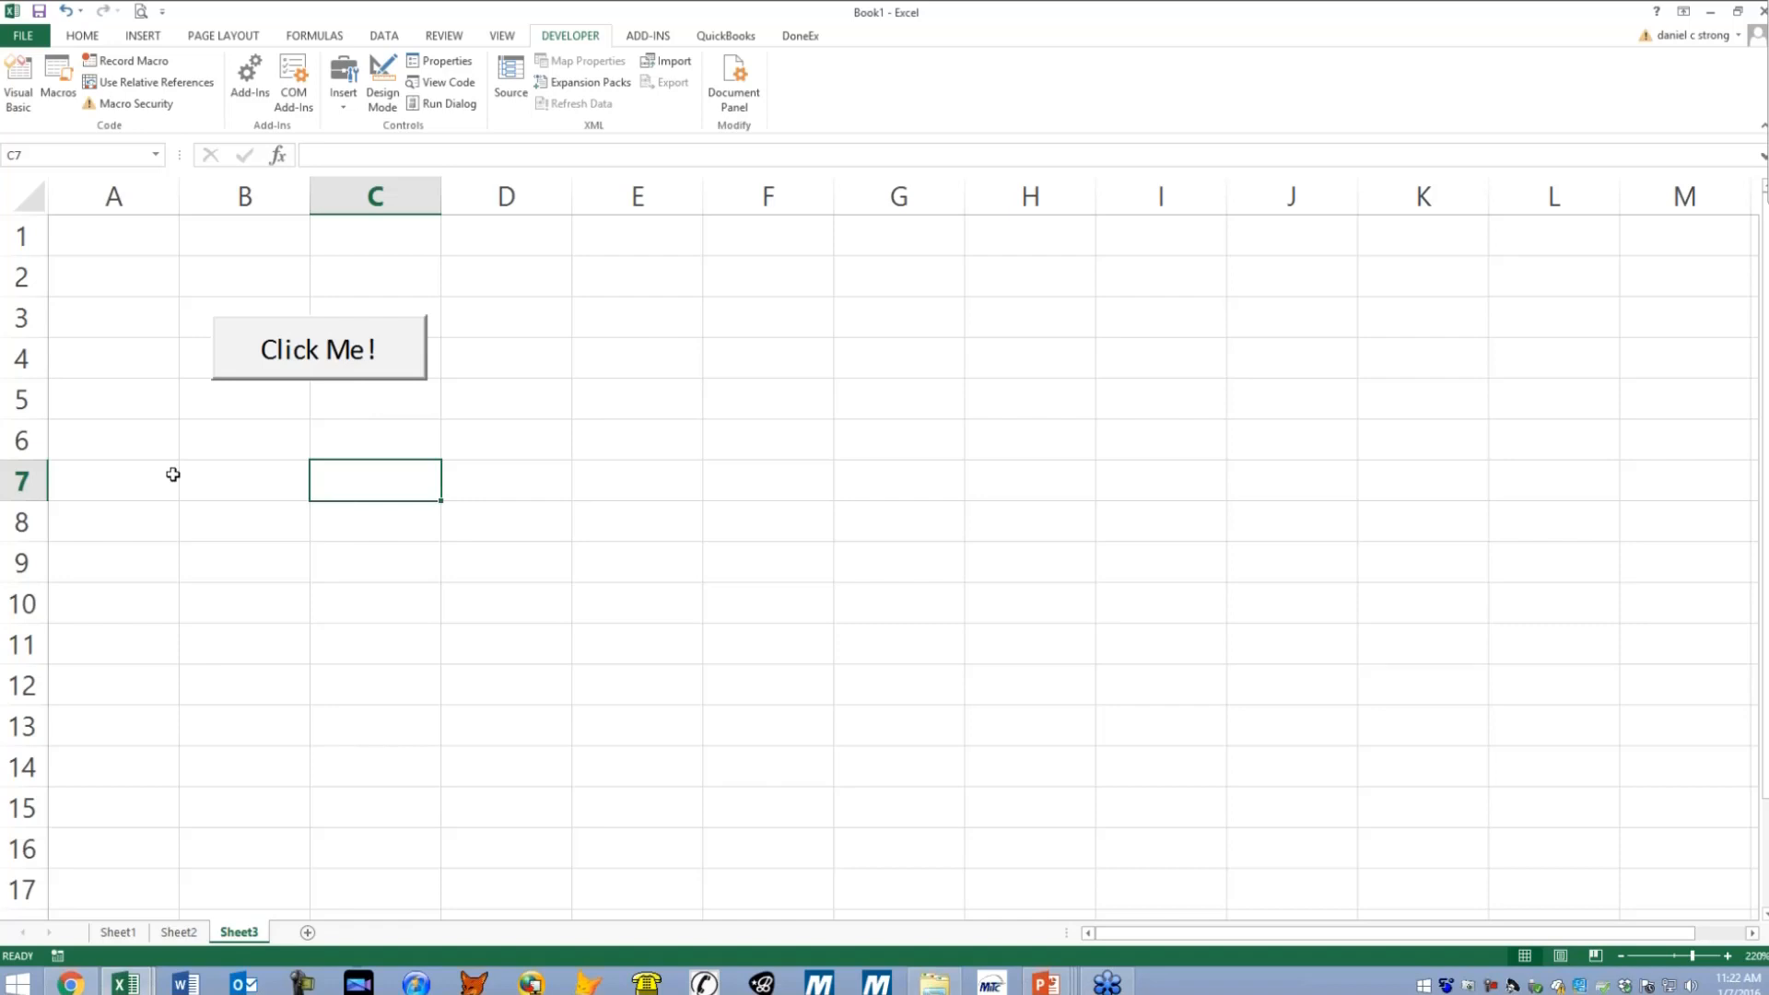
pyautogui.moveTo(363, 450)
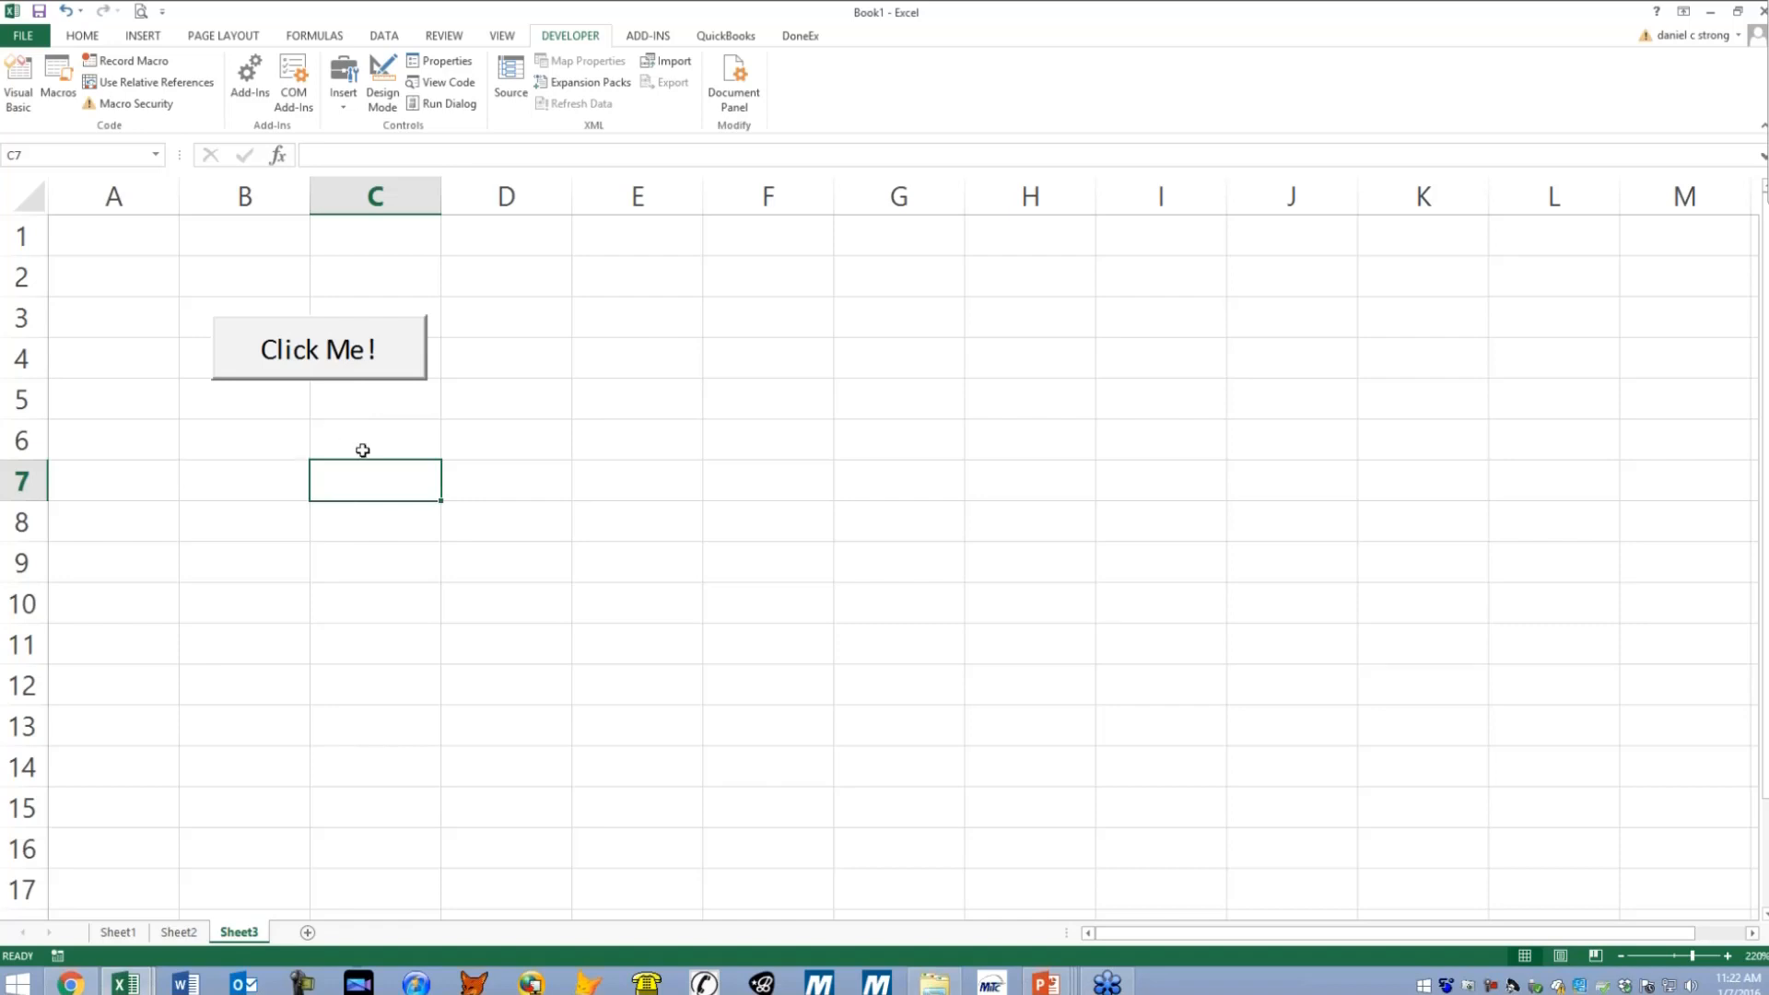
pyautogui.moveTo(321, 480)
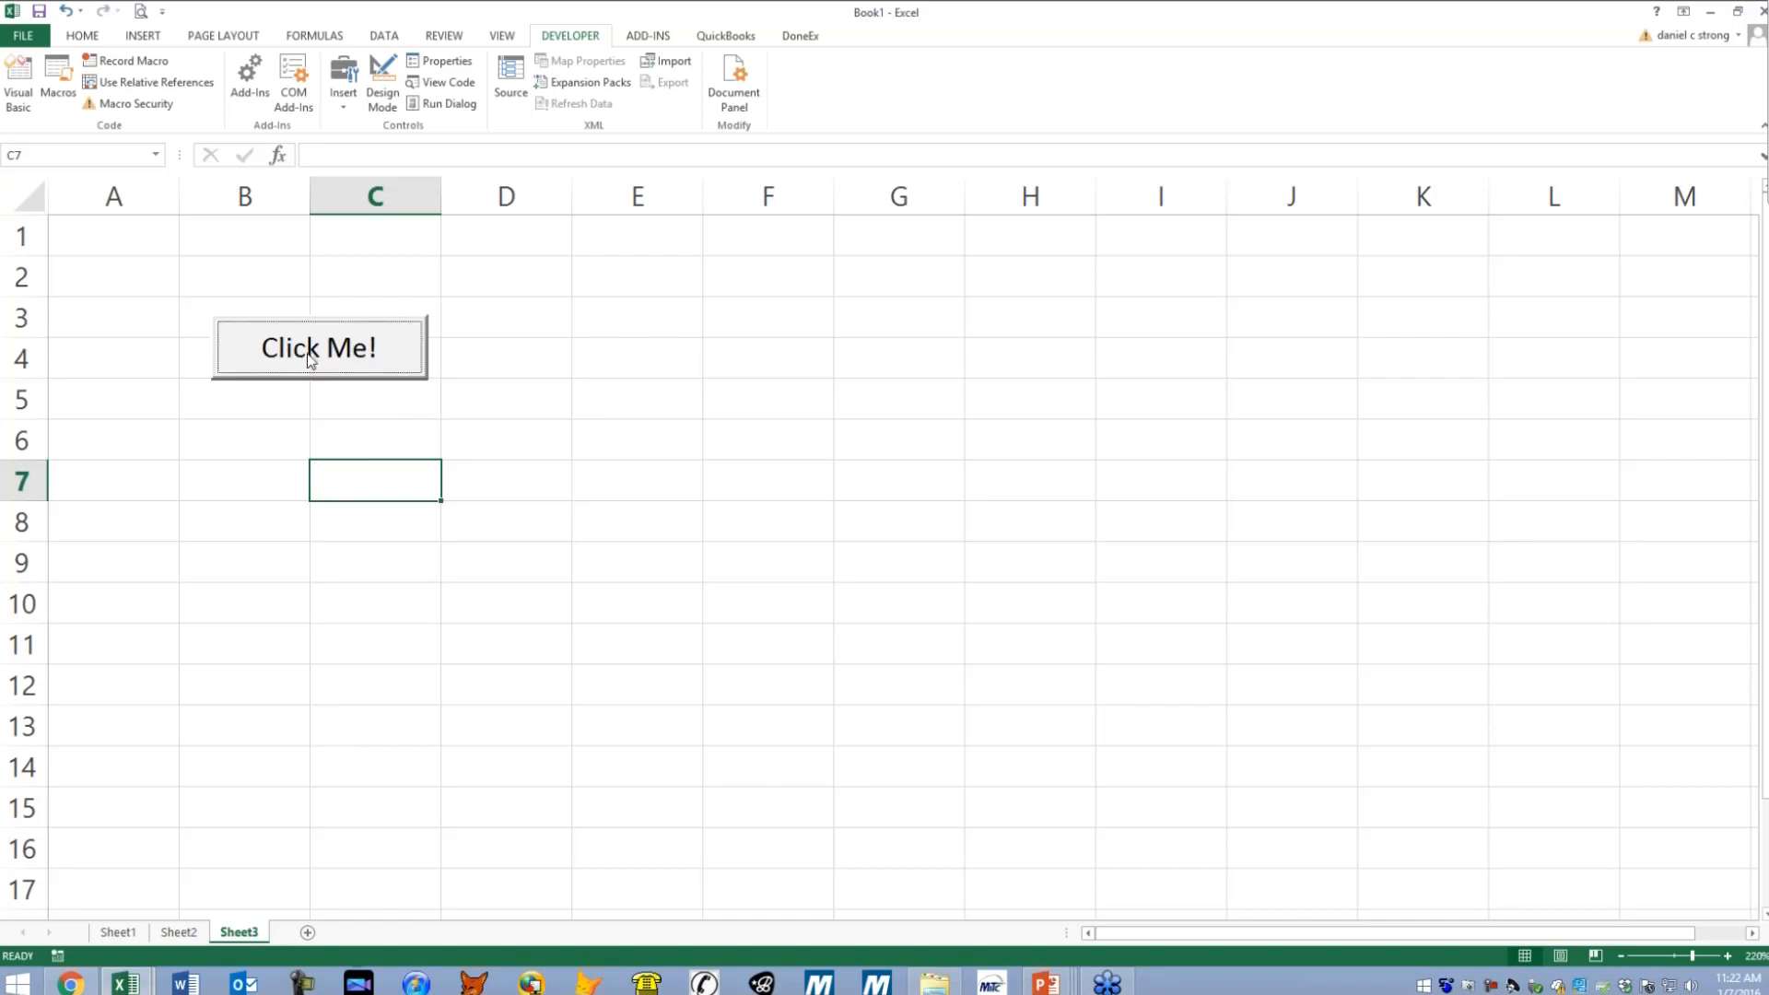
pyautogui.click(318, 349)
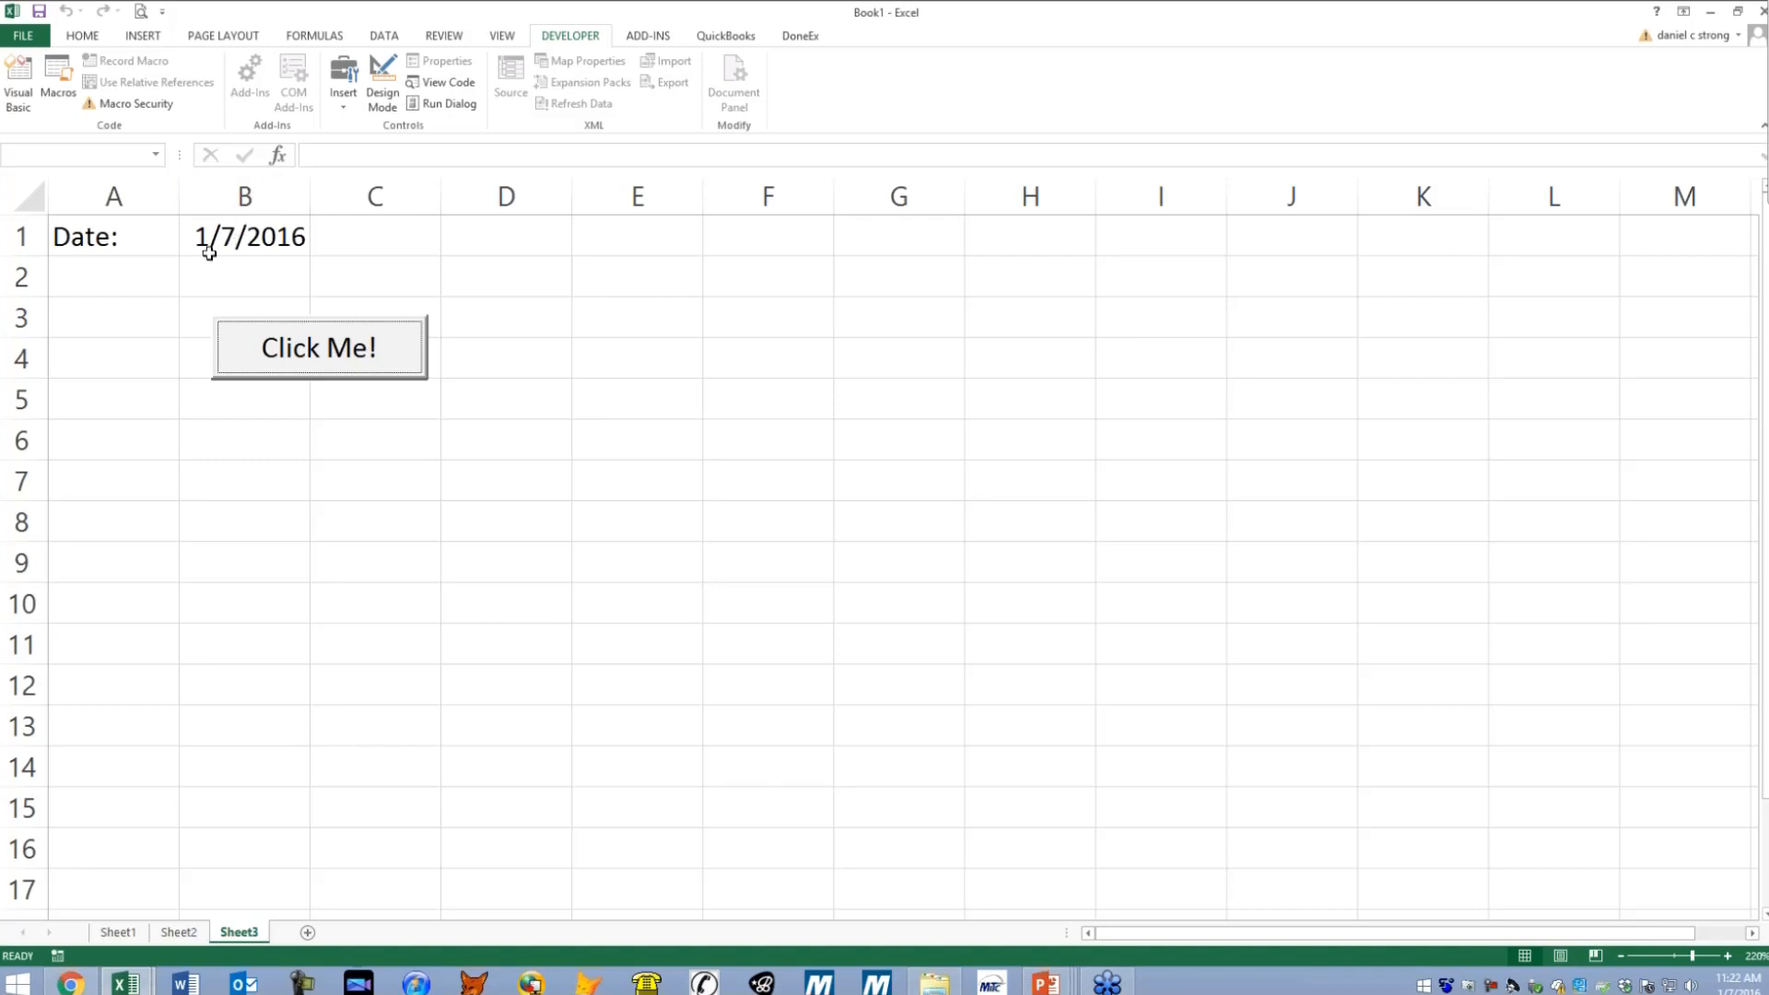
pyautogui.moveTo(335, 234)
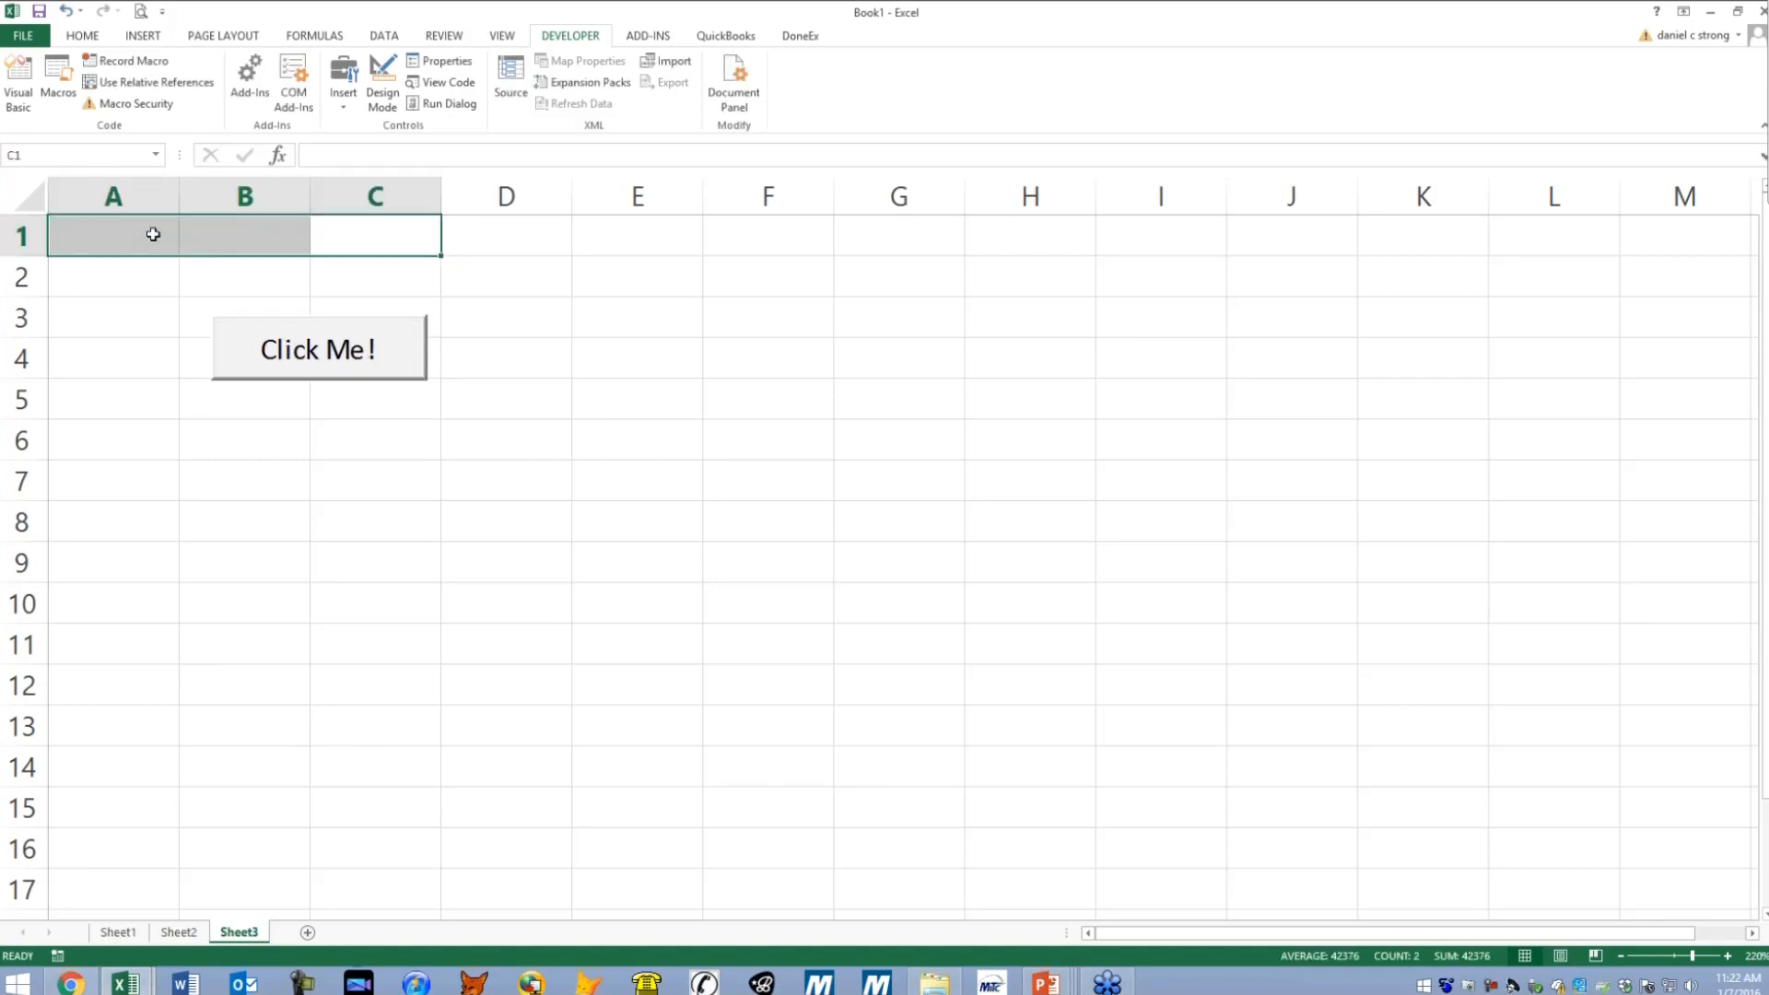
pyautogui.click(317, 349)
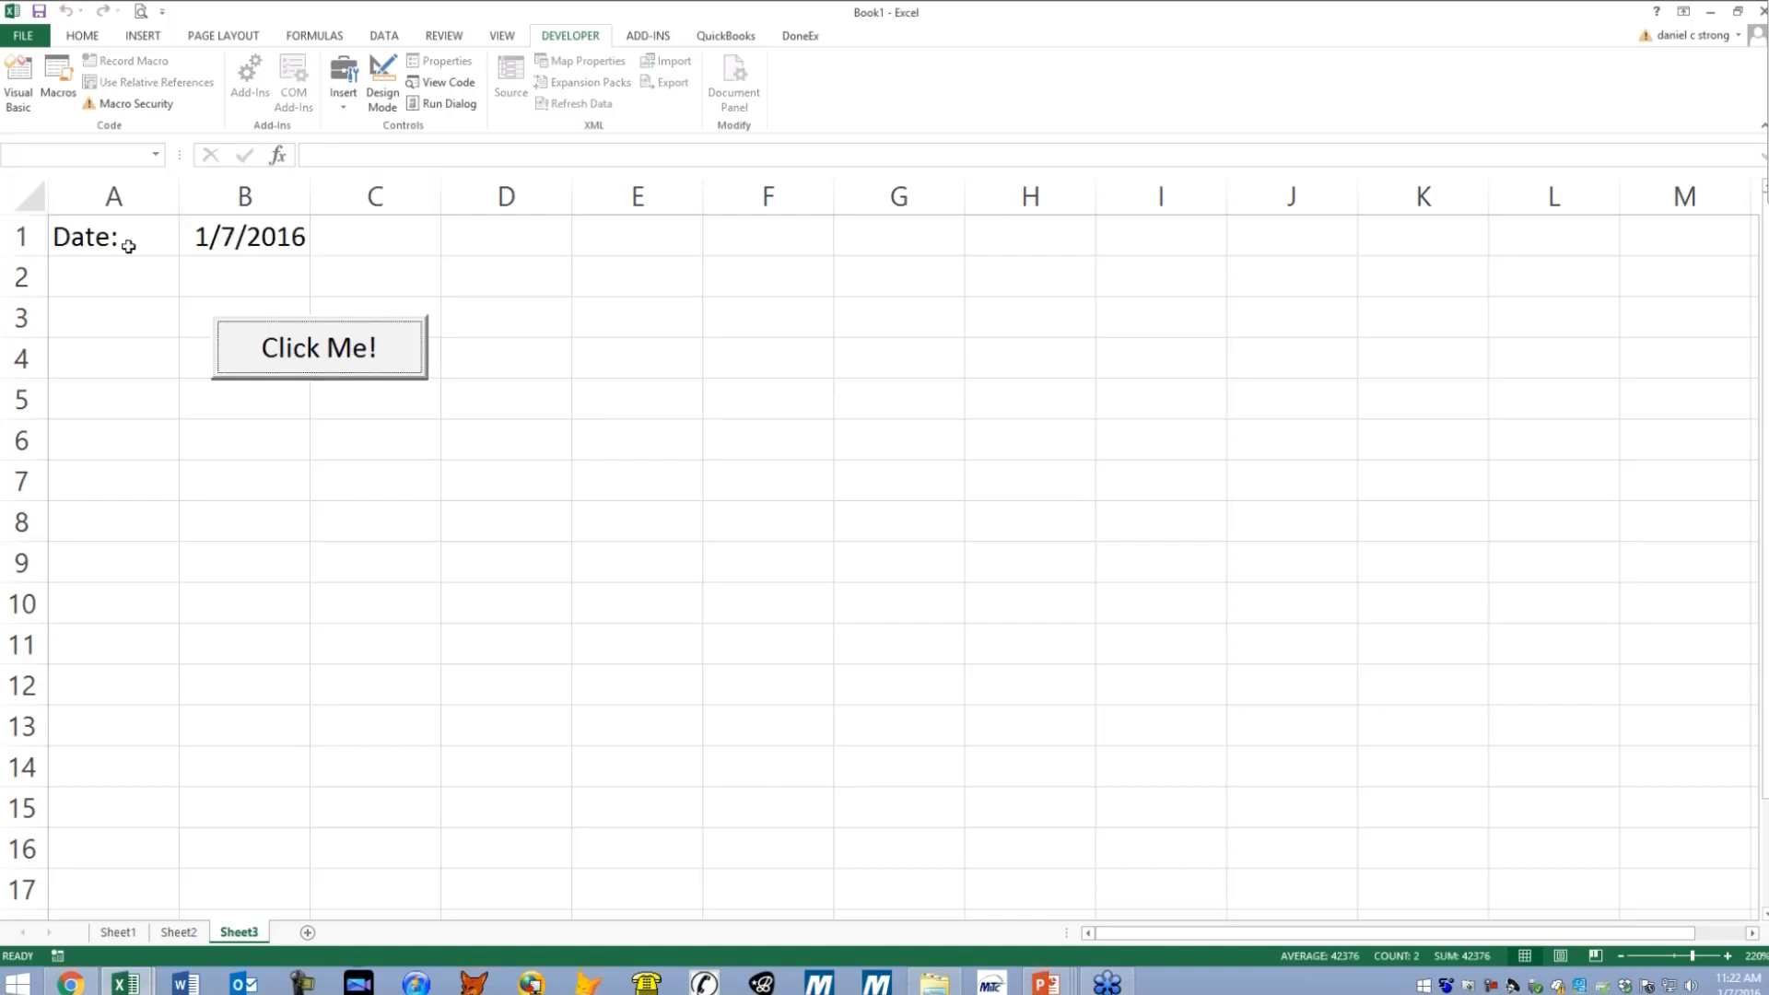